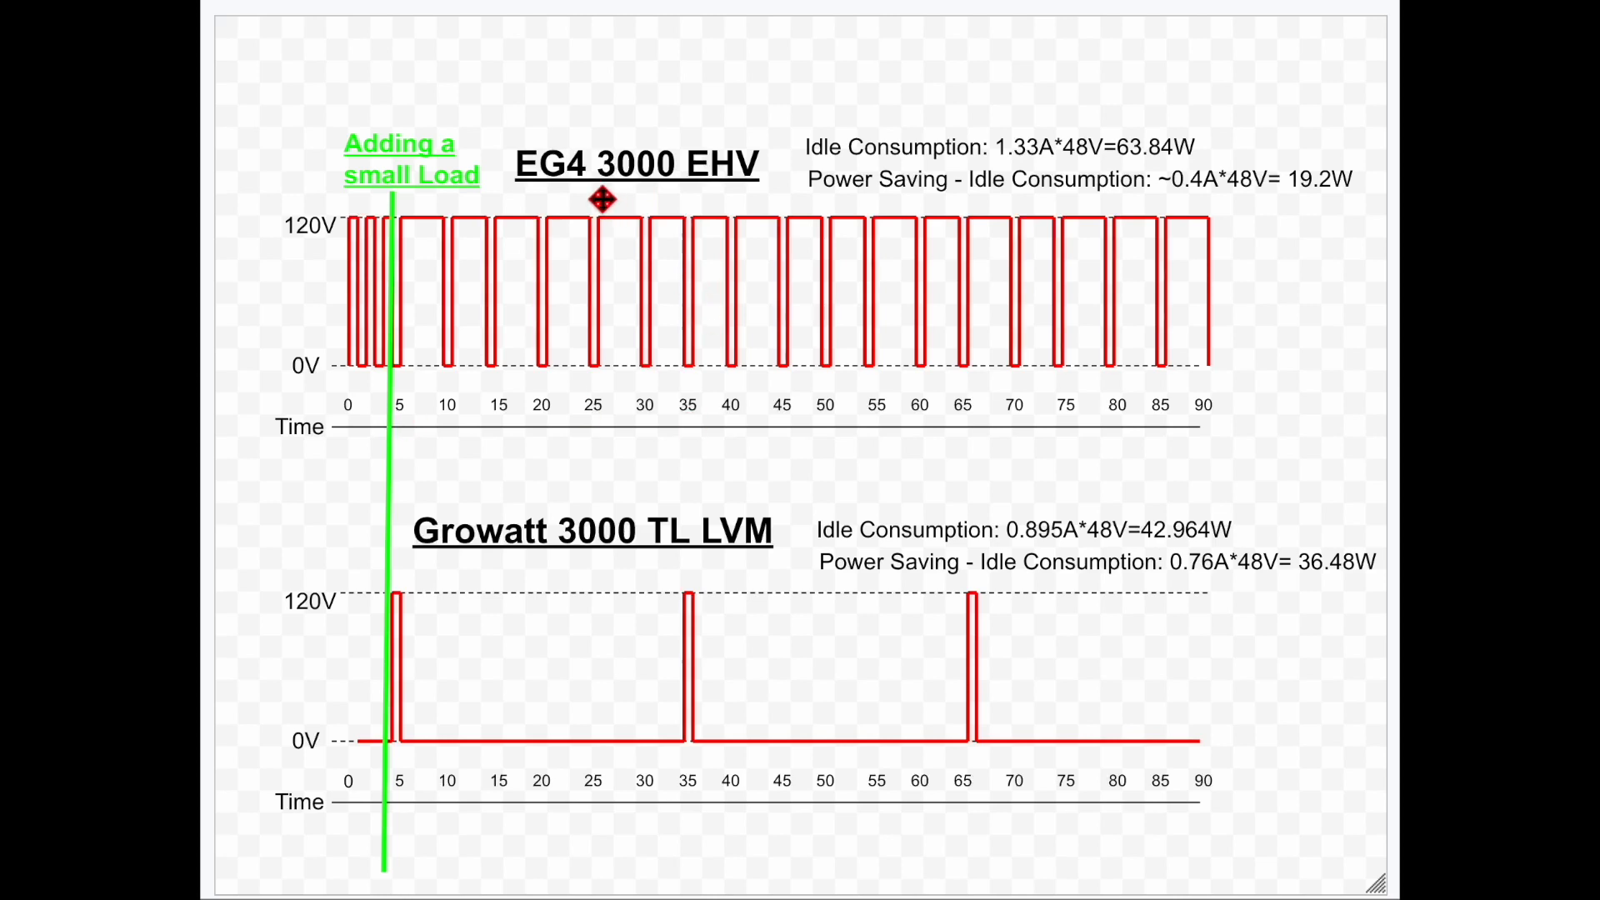
mouse_move(492, 199)
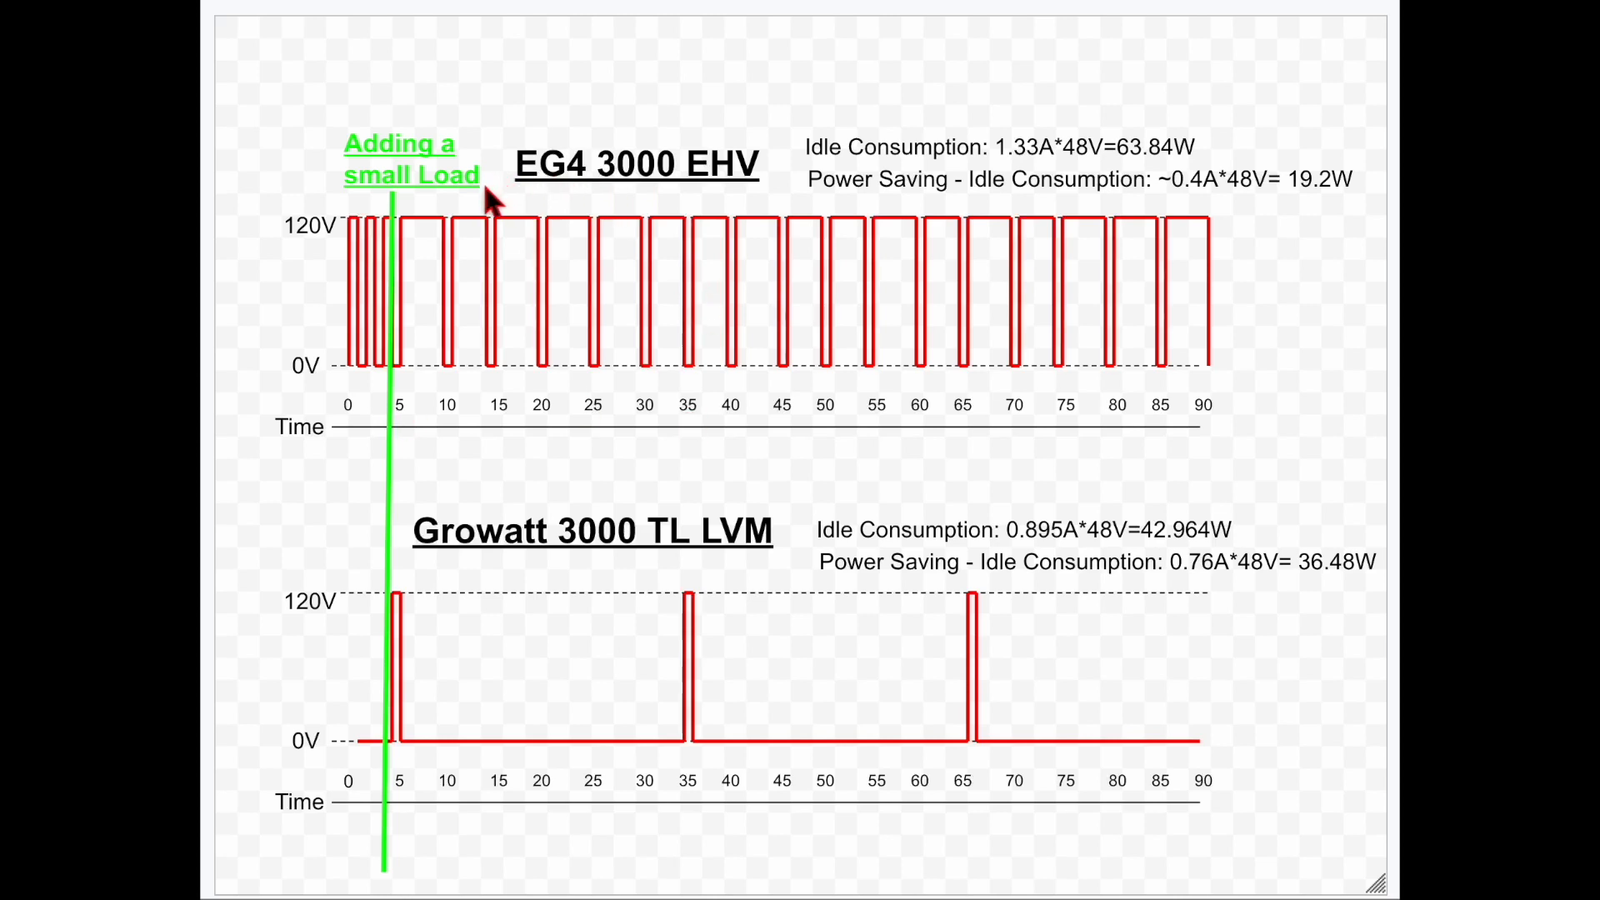
mouse_move(347, 352)
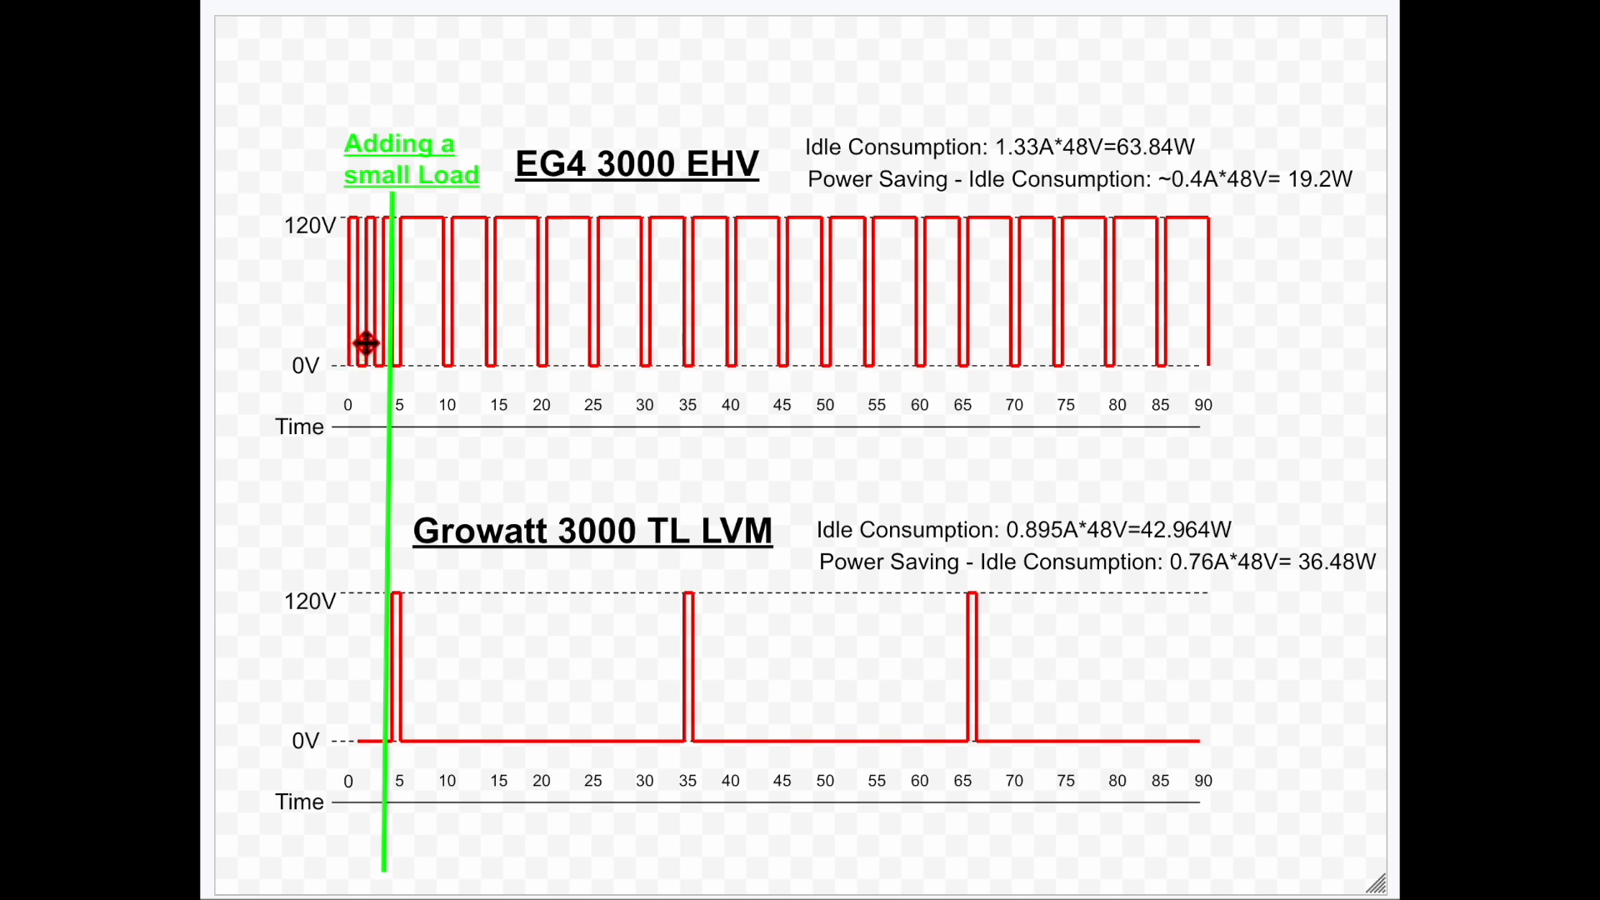
mouse_move(513, 469)
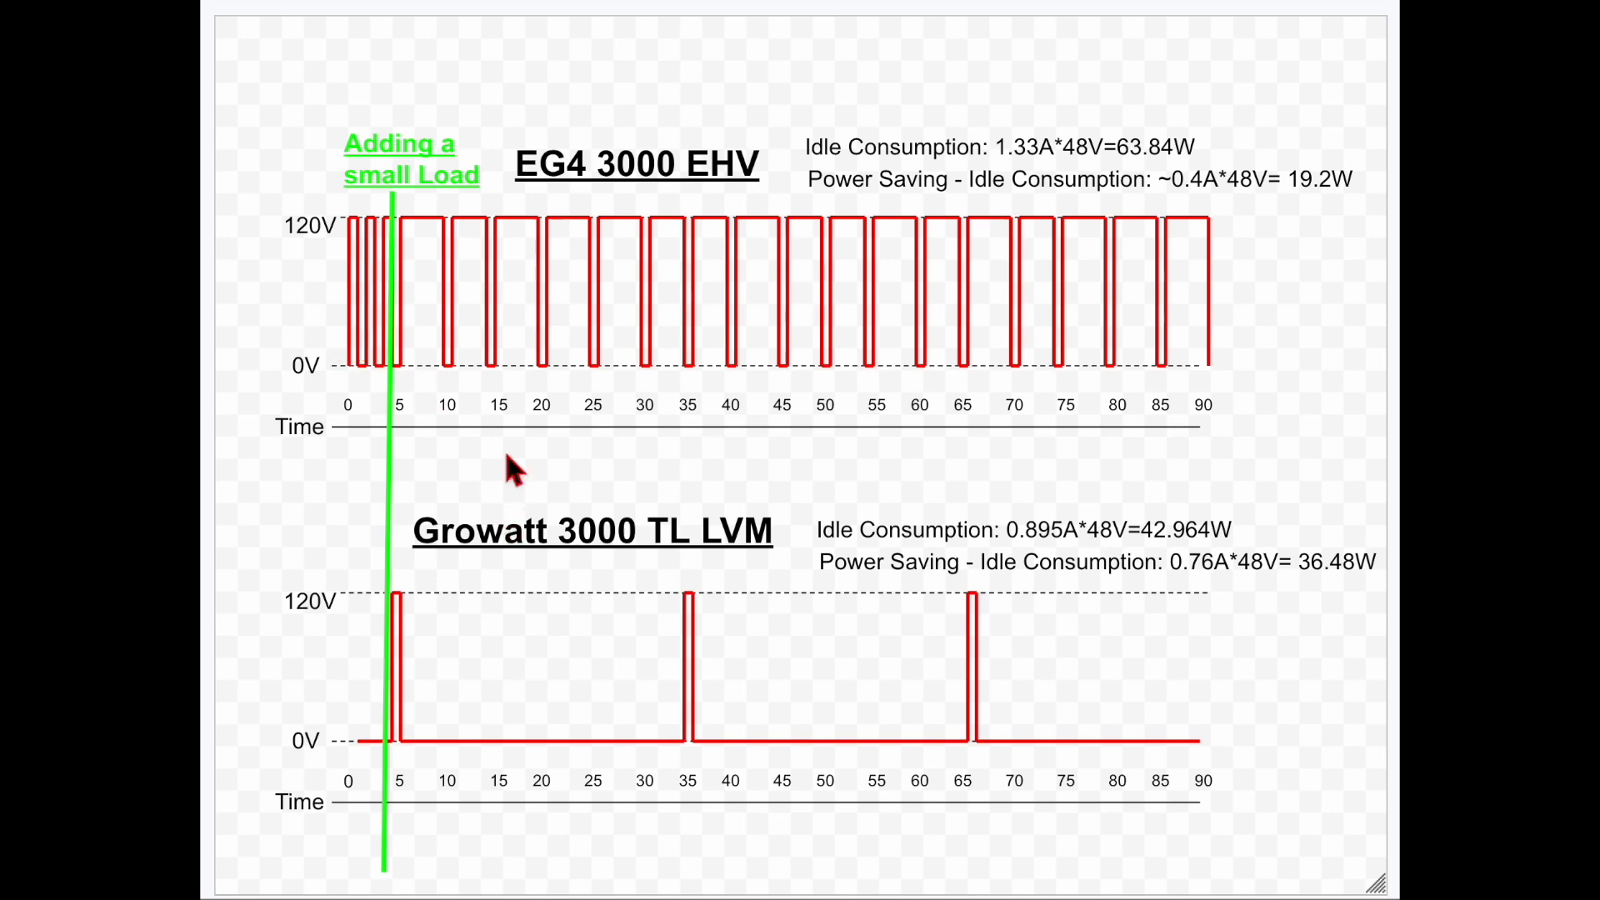
mouse_move(520, 263)
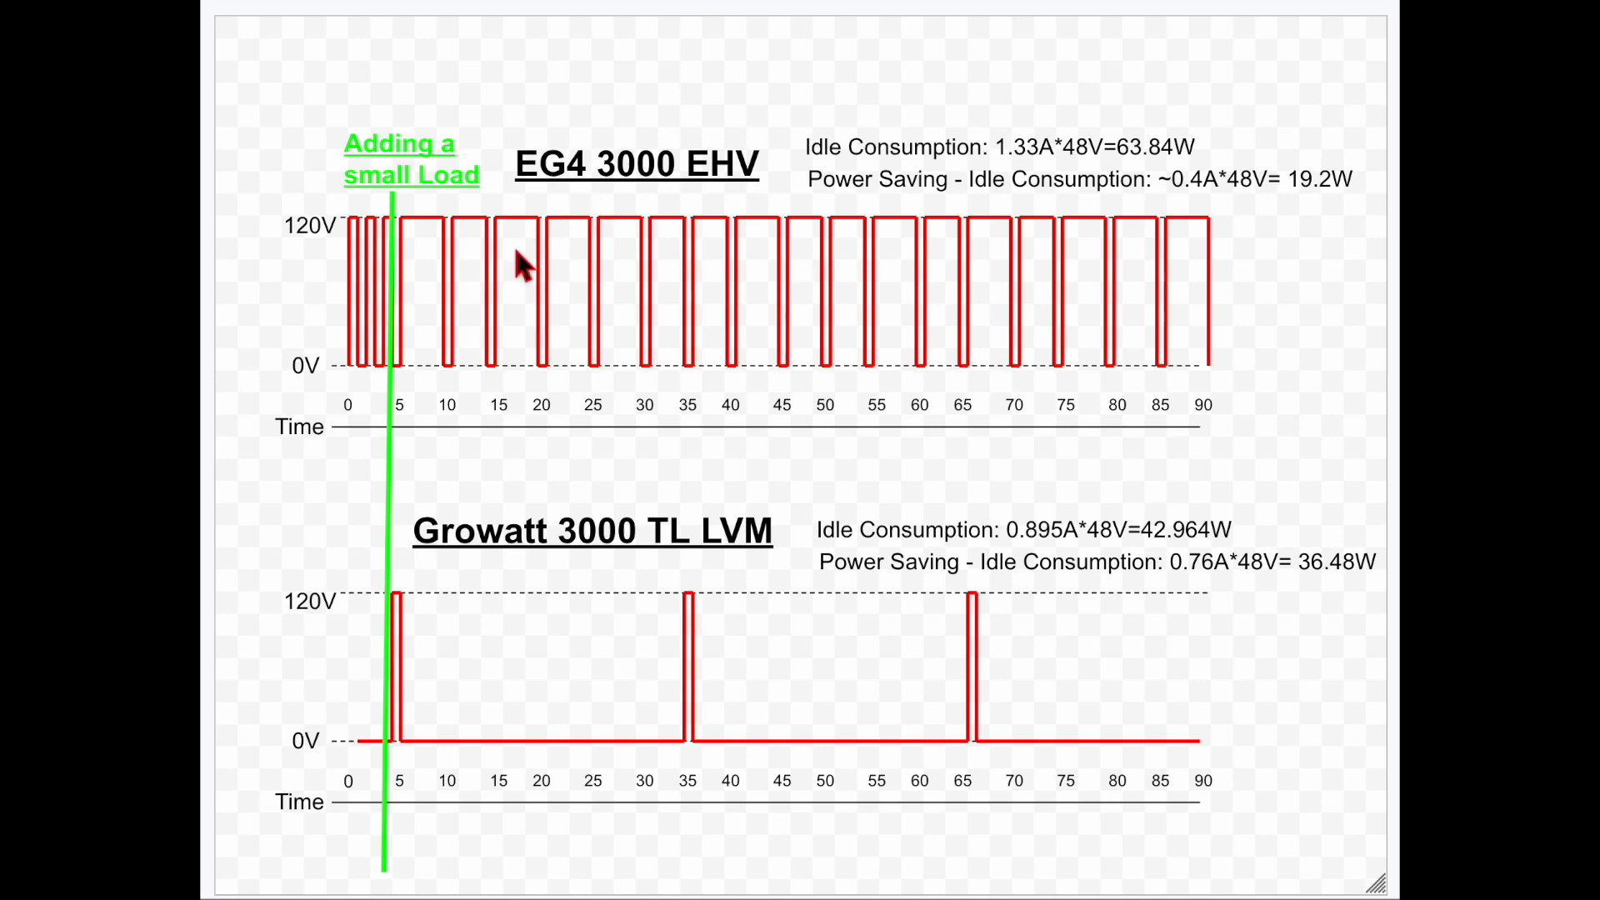
mouse_move(653, 694)
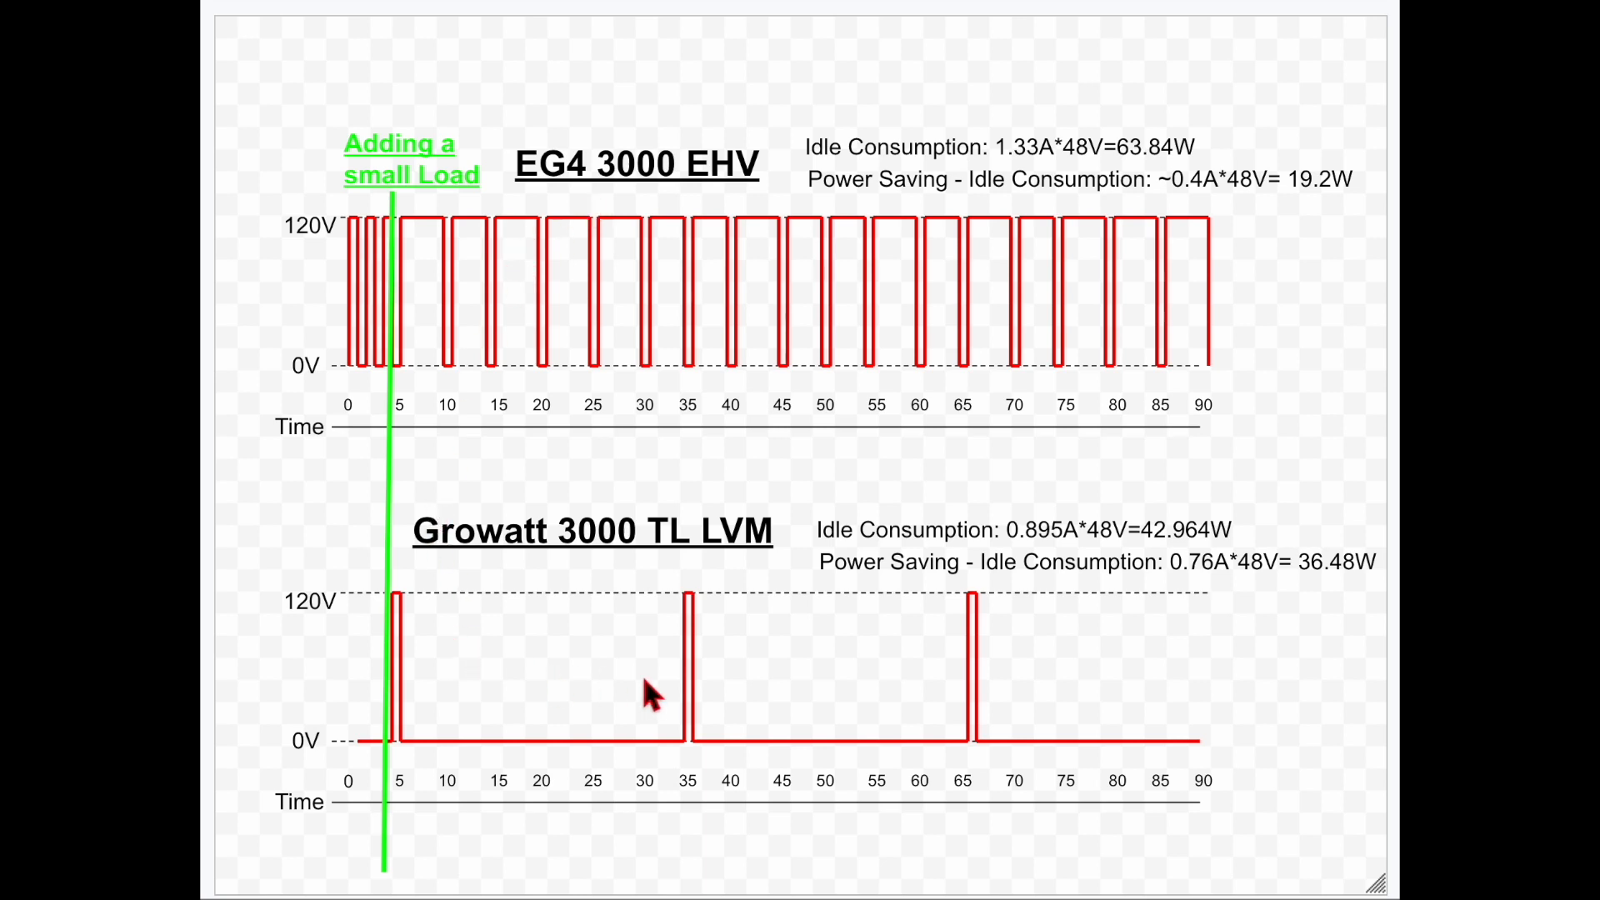
mouse_move(429, 373)
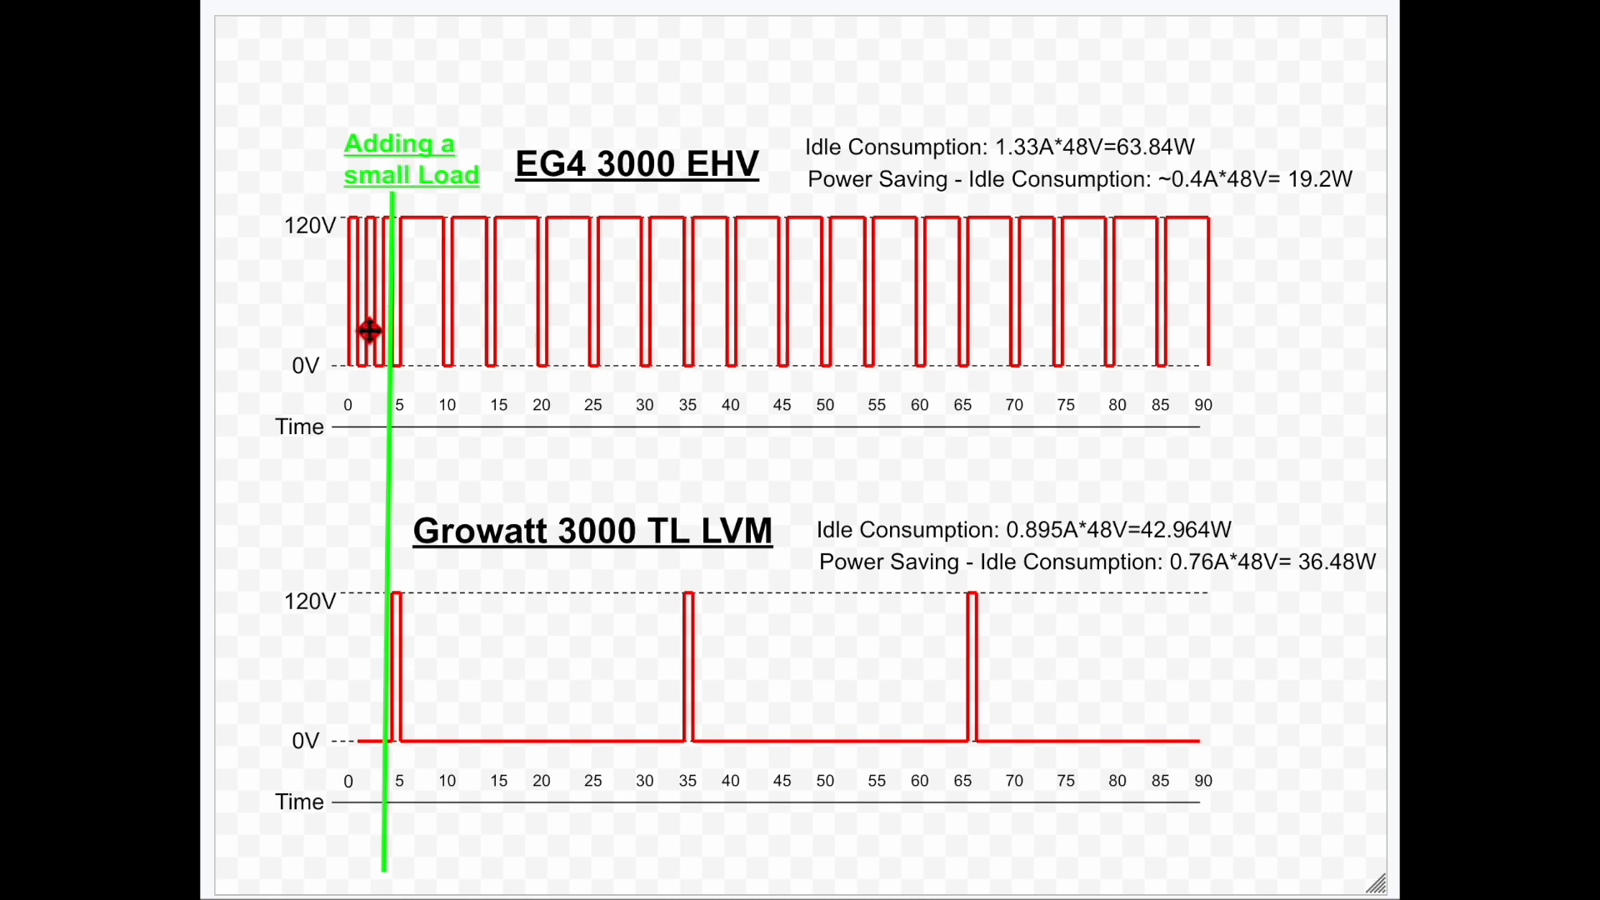
mouse_move(872, 408)
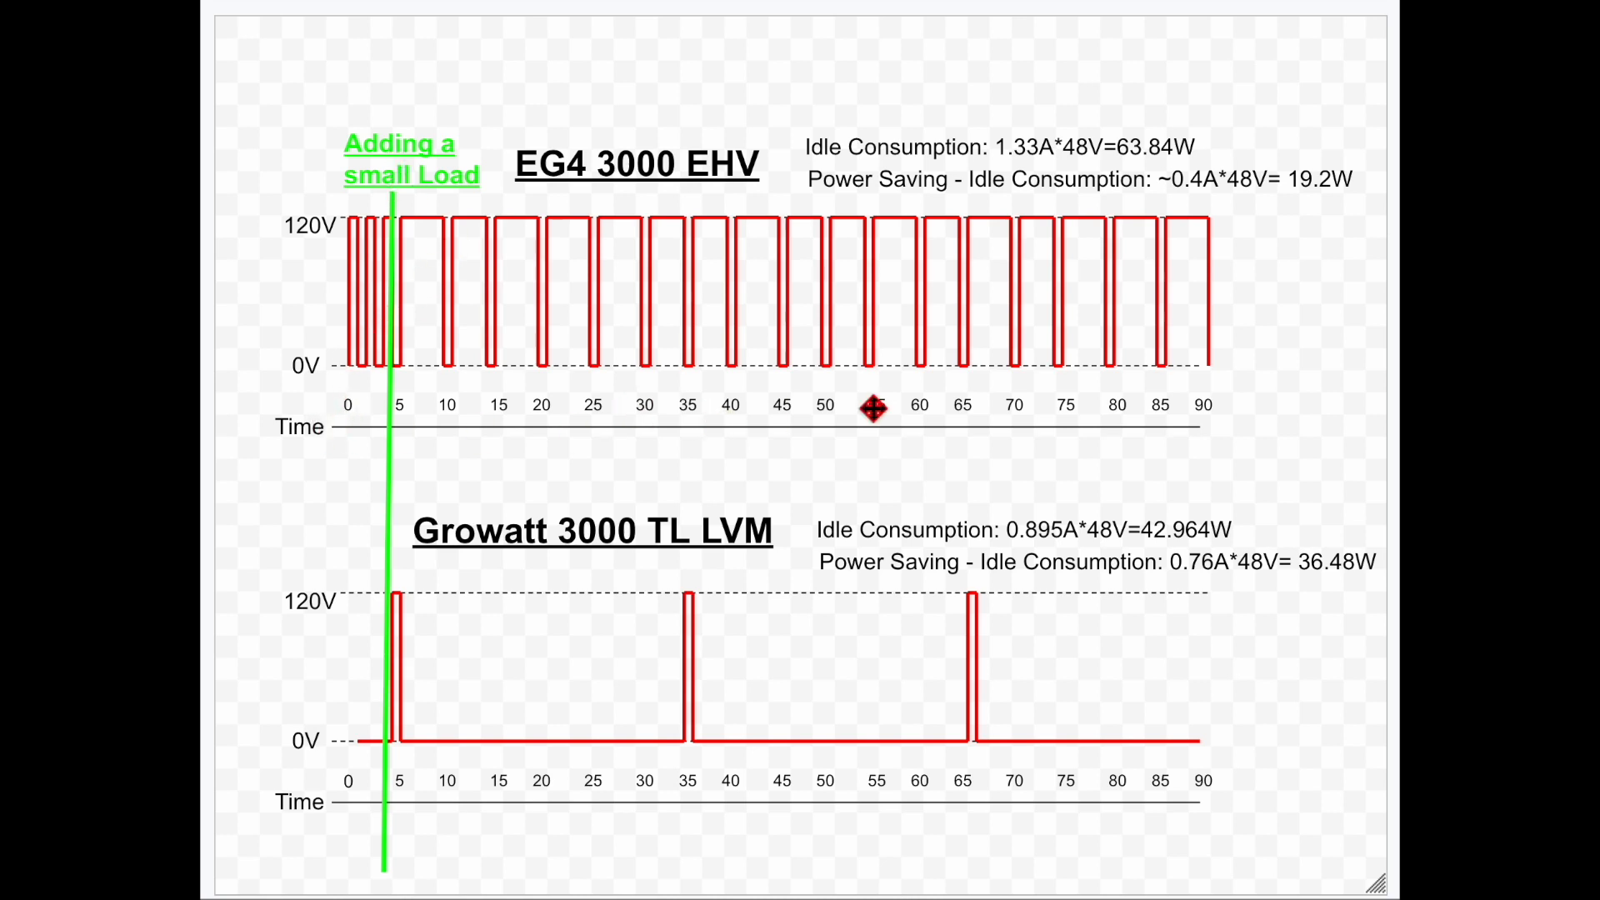
mouse_move(1209, 423)
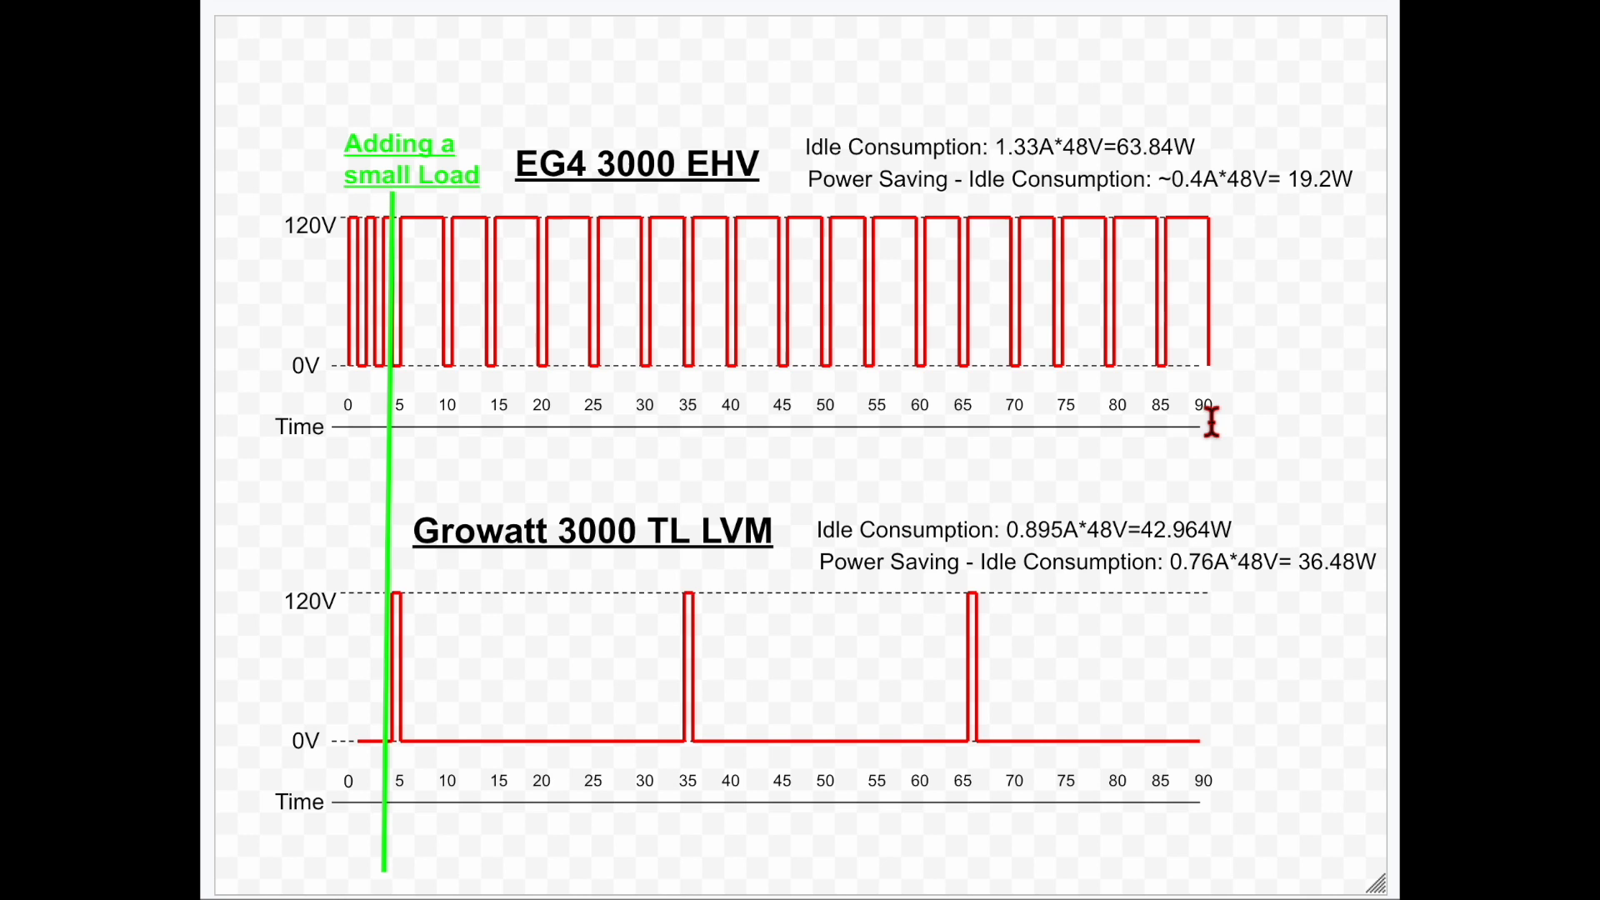
mouse_move(328, 376)
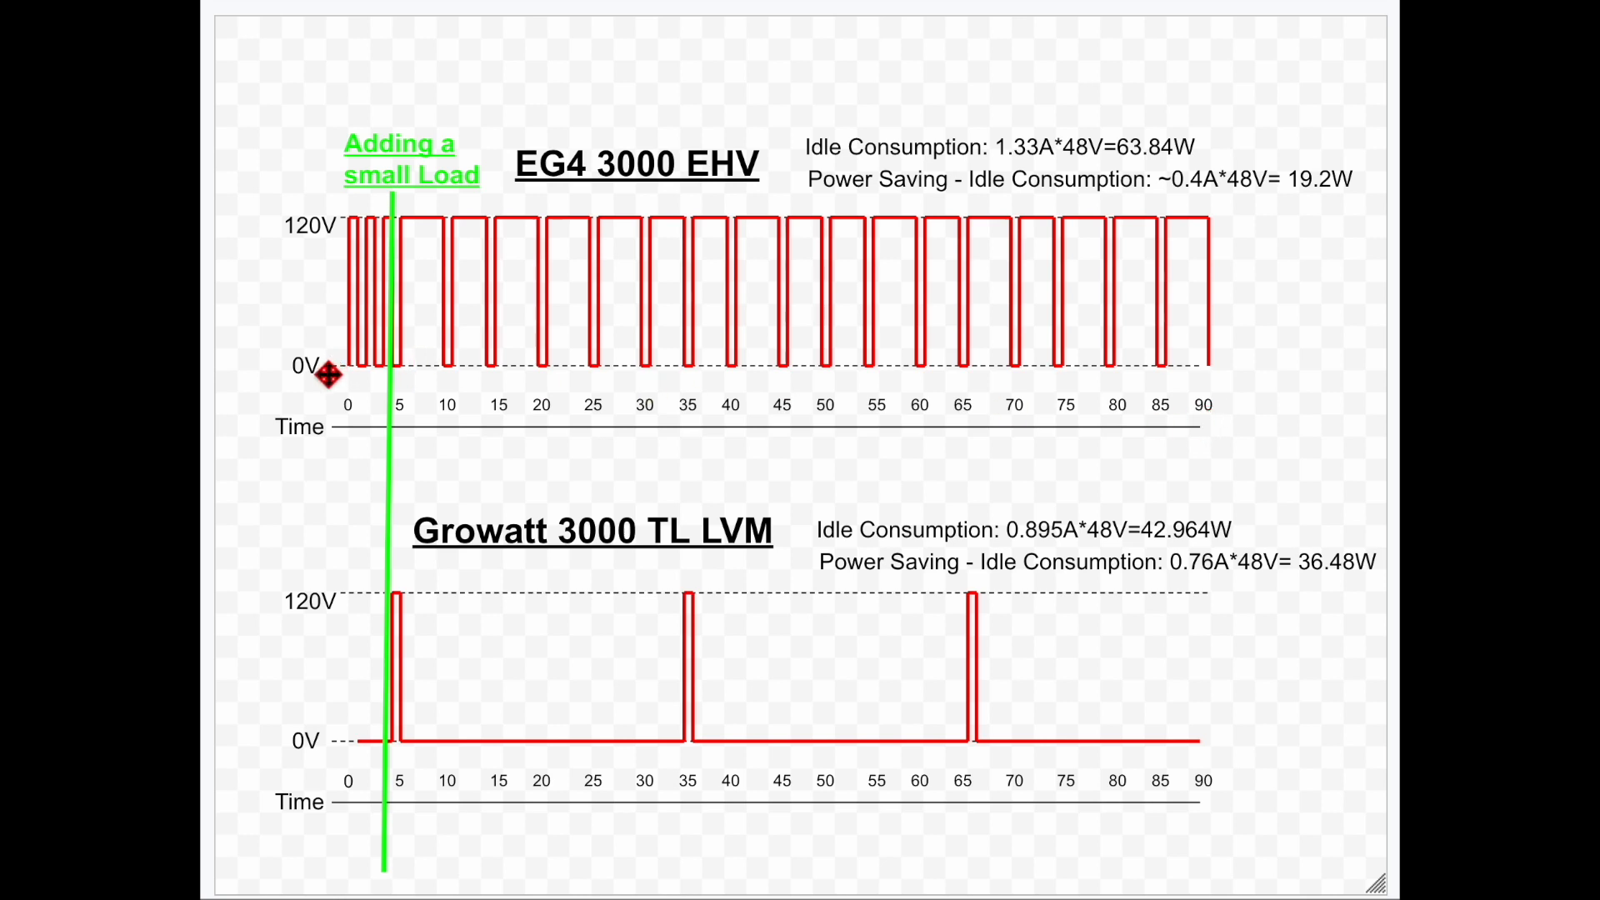
mouse_move(309, 238)
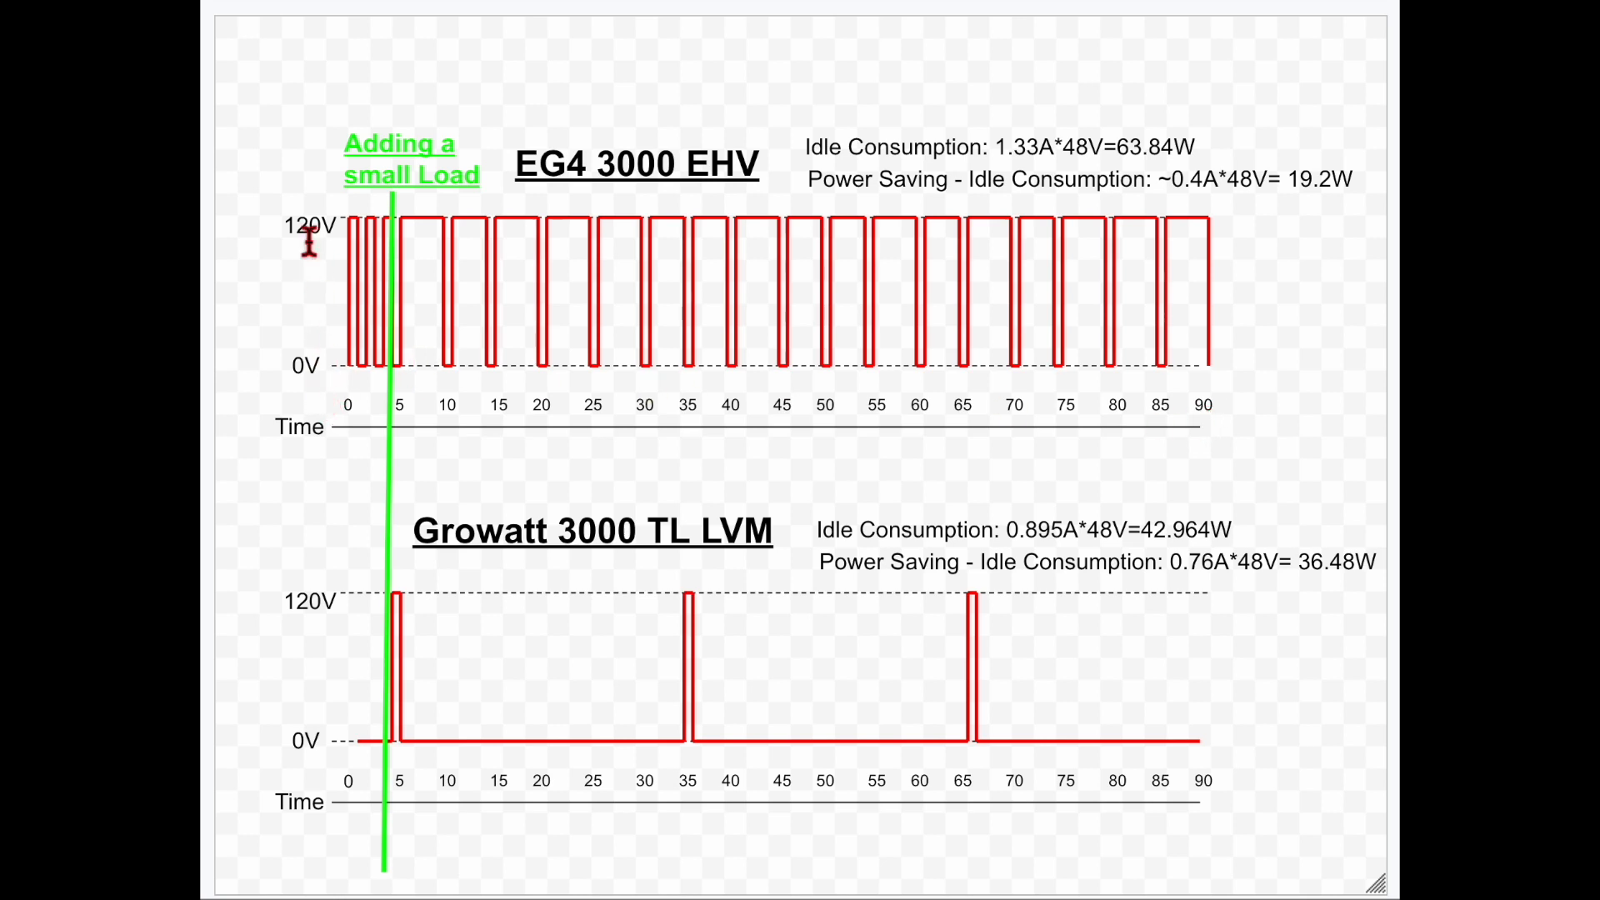
mouse_move(359, 380)
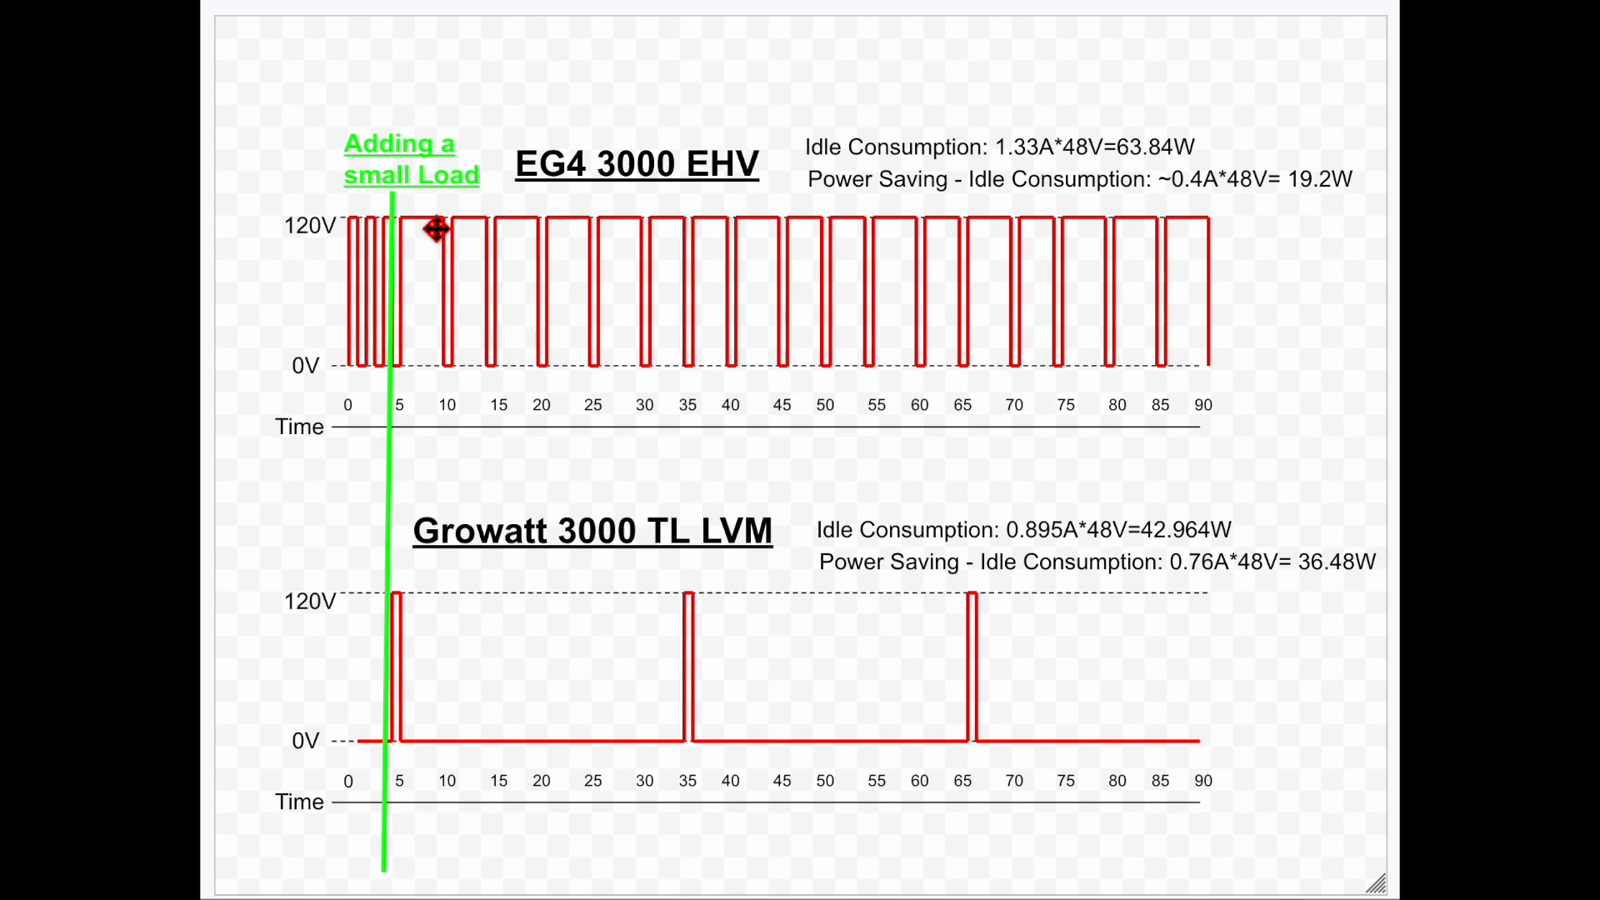
mouse_move(463, 367)
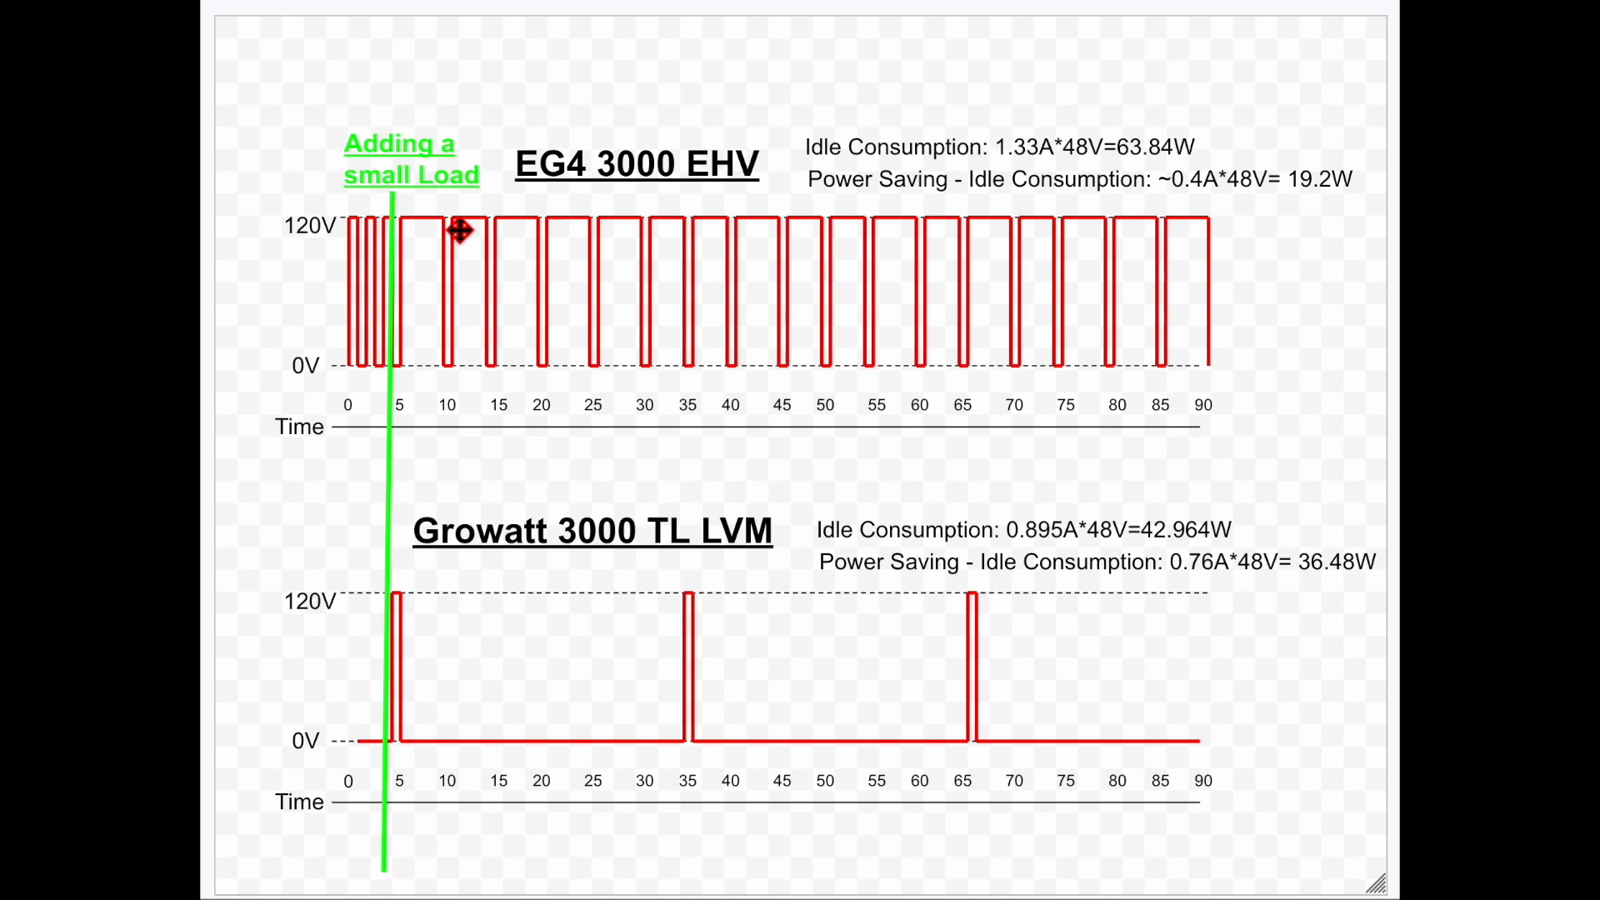
mouse_move(501, 376)
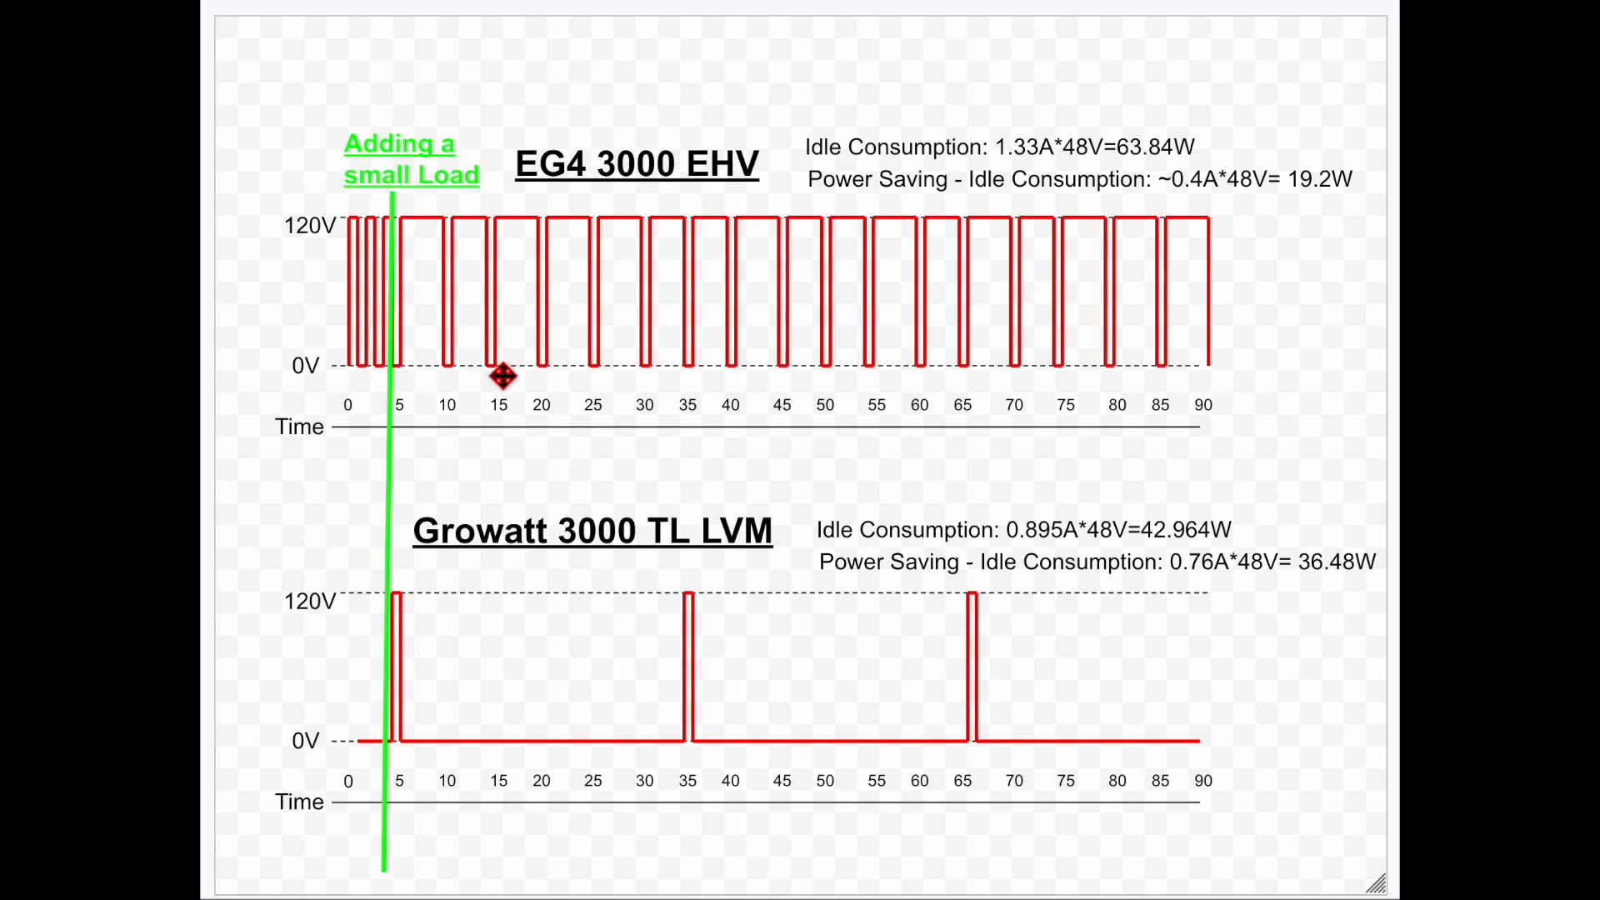
mouse_move(515, 245)
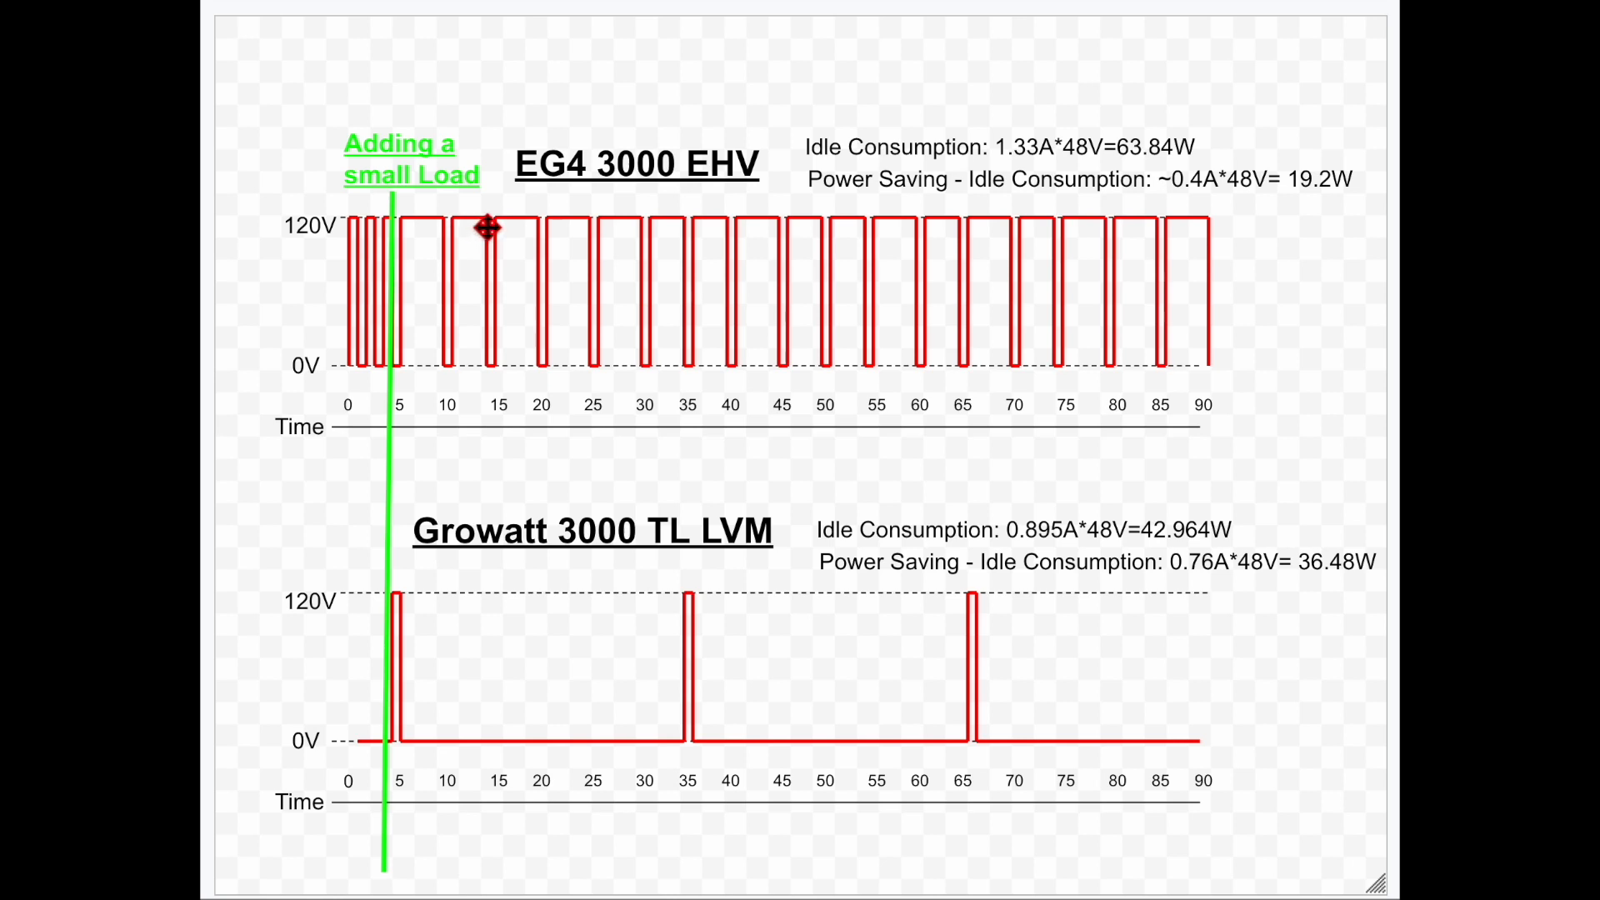
mouse_move(500, 324)
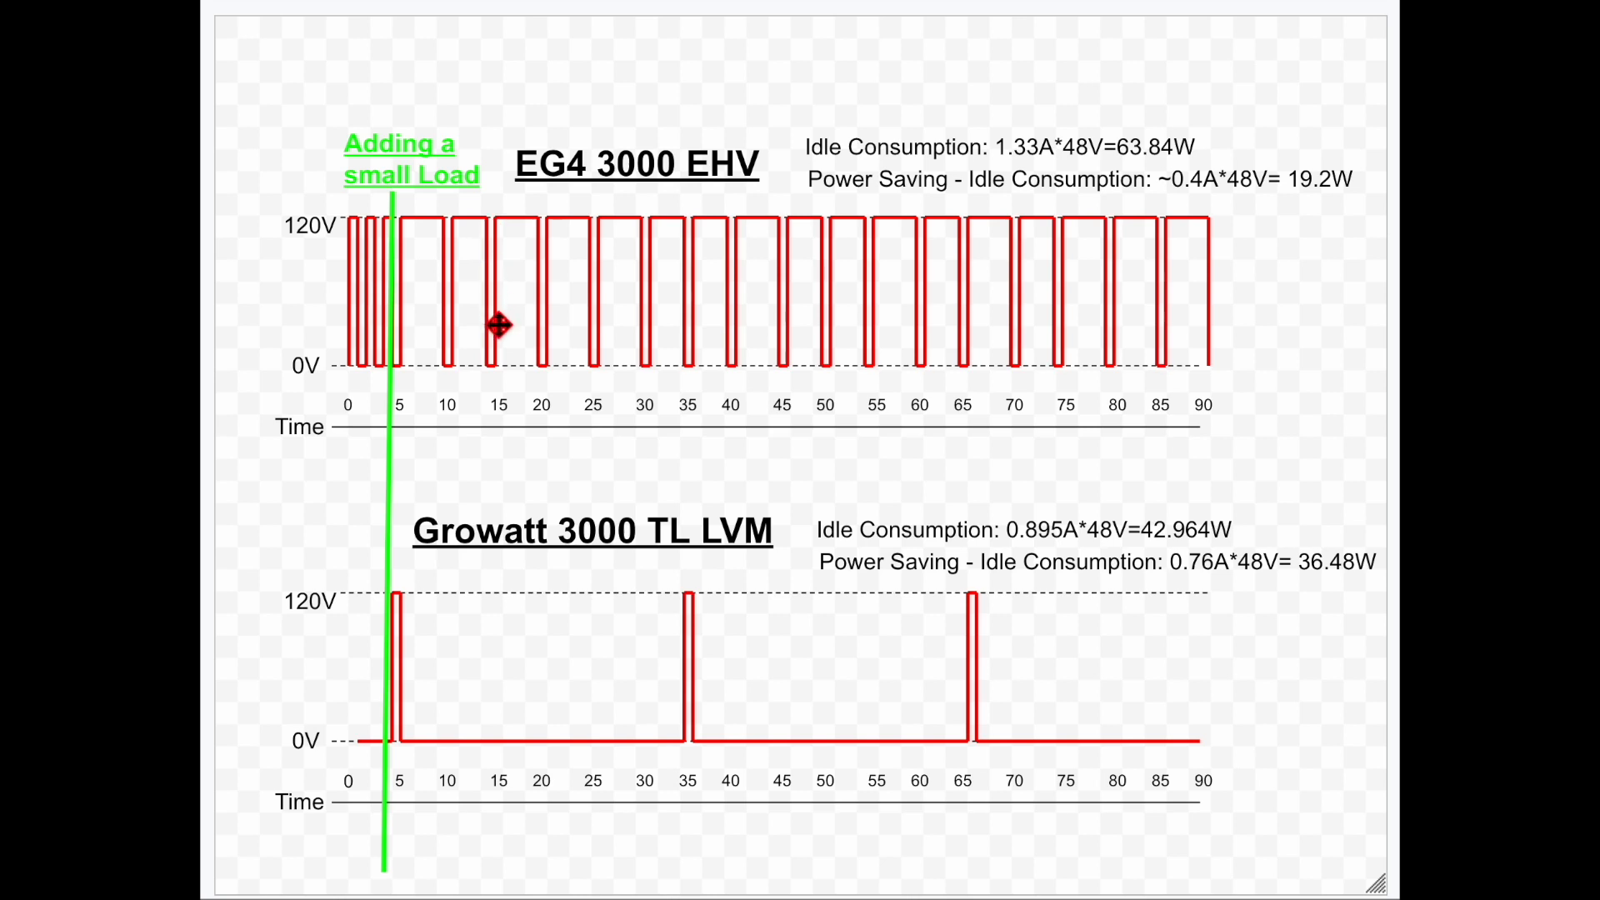
mouse_move(660, 319)
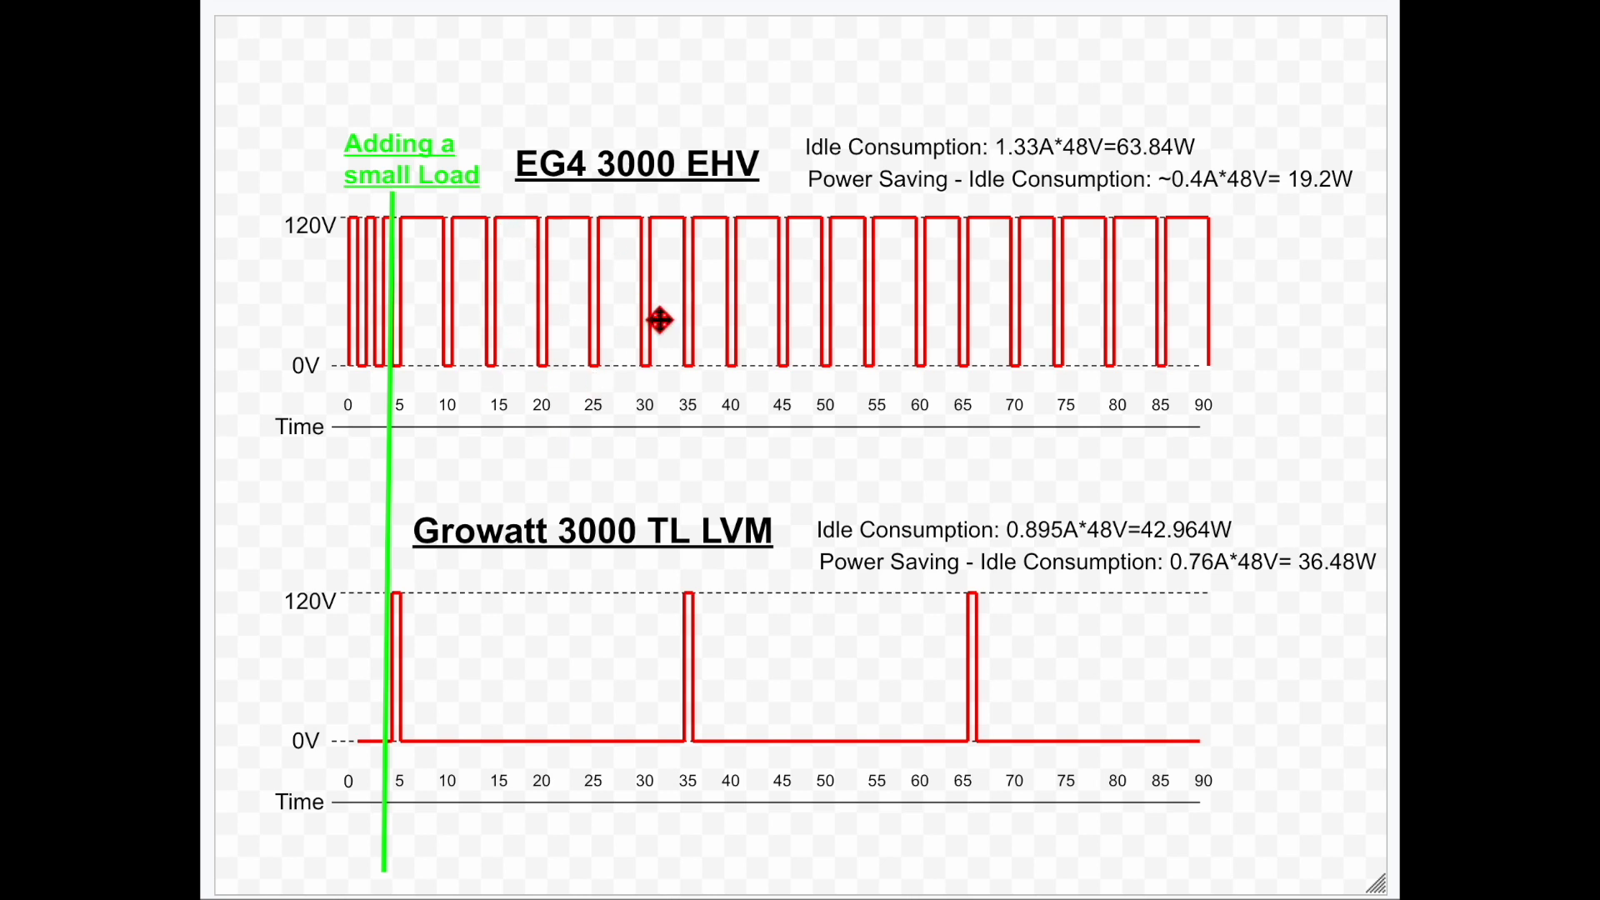
mouse_move(862, 390)
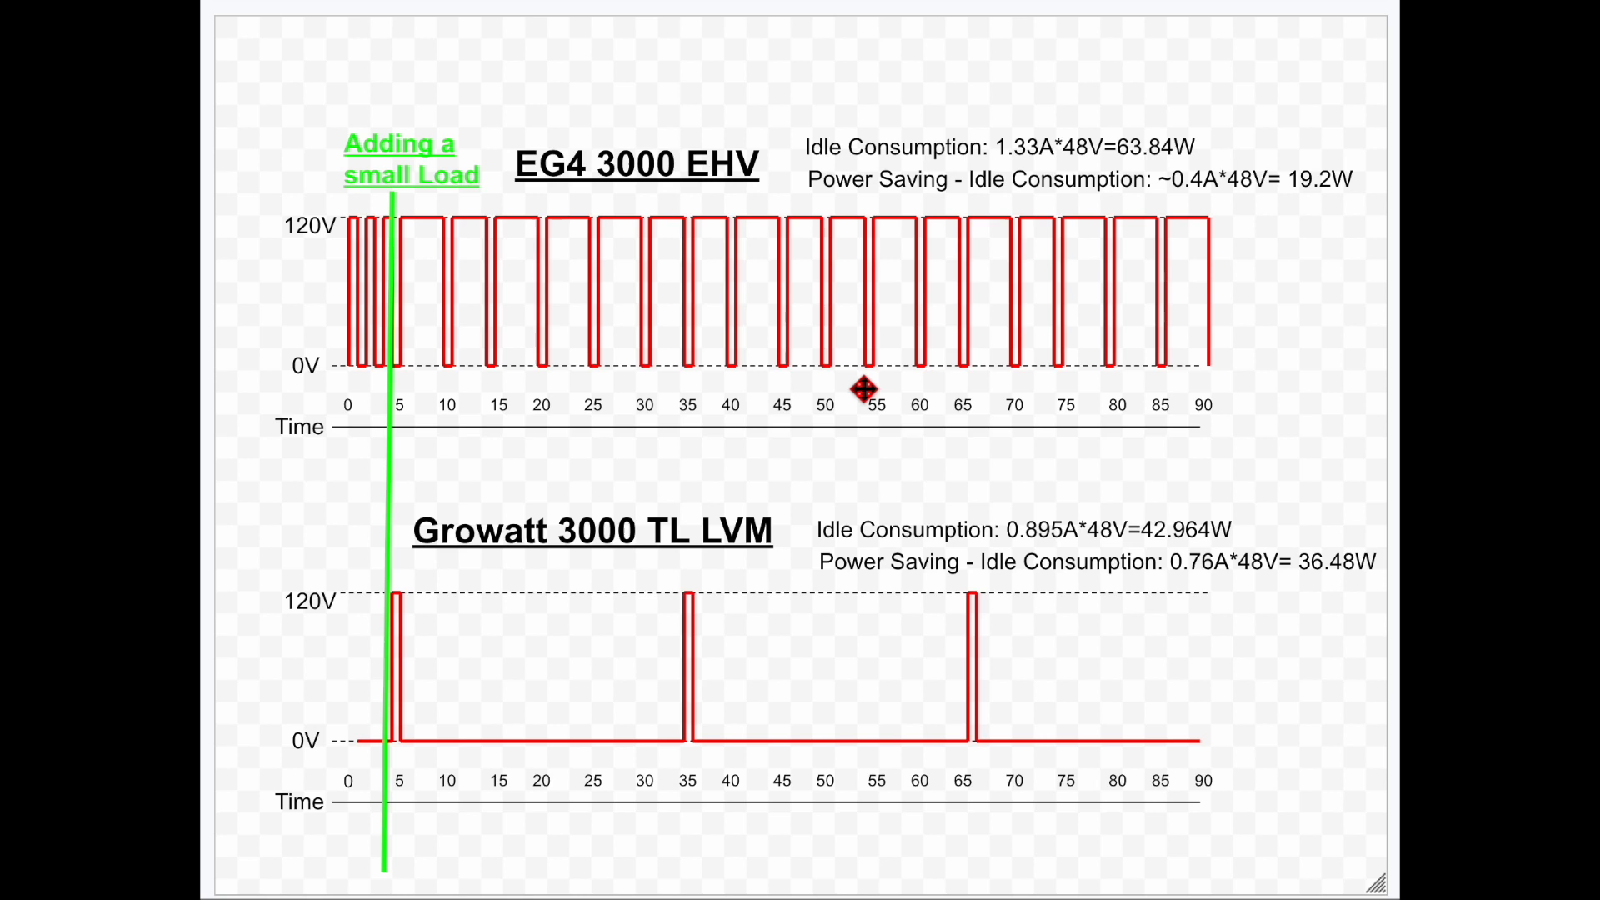
mouse_move(677, 392)
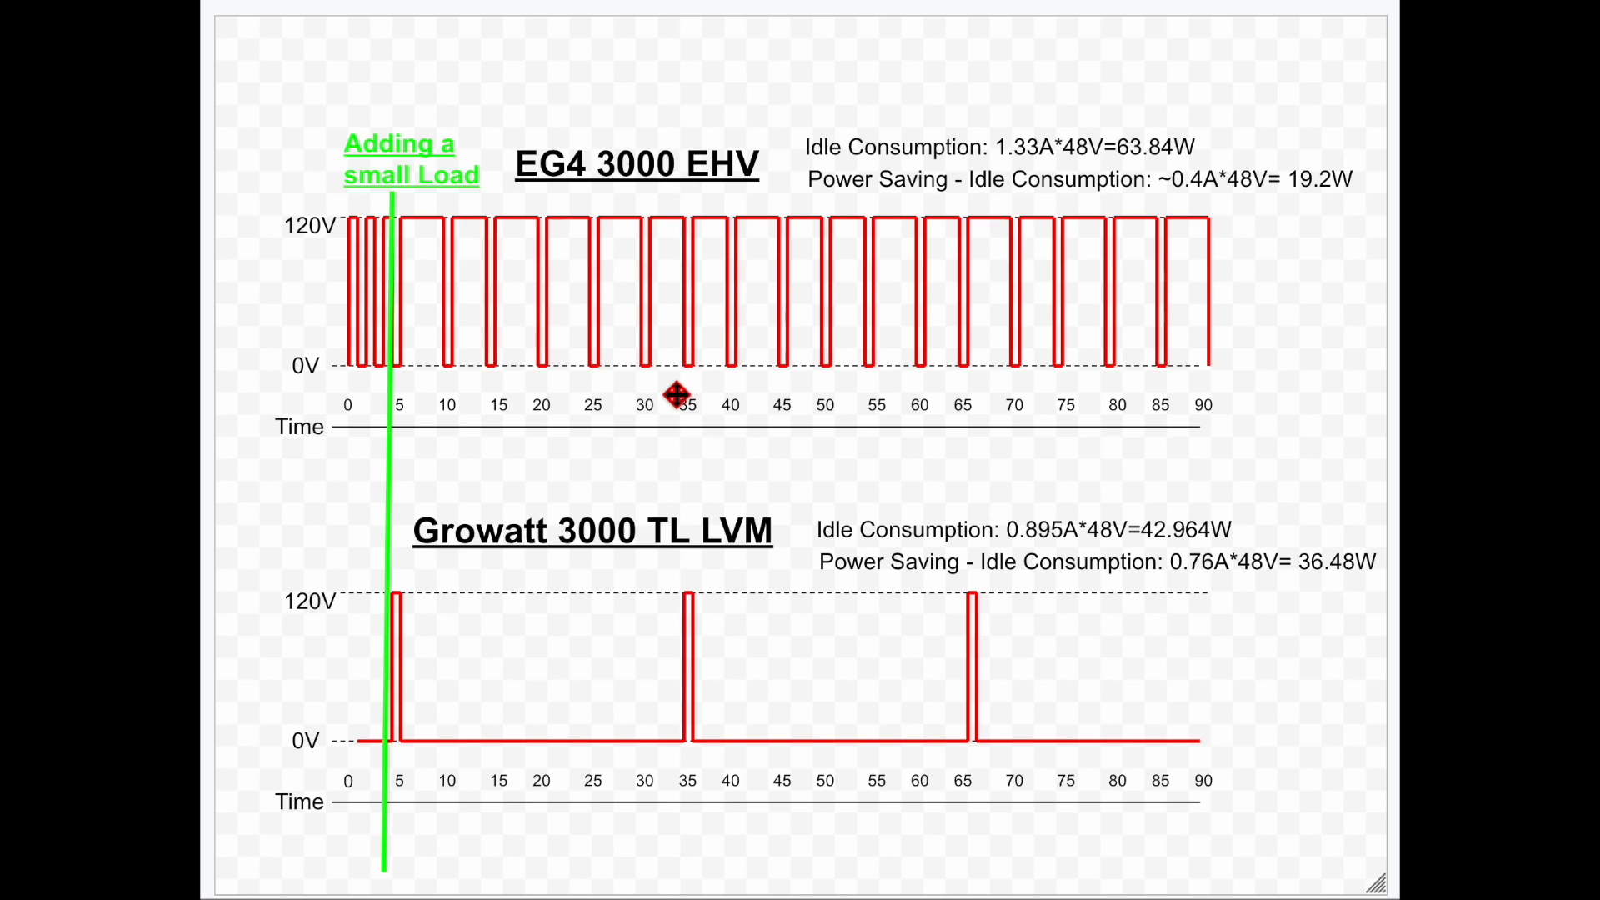
mouse_move(582, 281)
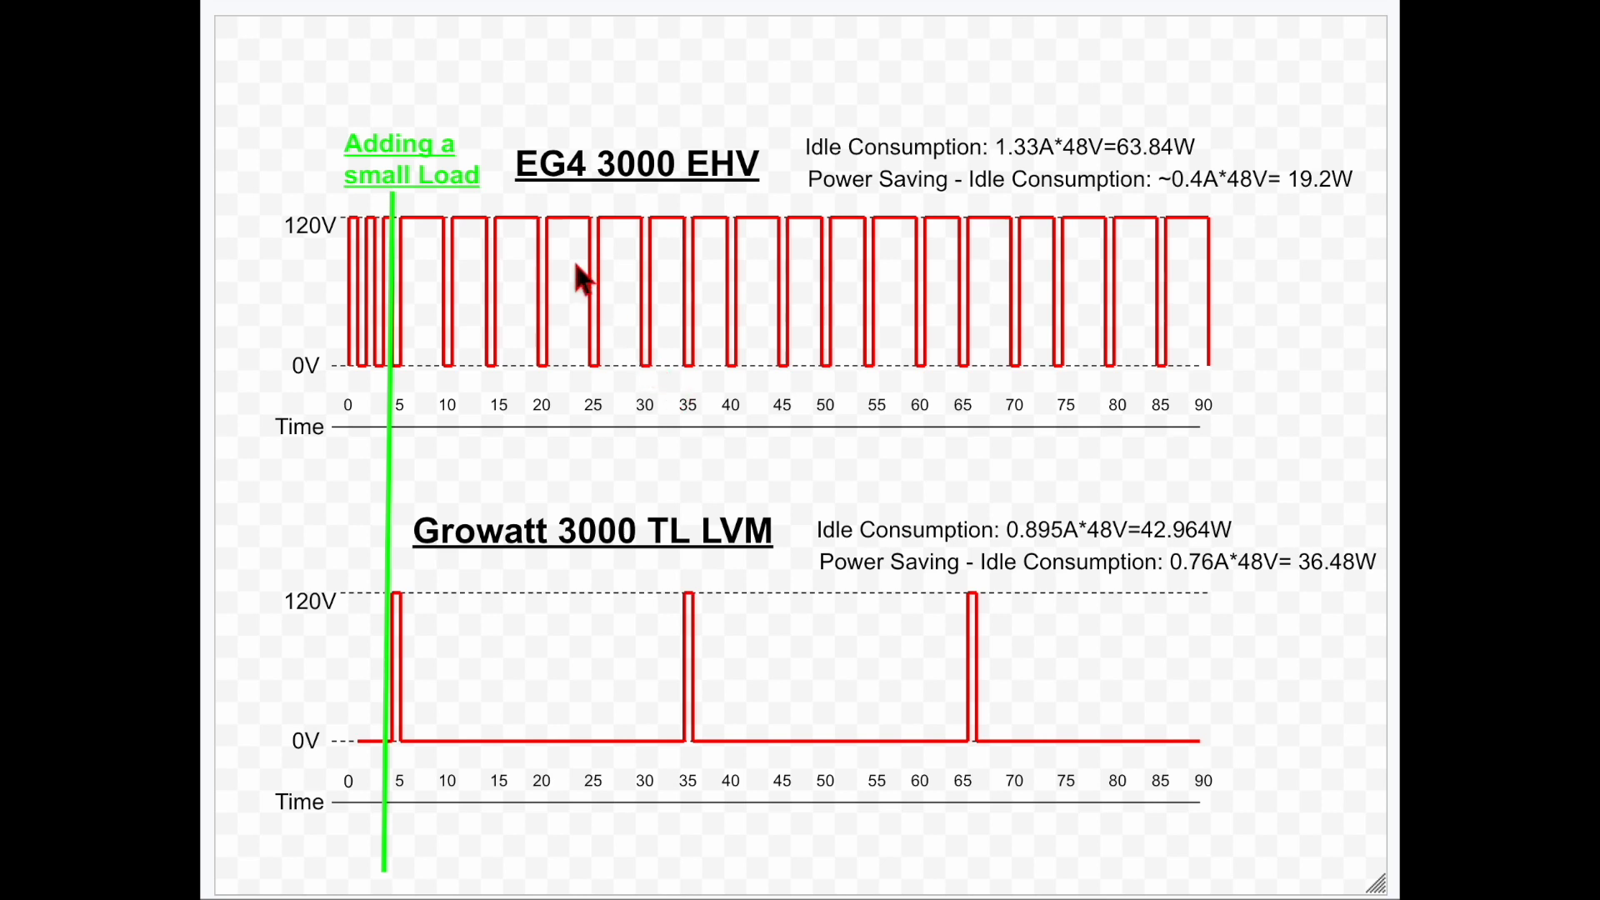
mouse_move(564, 254)
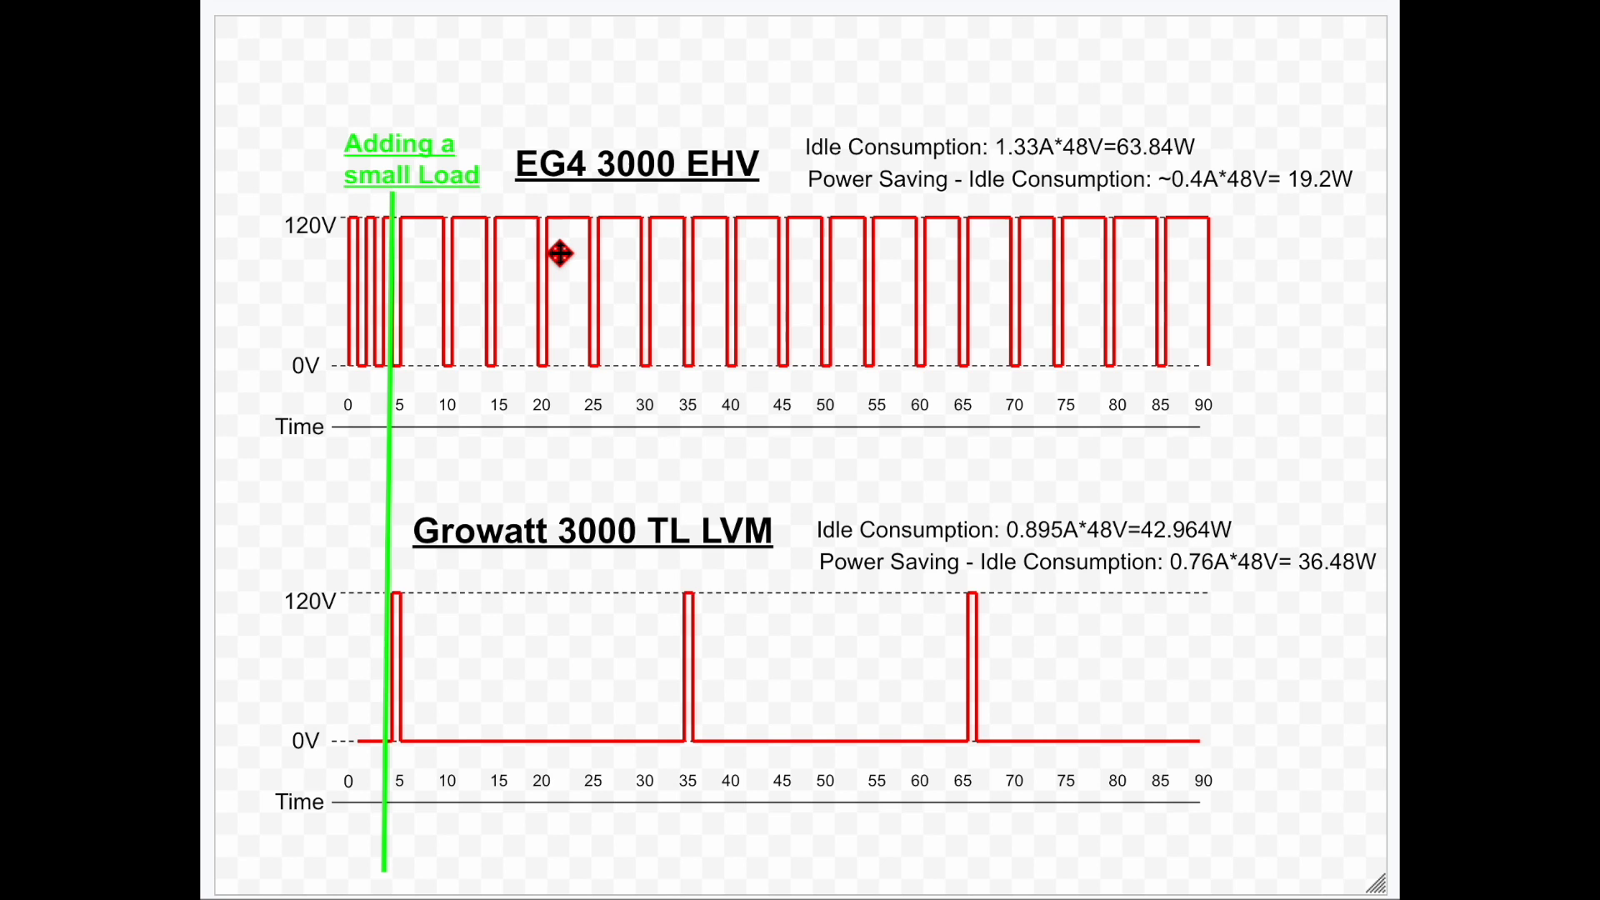
mouse_move(580, 373)
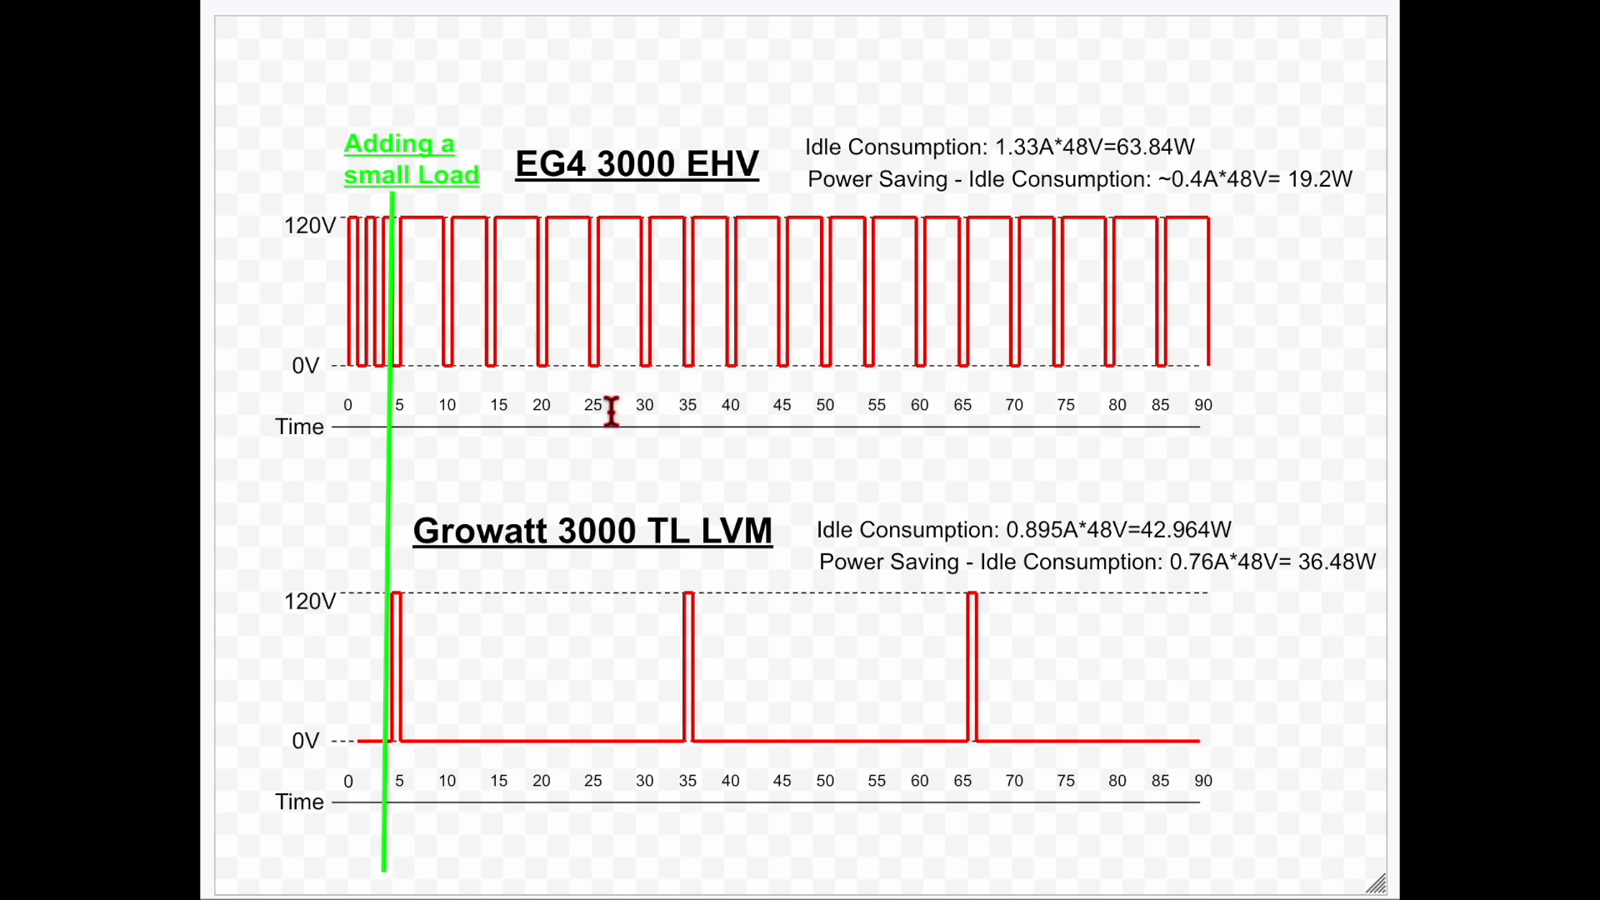
mouse_move(427, 644)
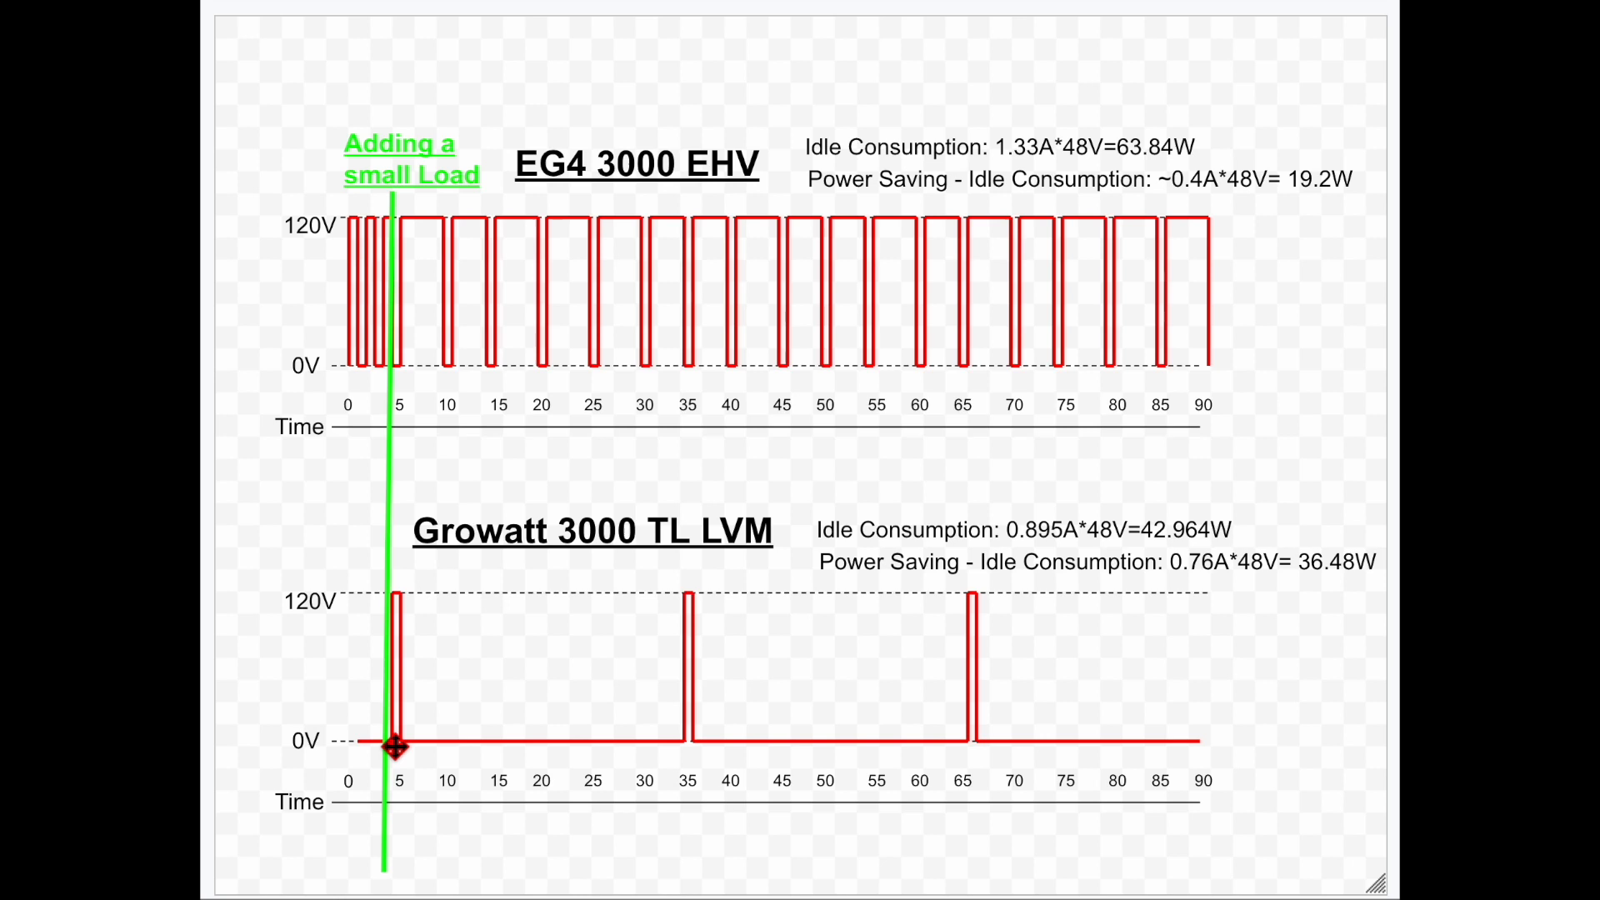
mouse_move(689, 732)
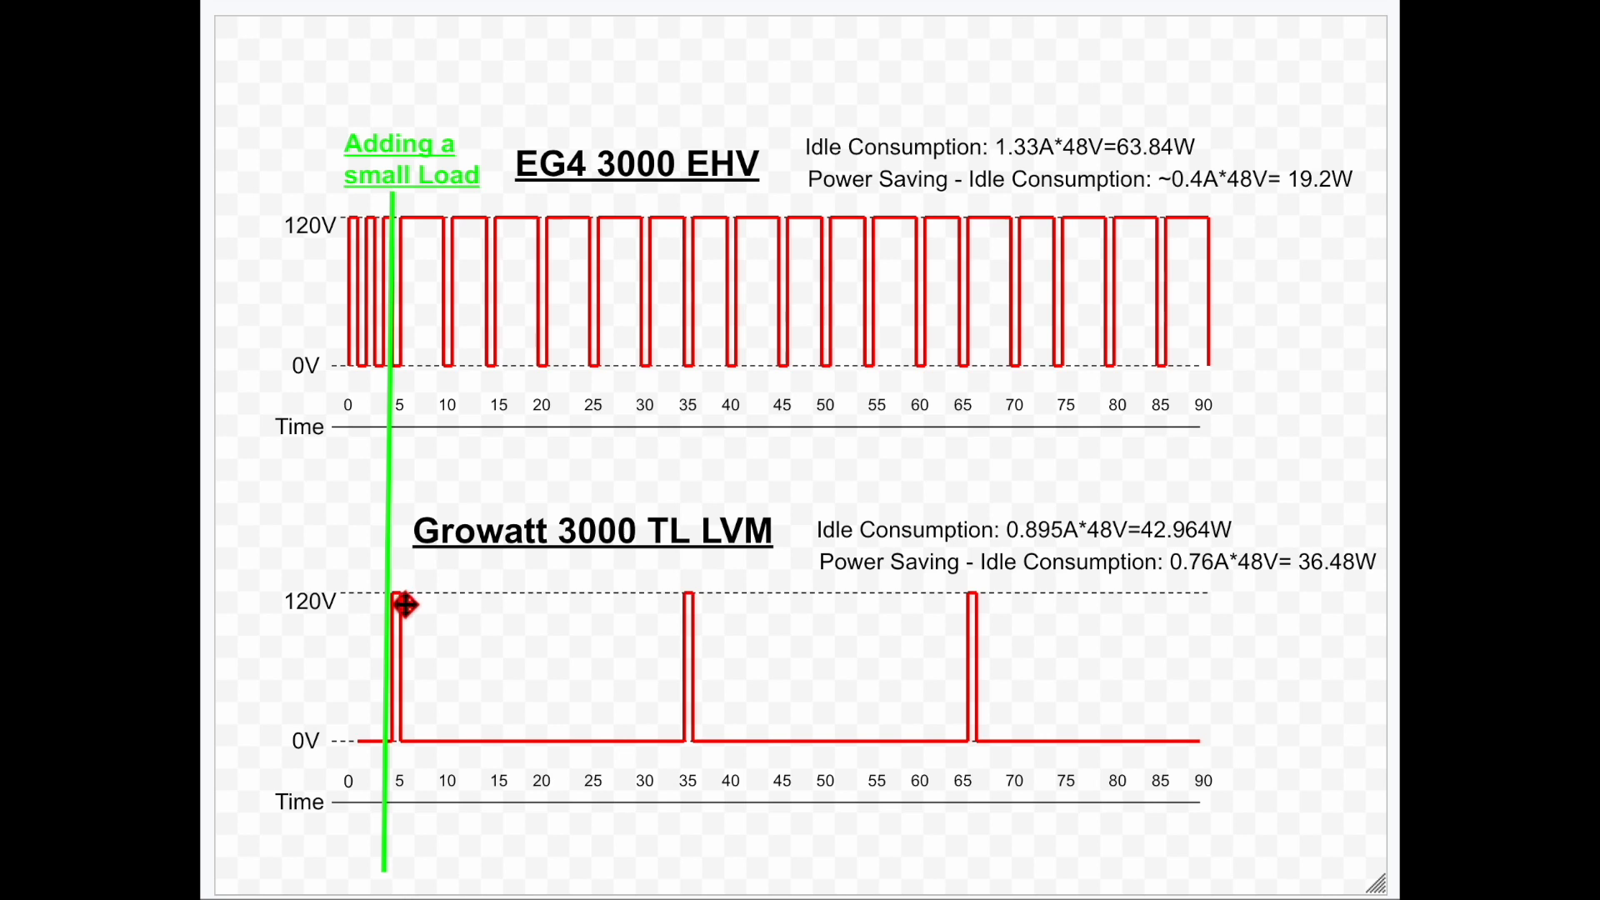
mouse_move(409, 775)
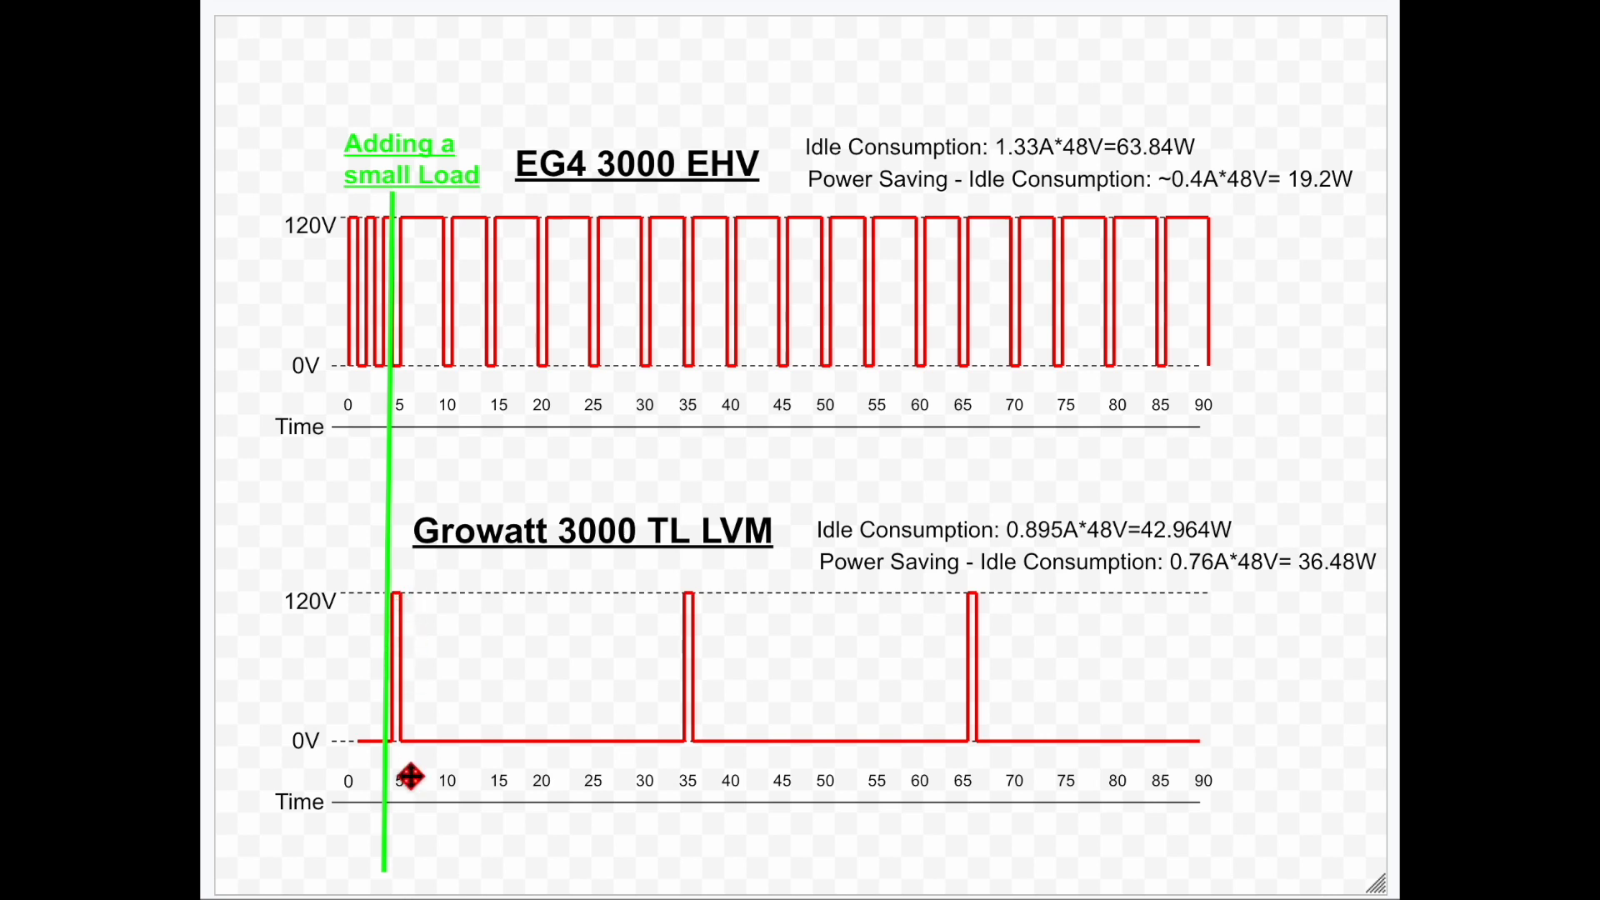
mouse_move(408, 760)
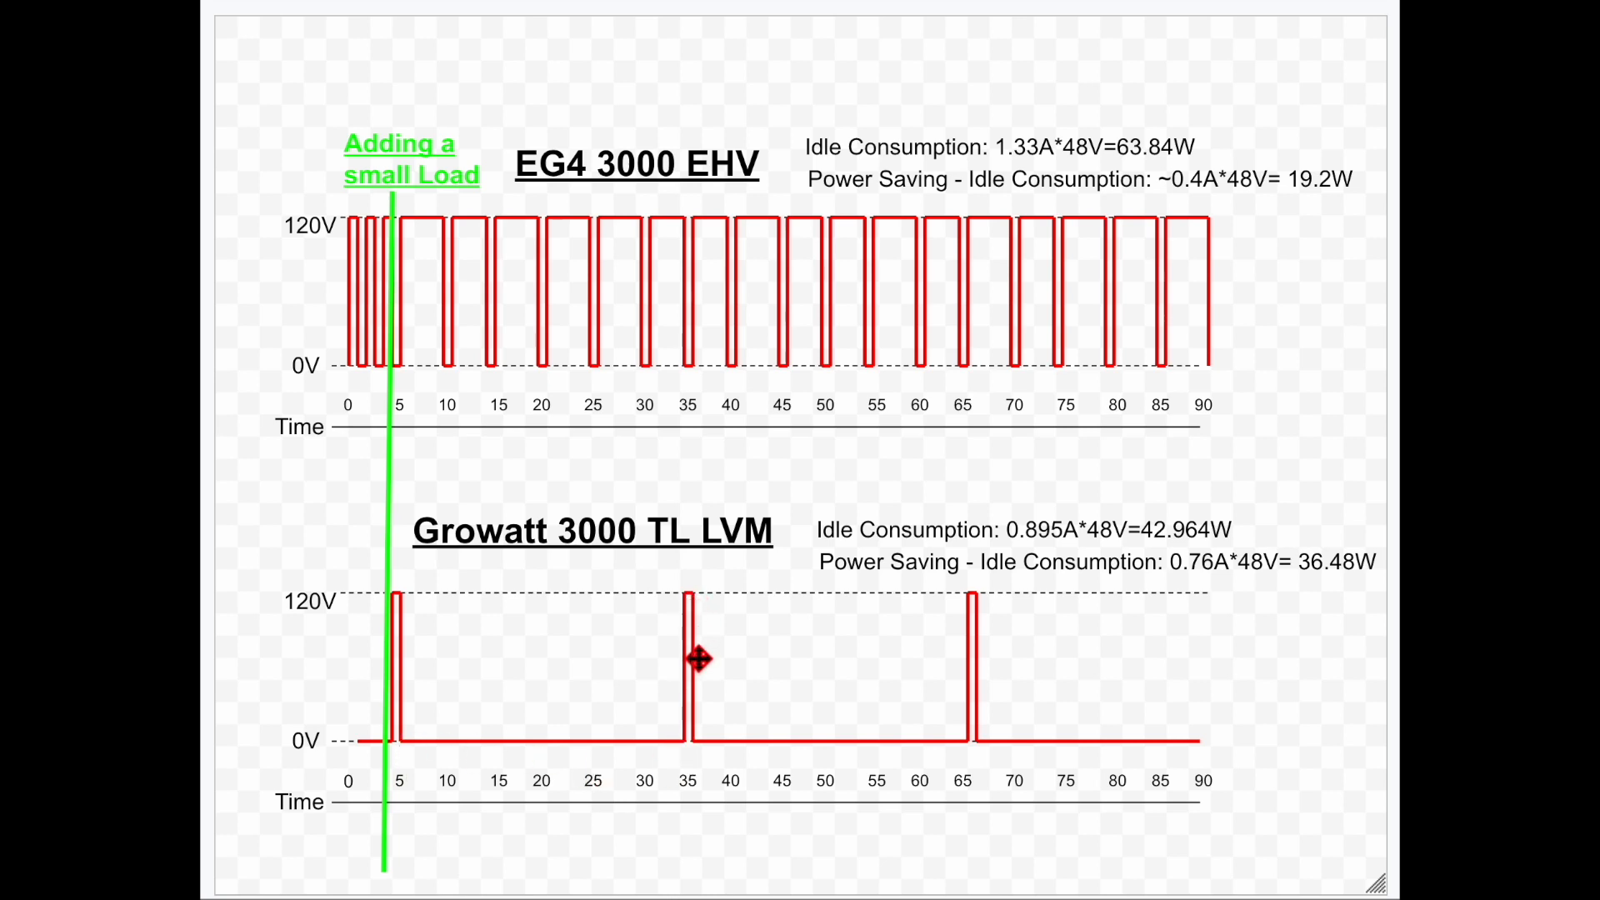
mouse_move(777, 806)
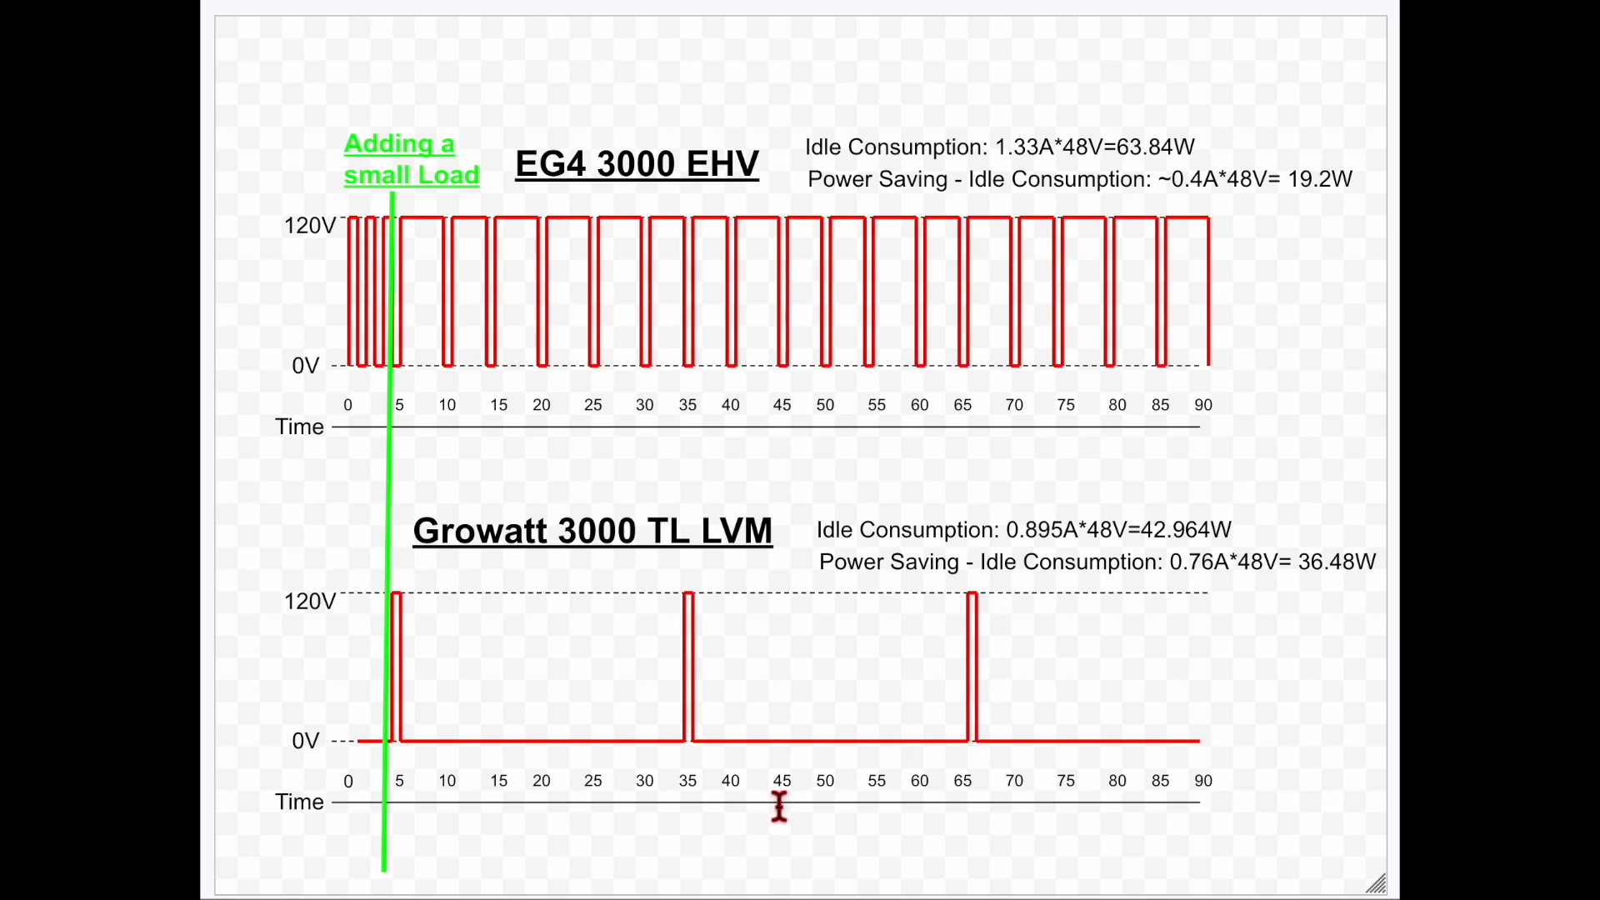
mouse_move(780, 673)
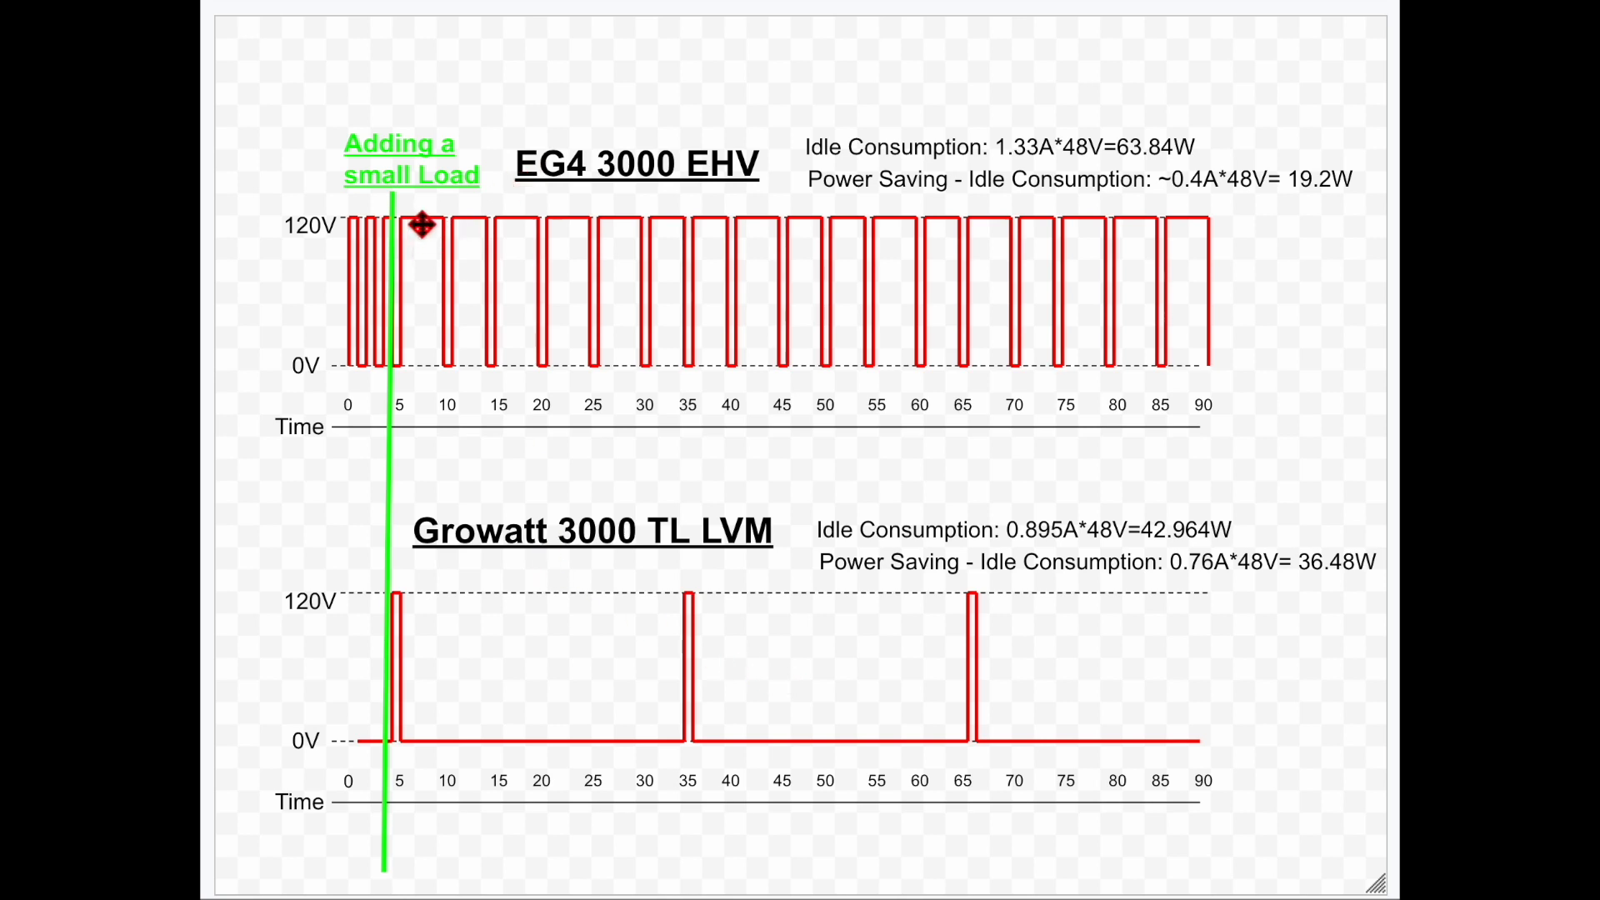
mouse_move(406, 605)
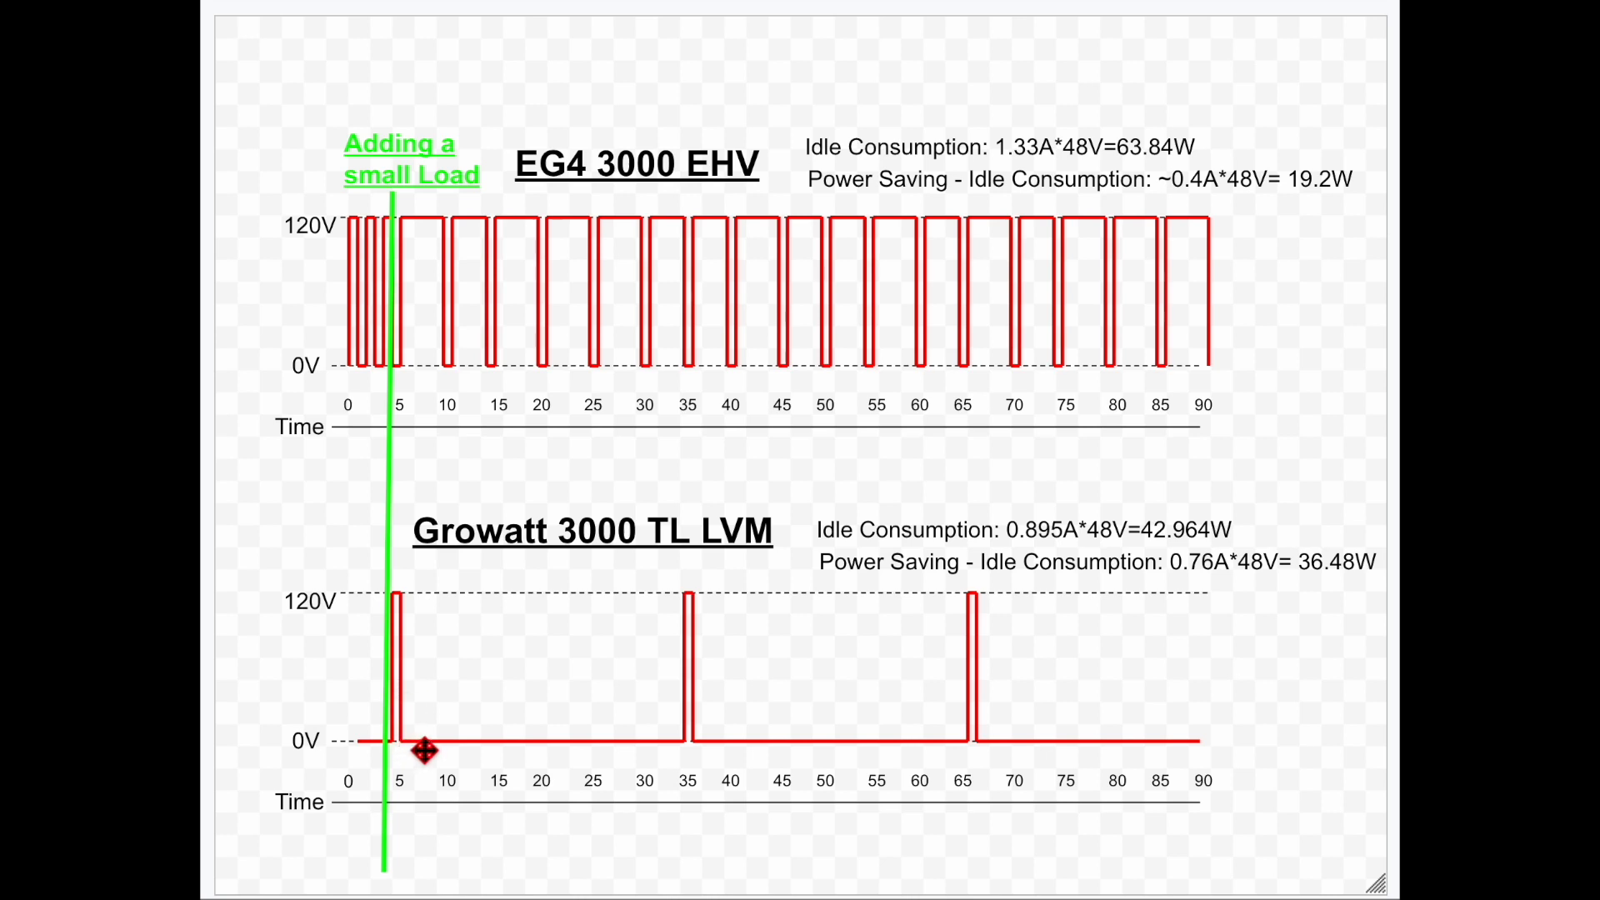
mouse_move(469, 747)
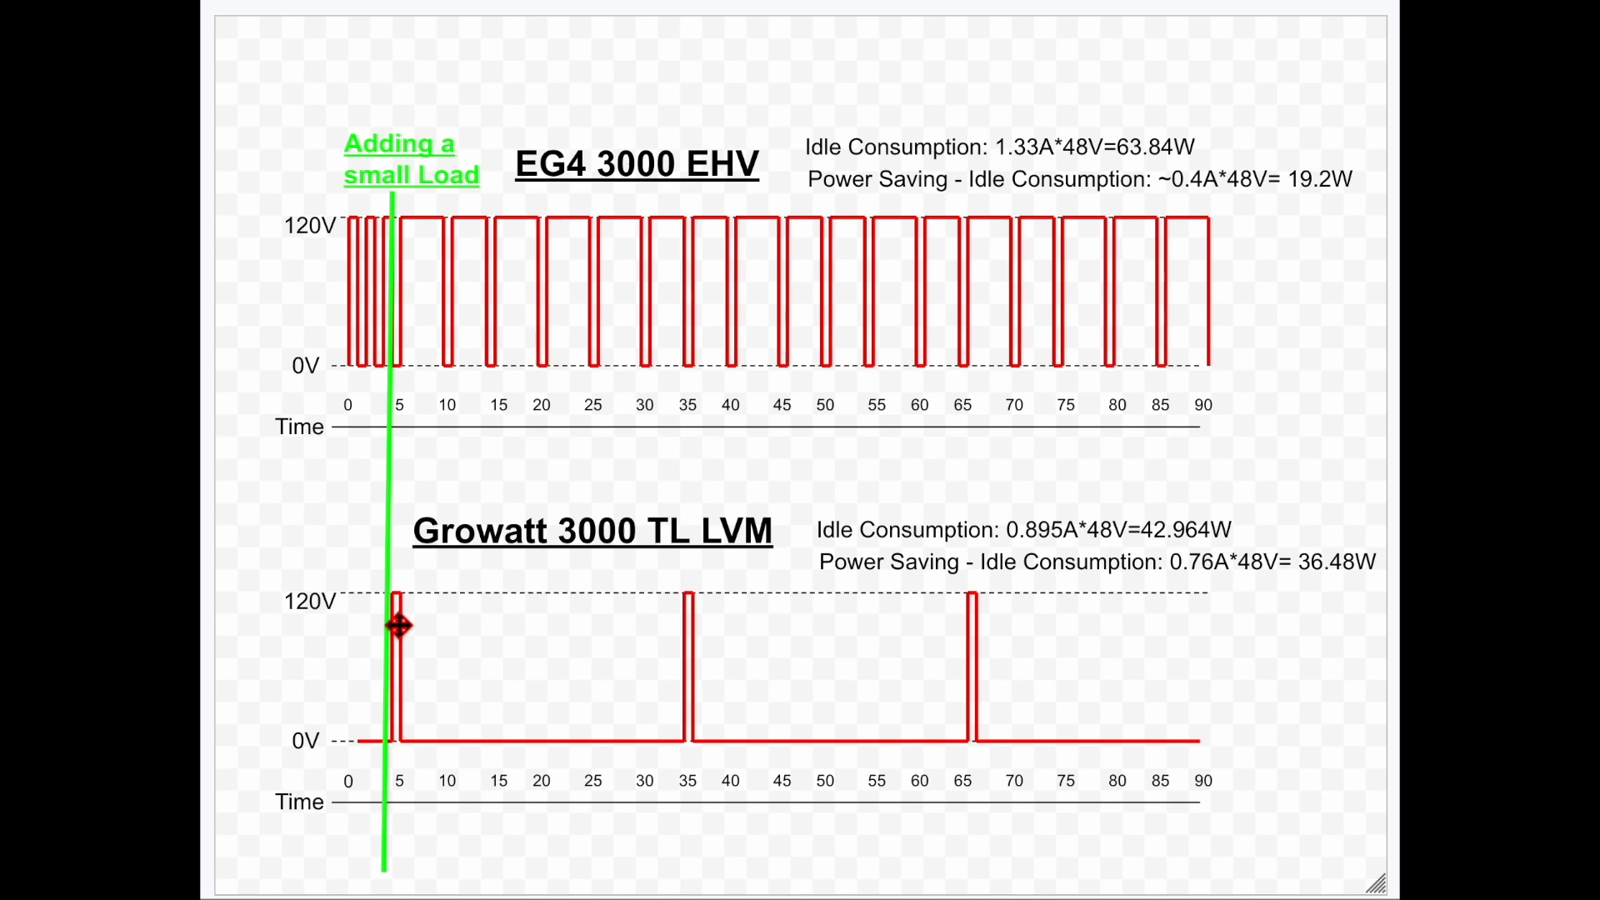
mouse_move(589, 741)
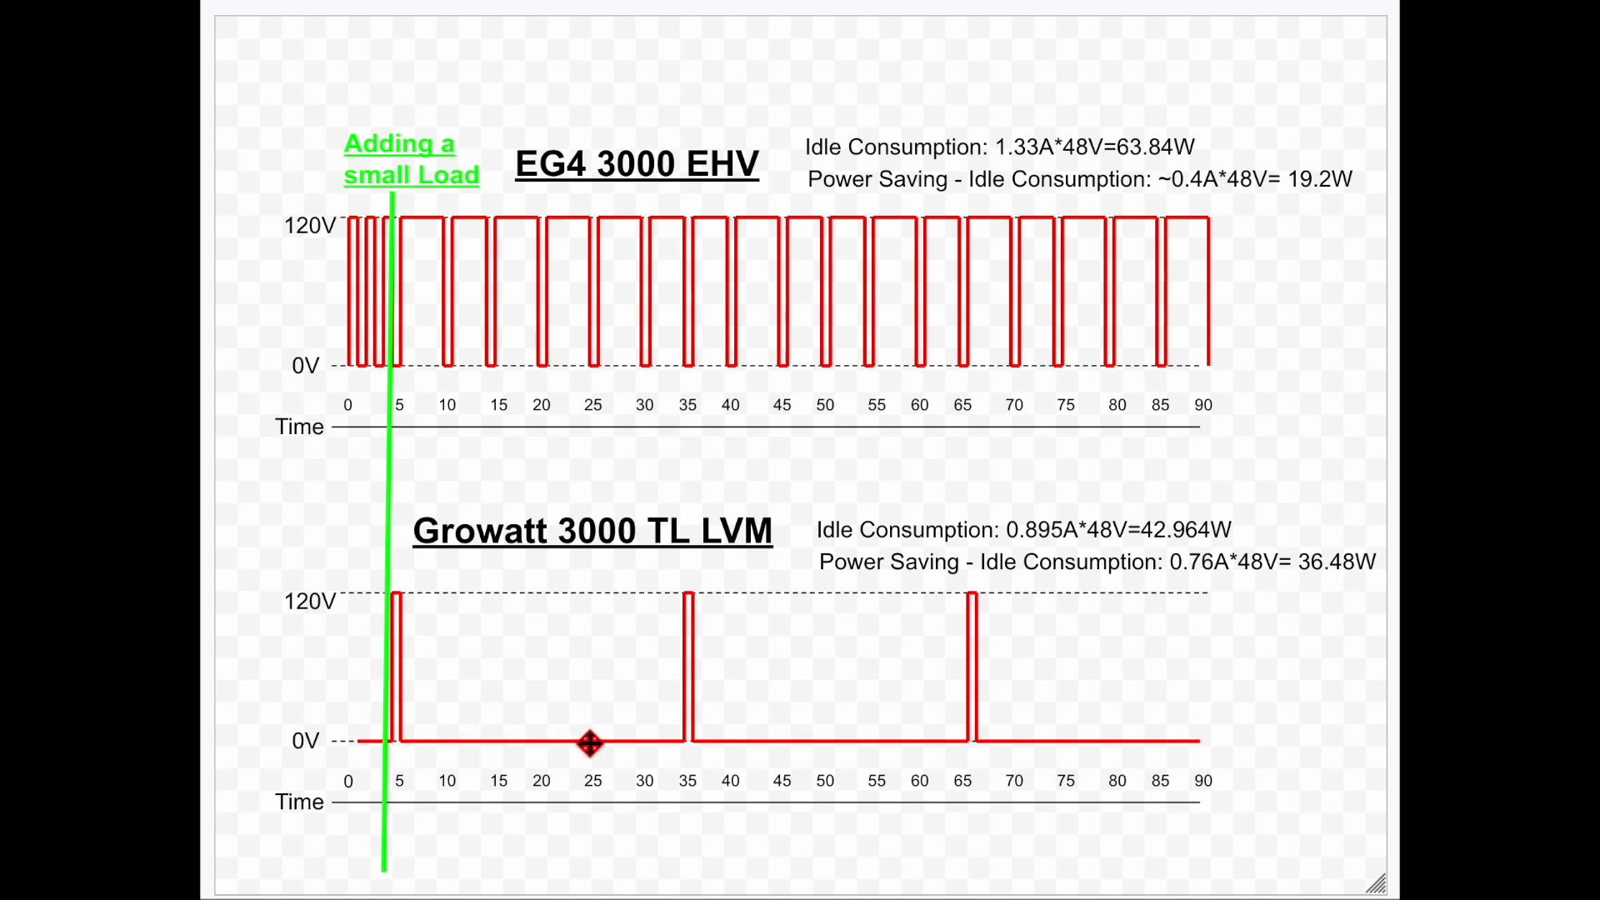
mouse_move(472, 704)
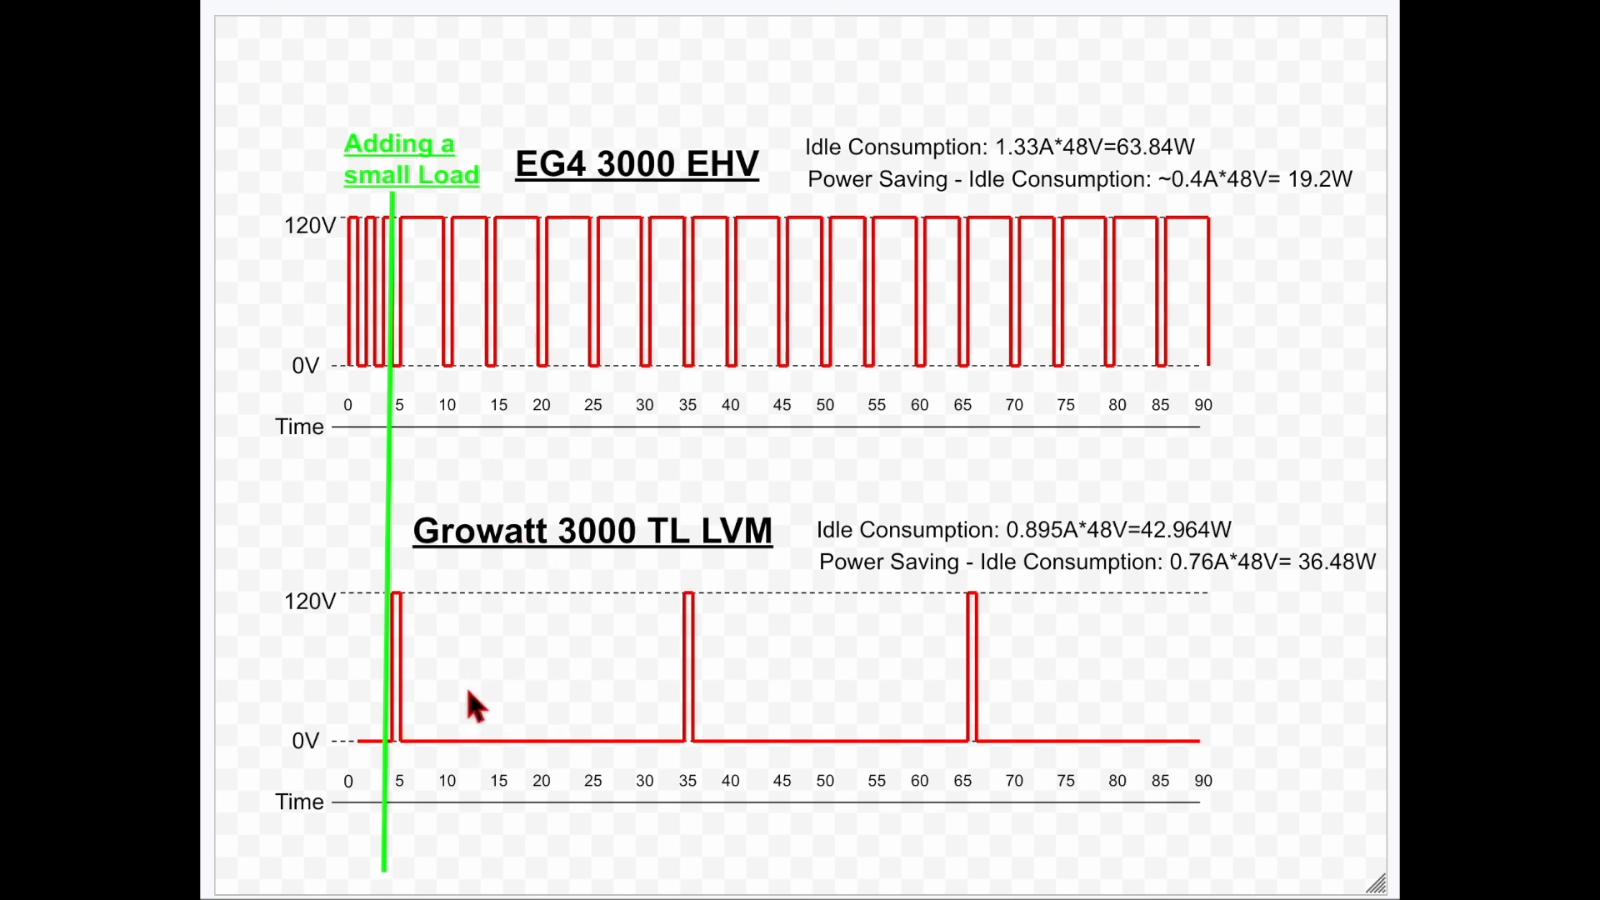
mouse_move(462, 556)
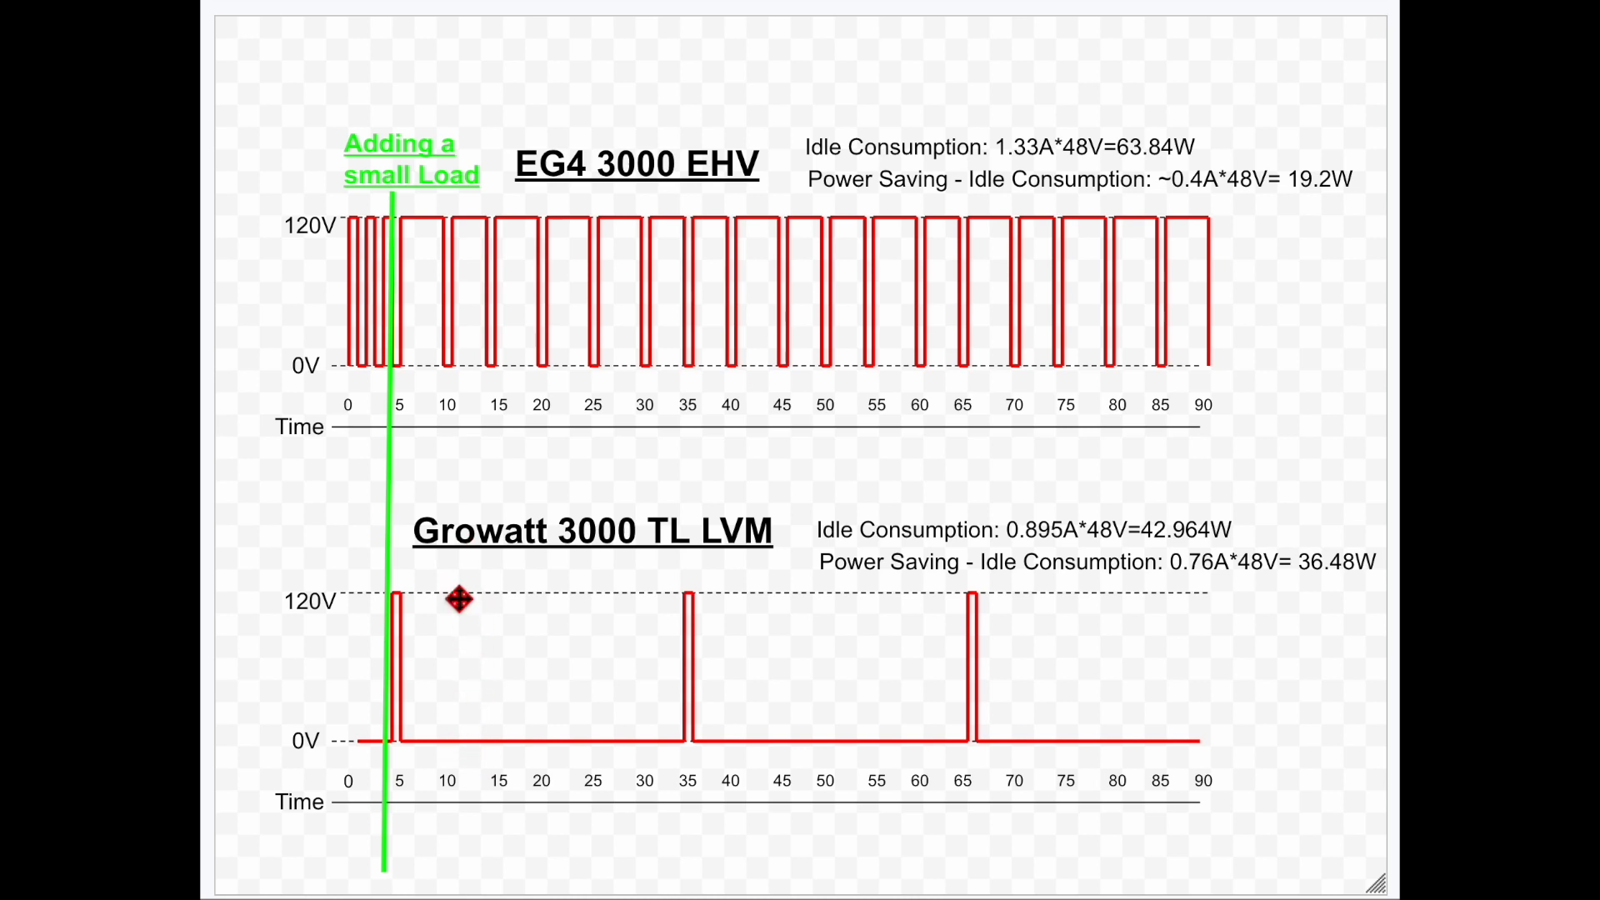
mouse_move(457, 780)
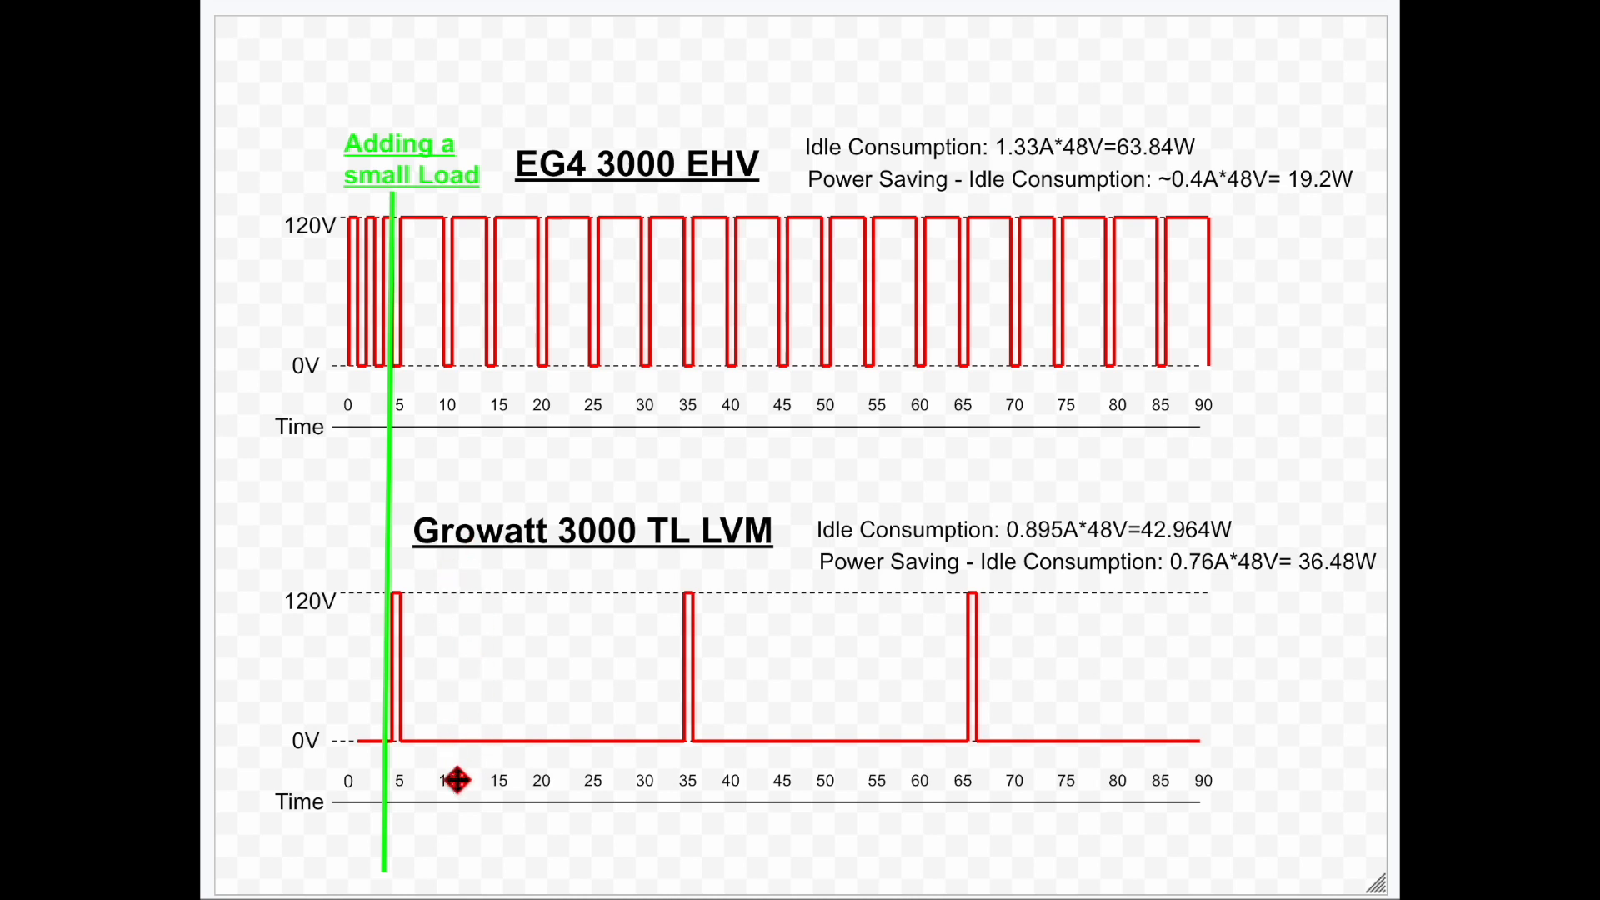
mouse_move(458, 600)
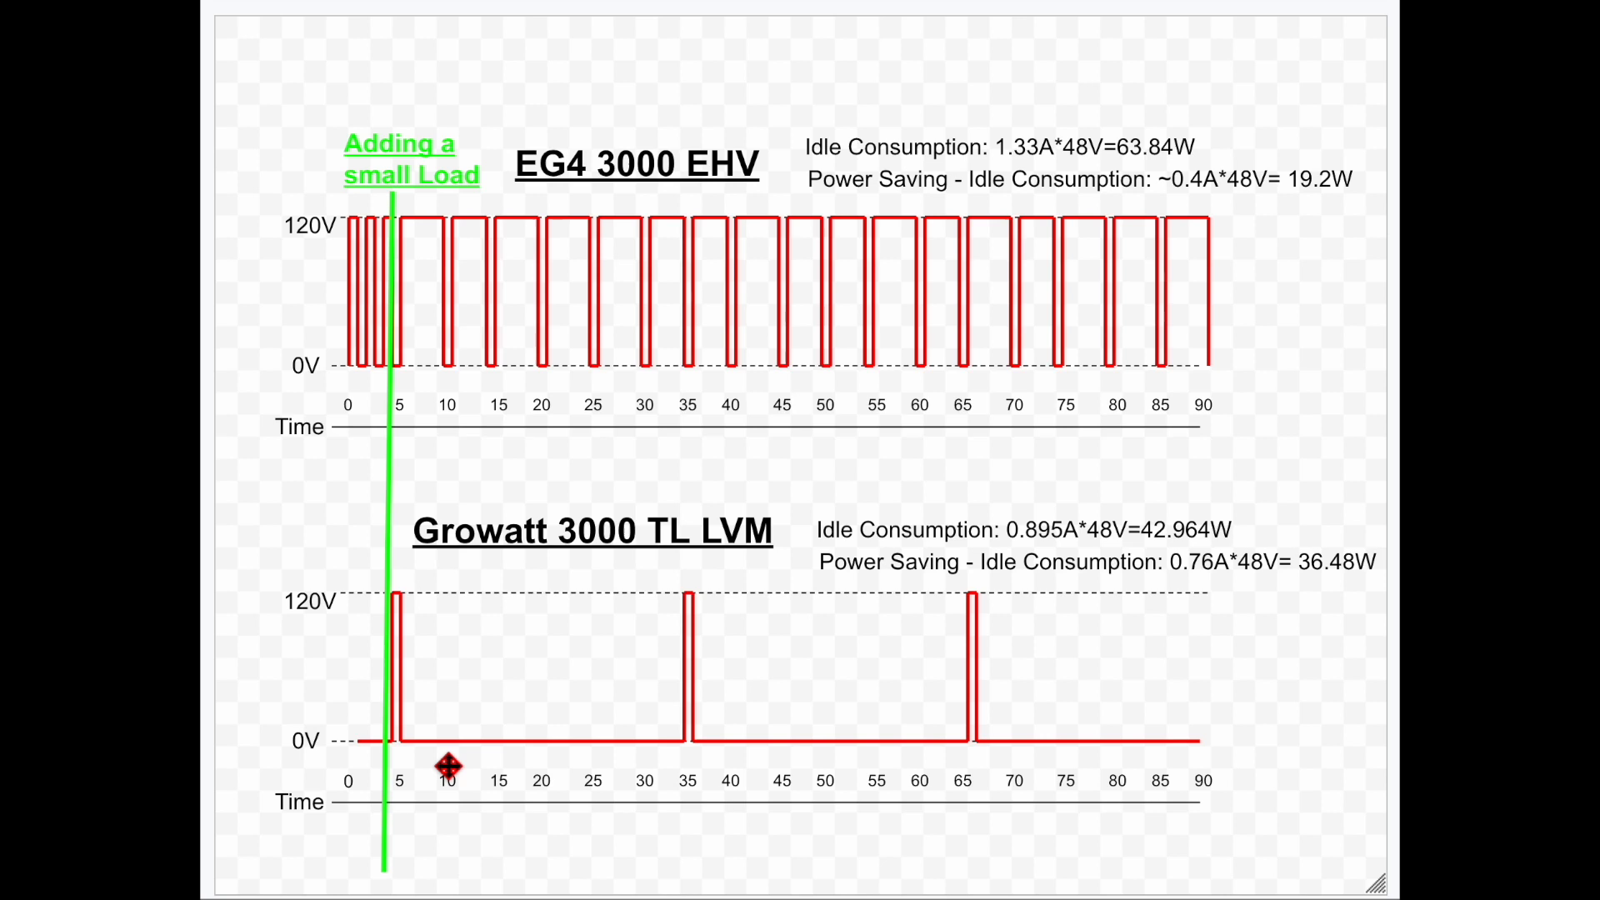
mouse_move(454, 750)
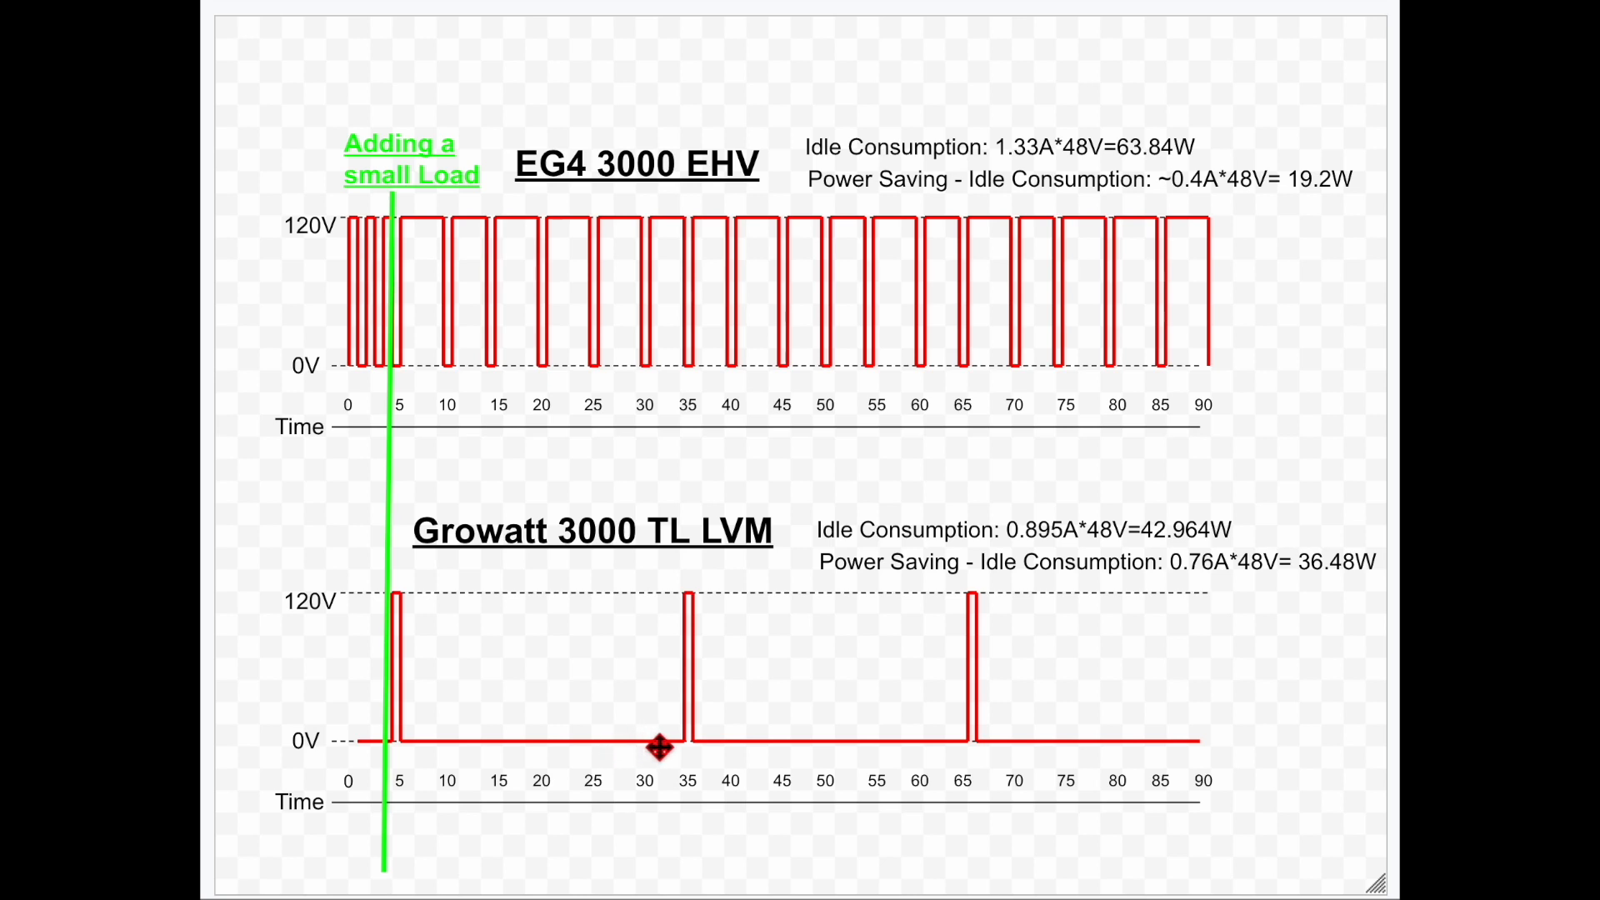
mouse_move(658, 750)
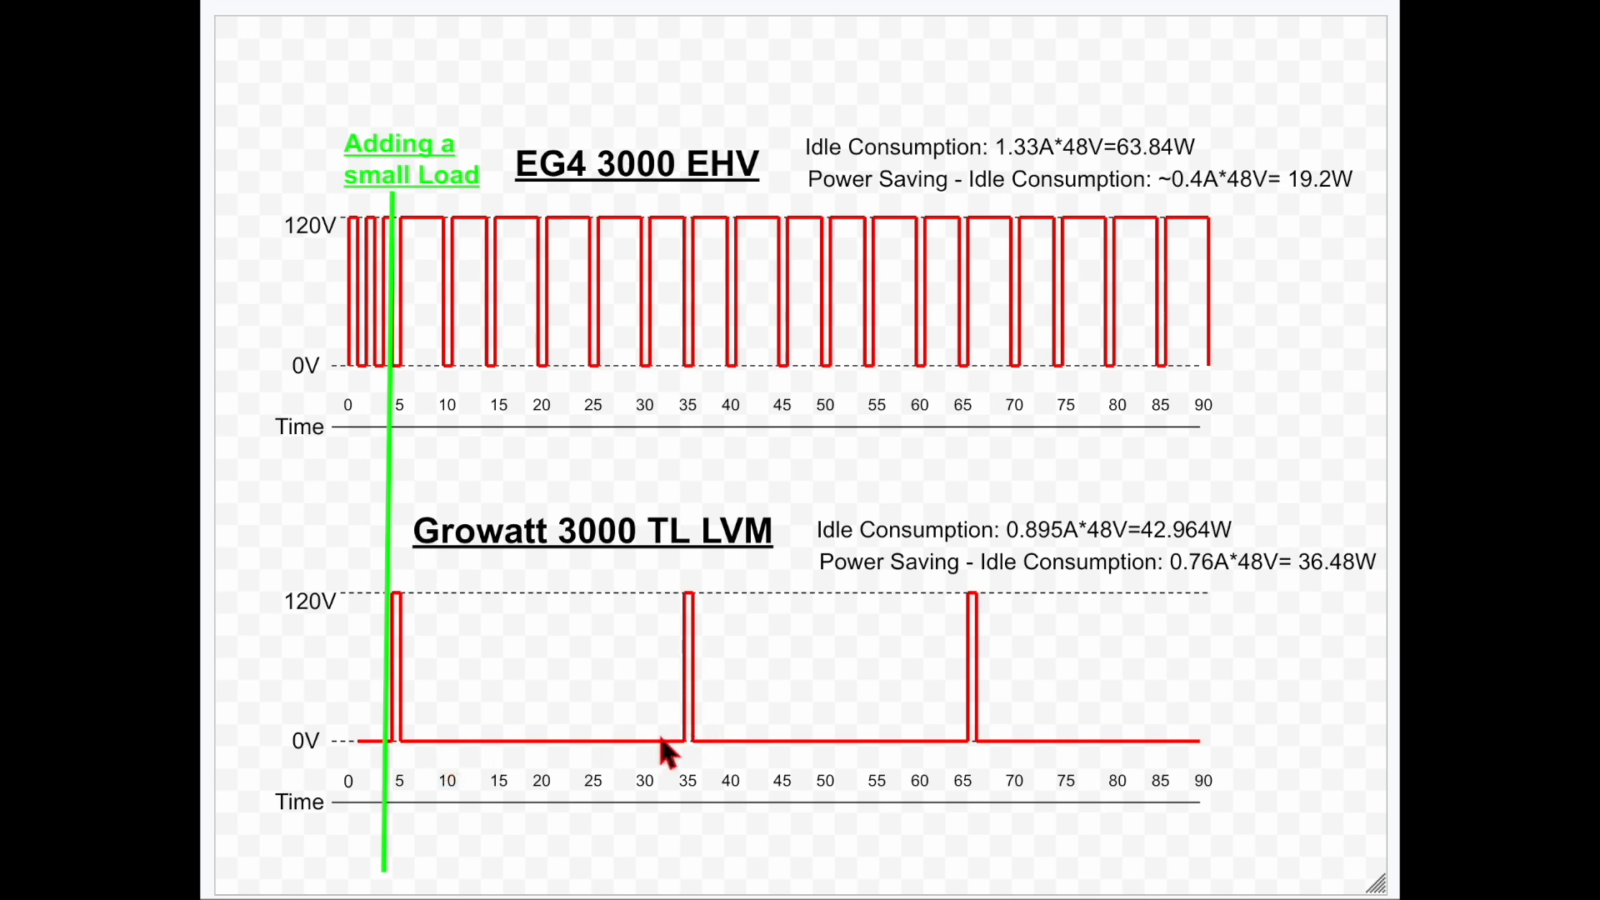
mouse_move(601, 750)
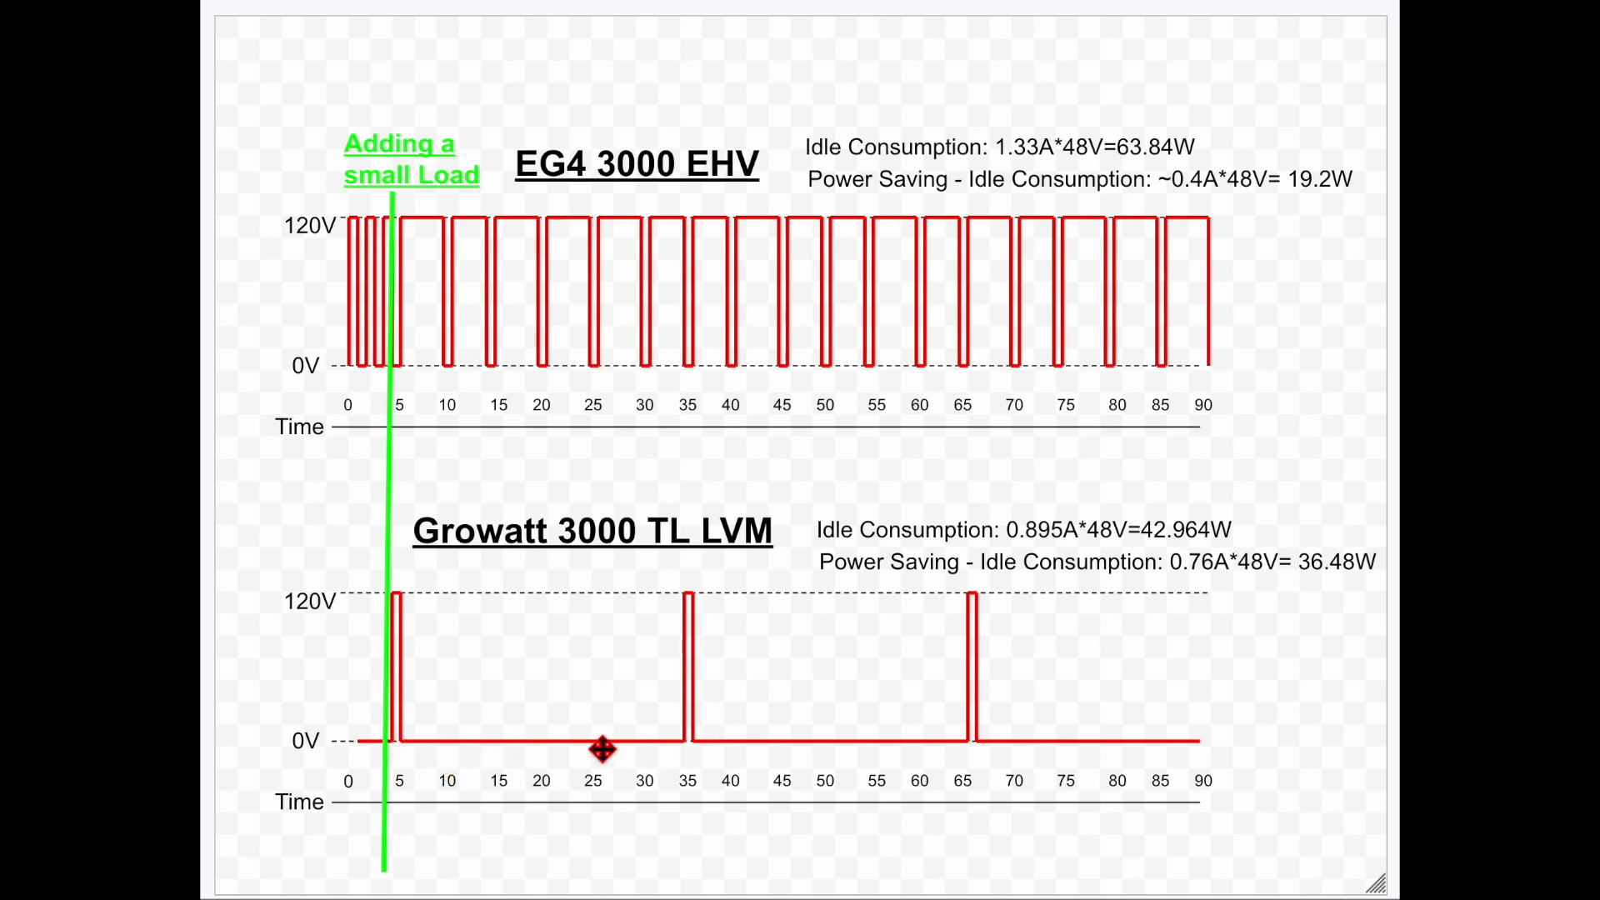
mouse_move(701, 607)
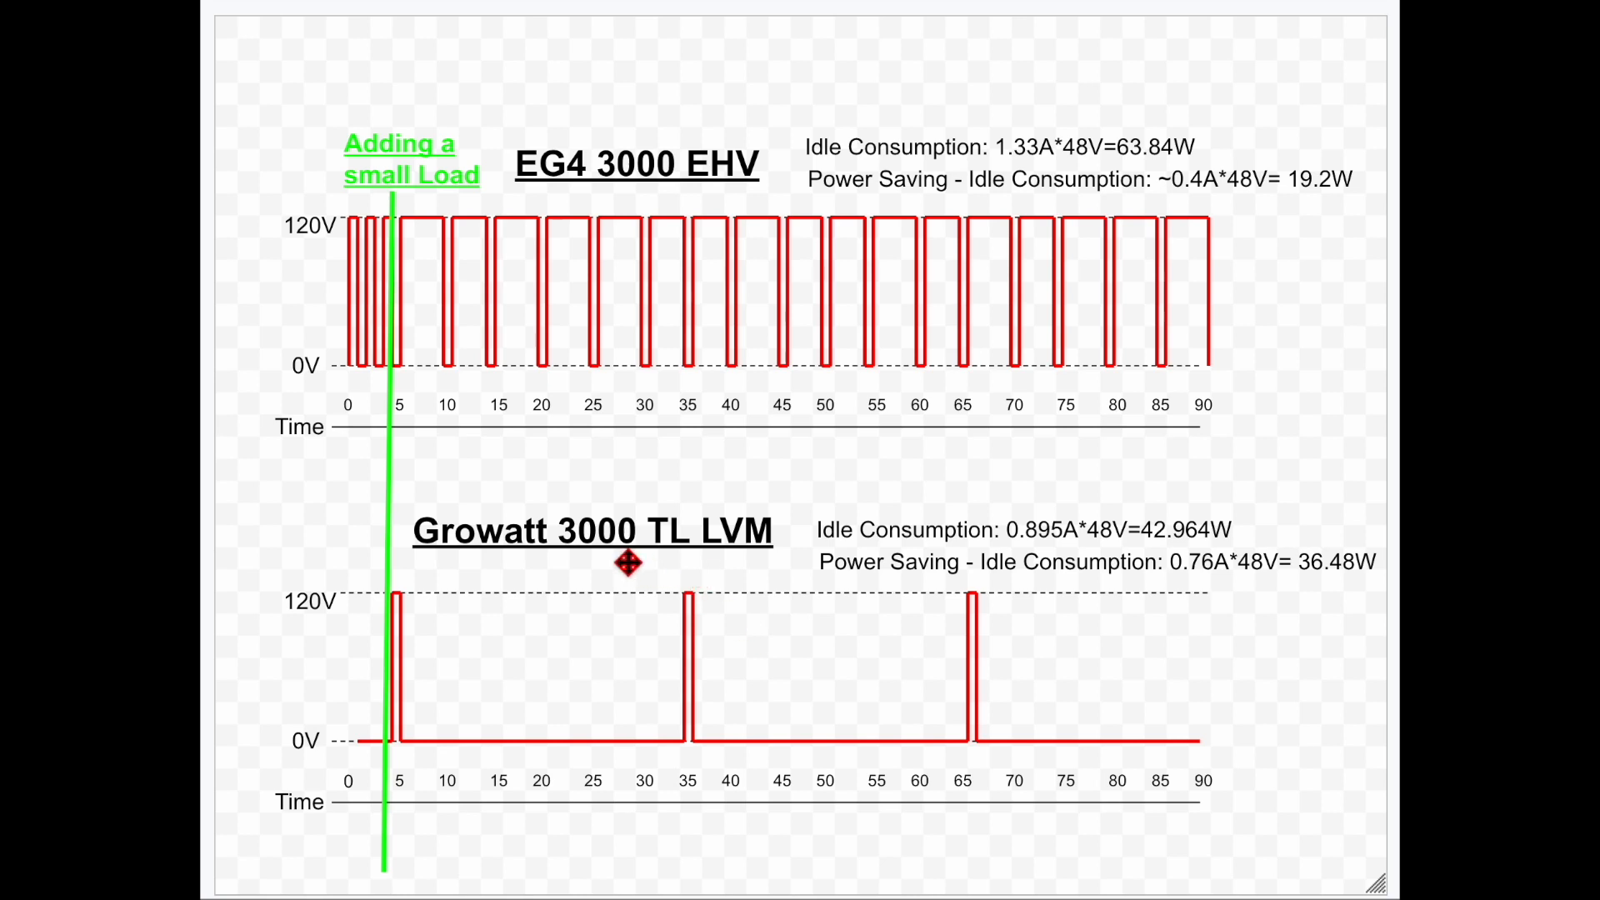
mouse_move(1000, 544)
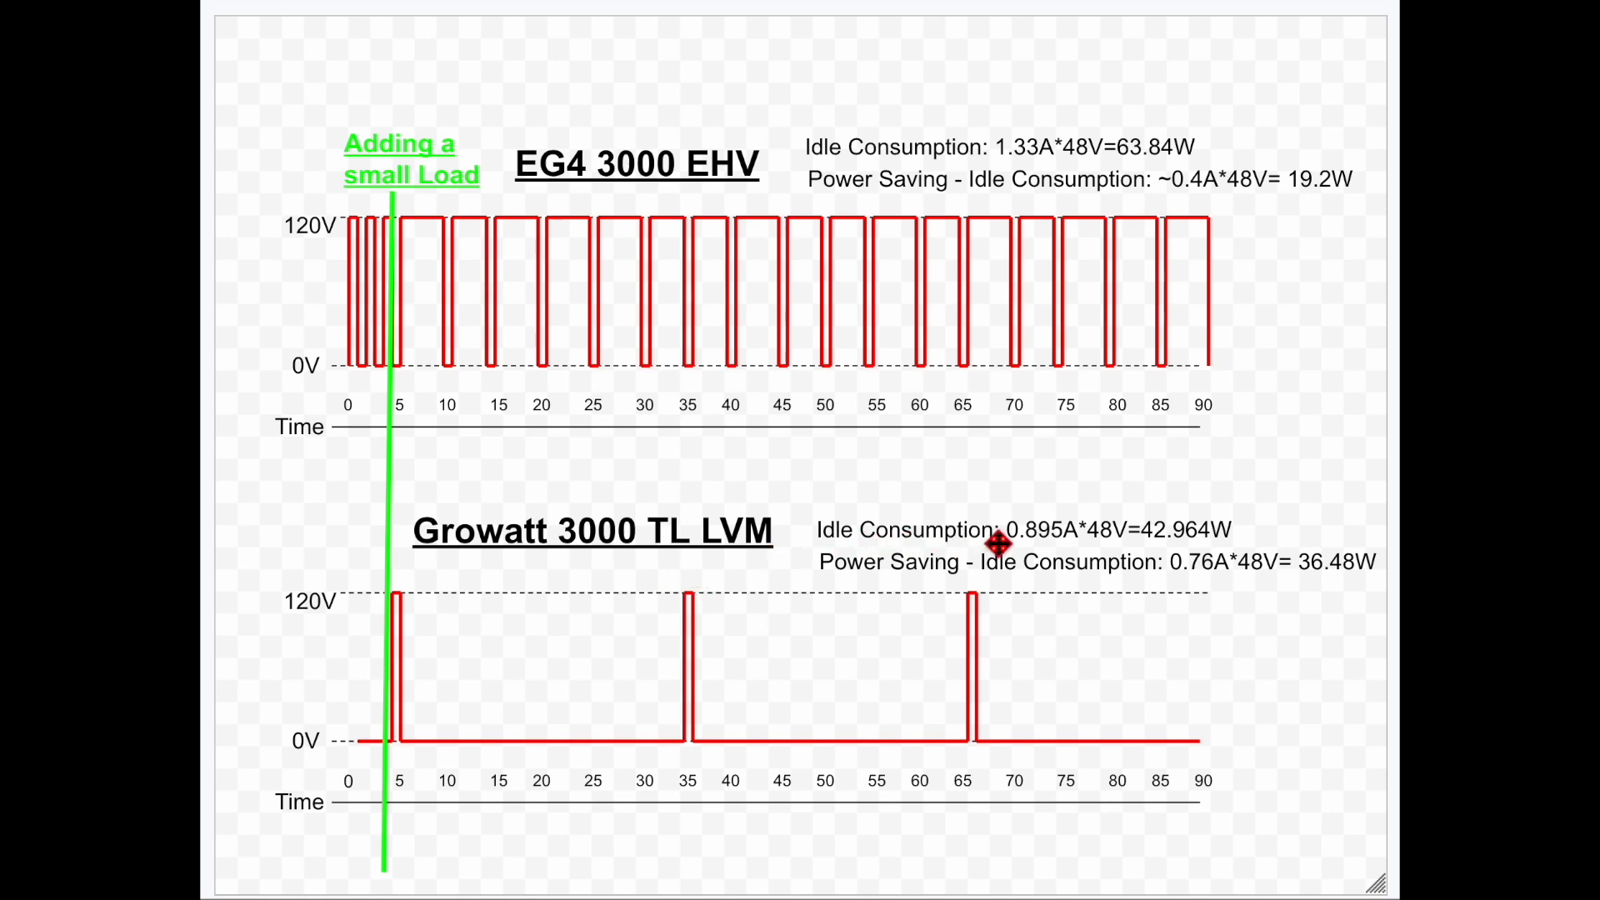
mouse_move(858, 542)
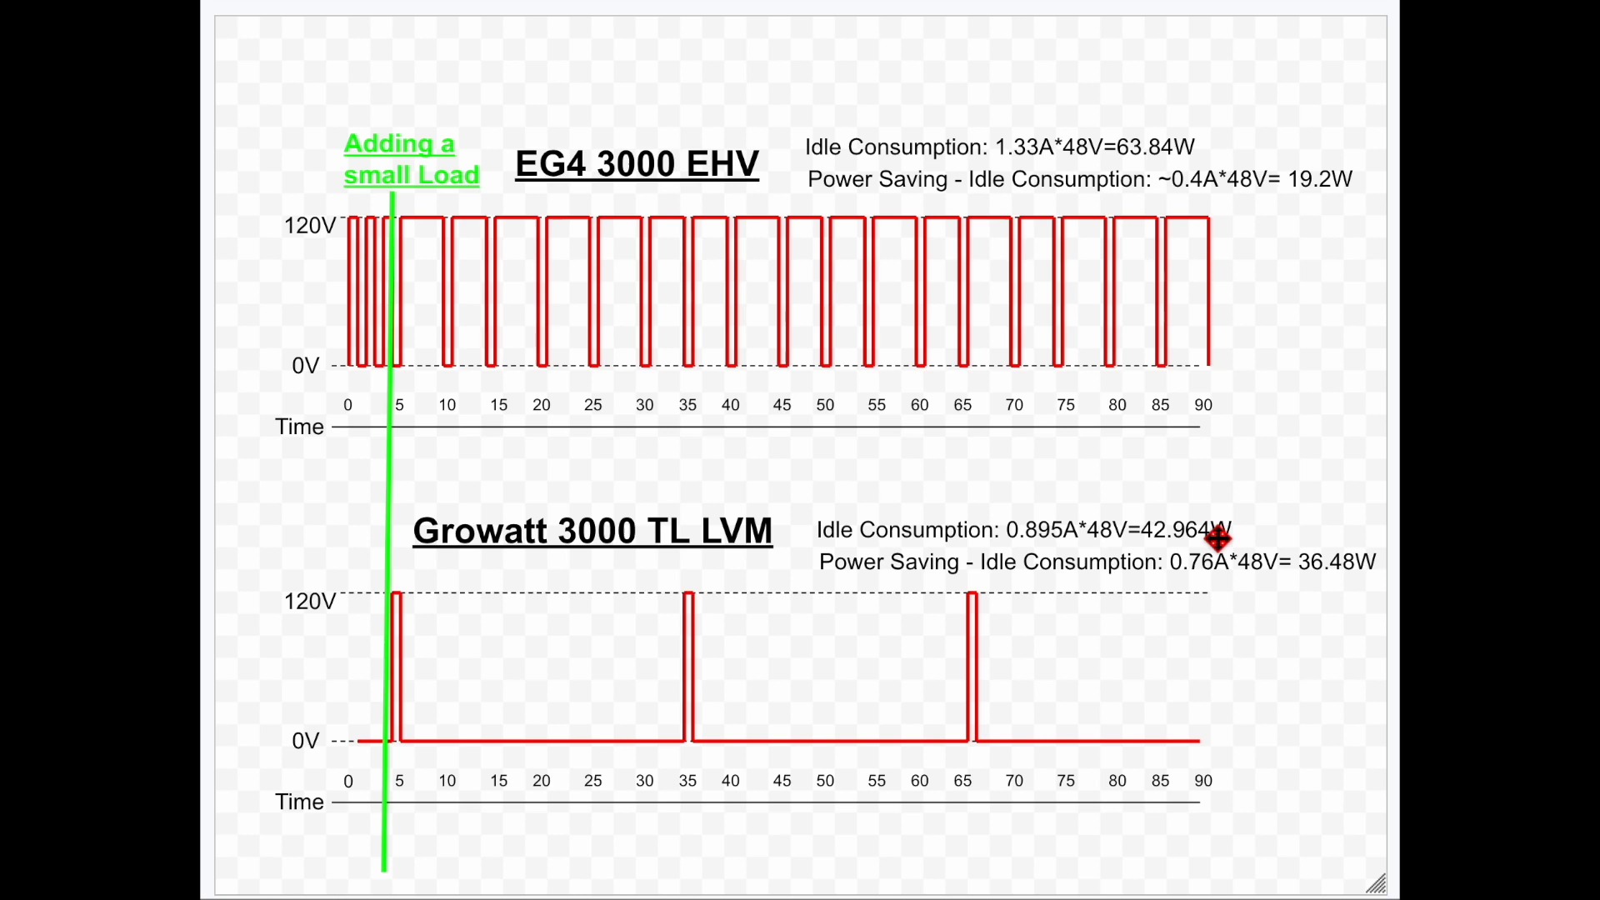
mouse_move(1283, 574)
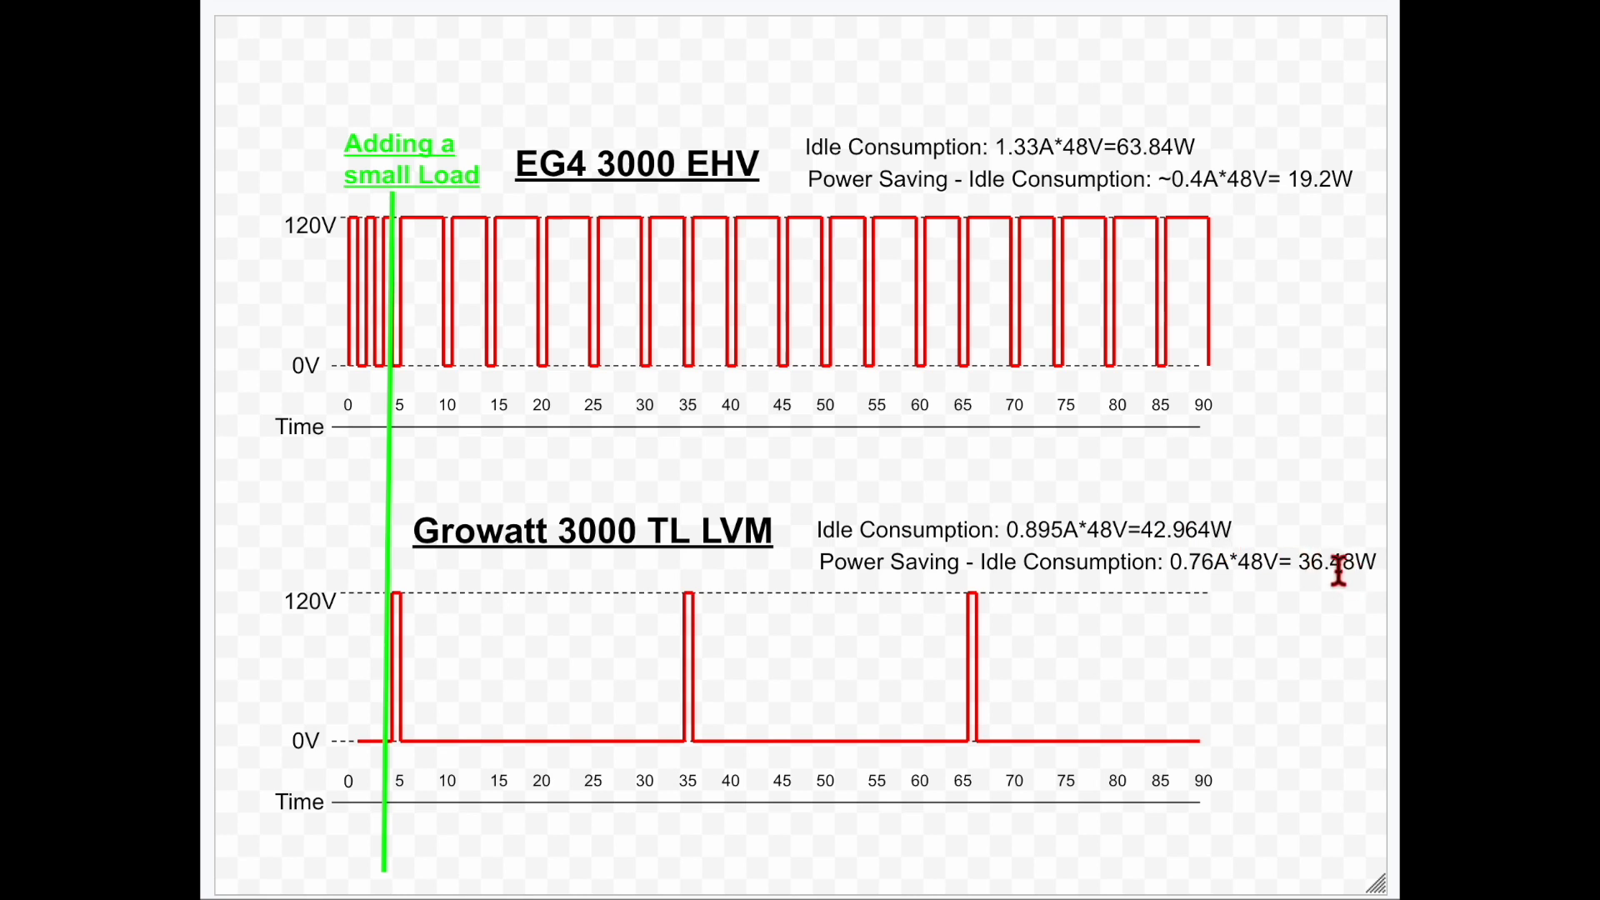
mouse_move(414, 500)
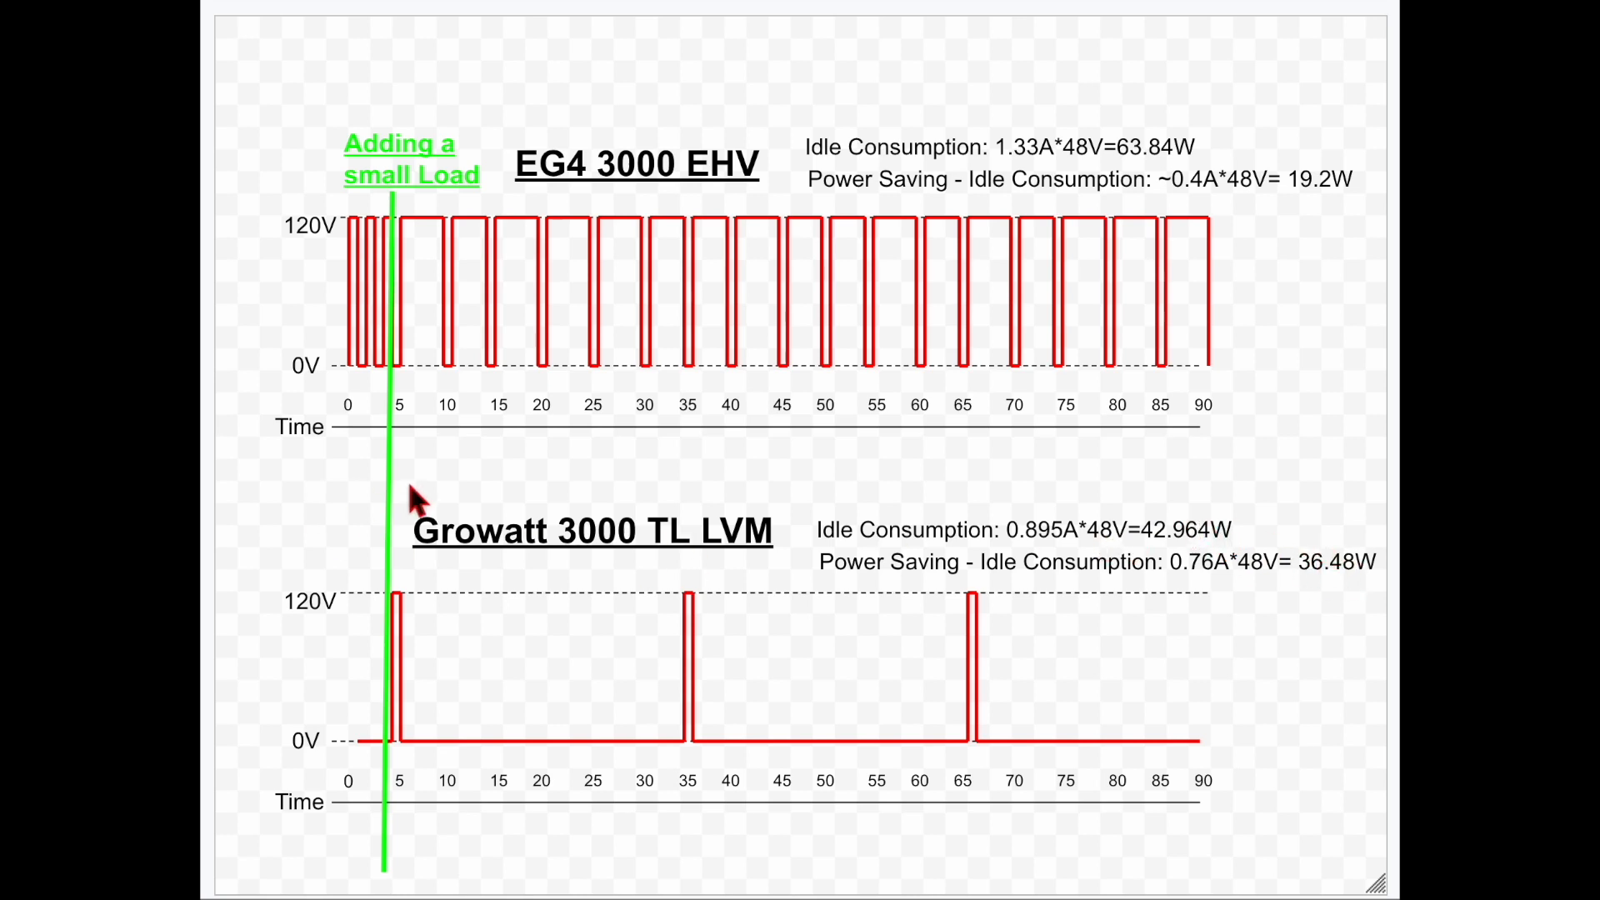
mouse_move(792, 578)
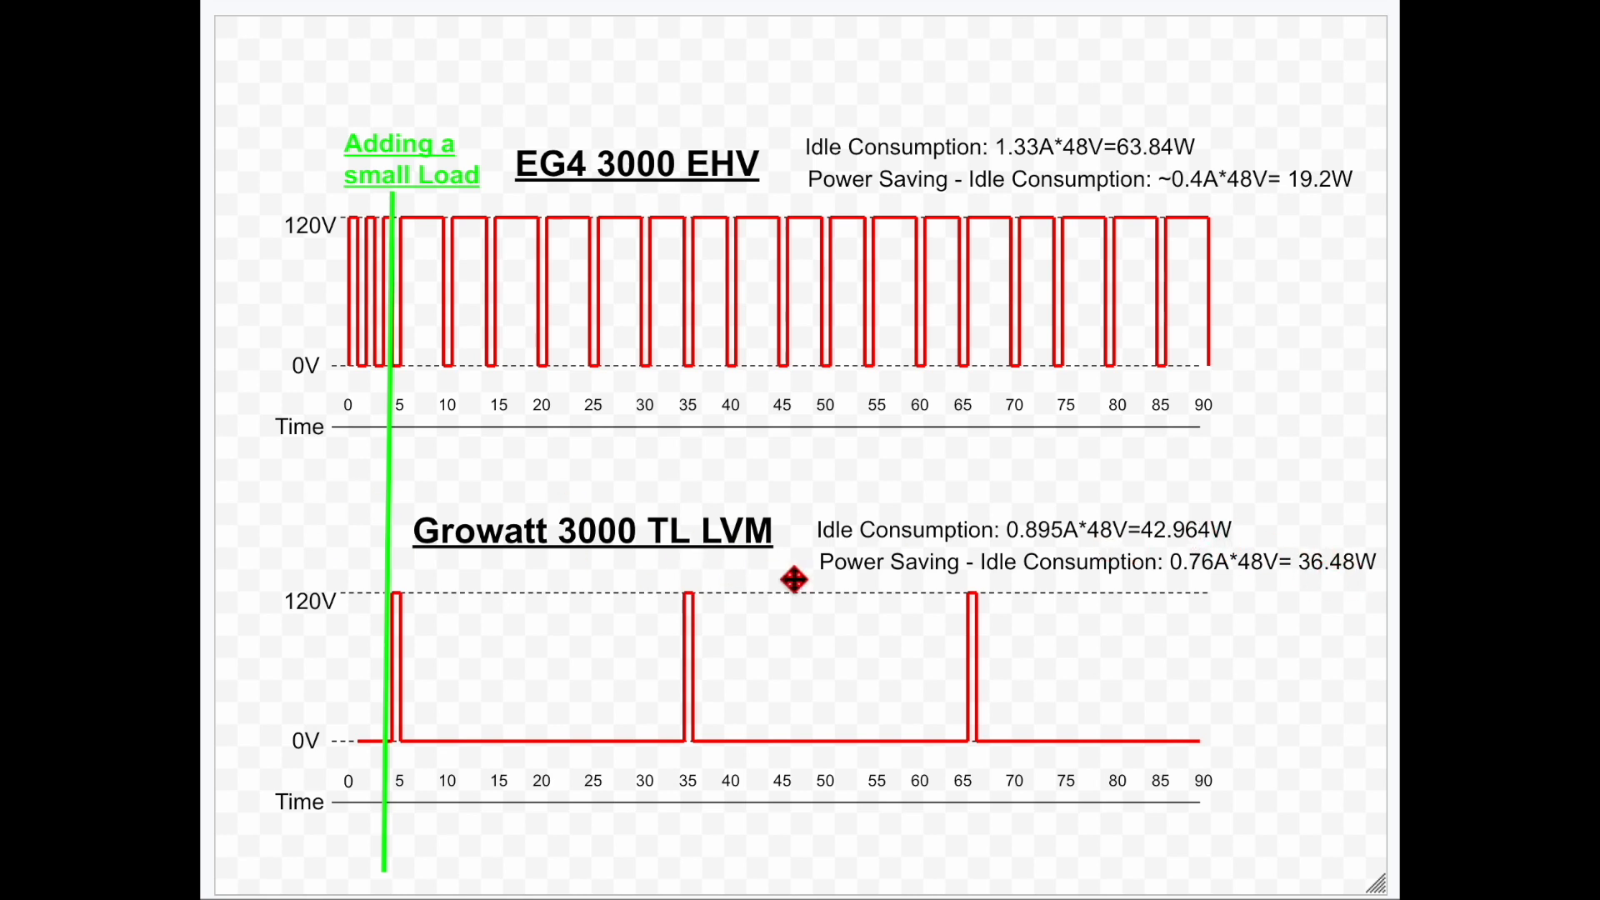
mouse_move(790, 654)
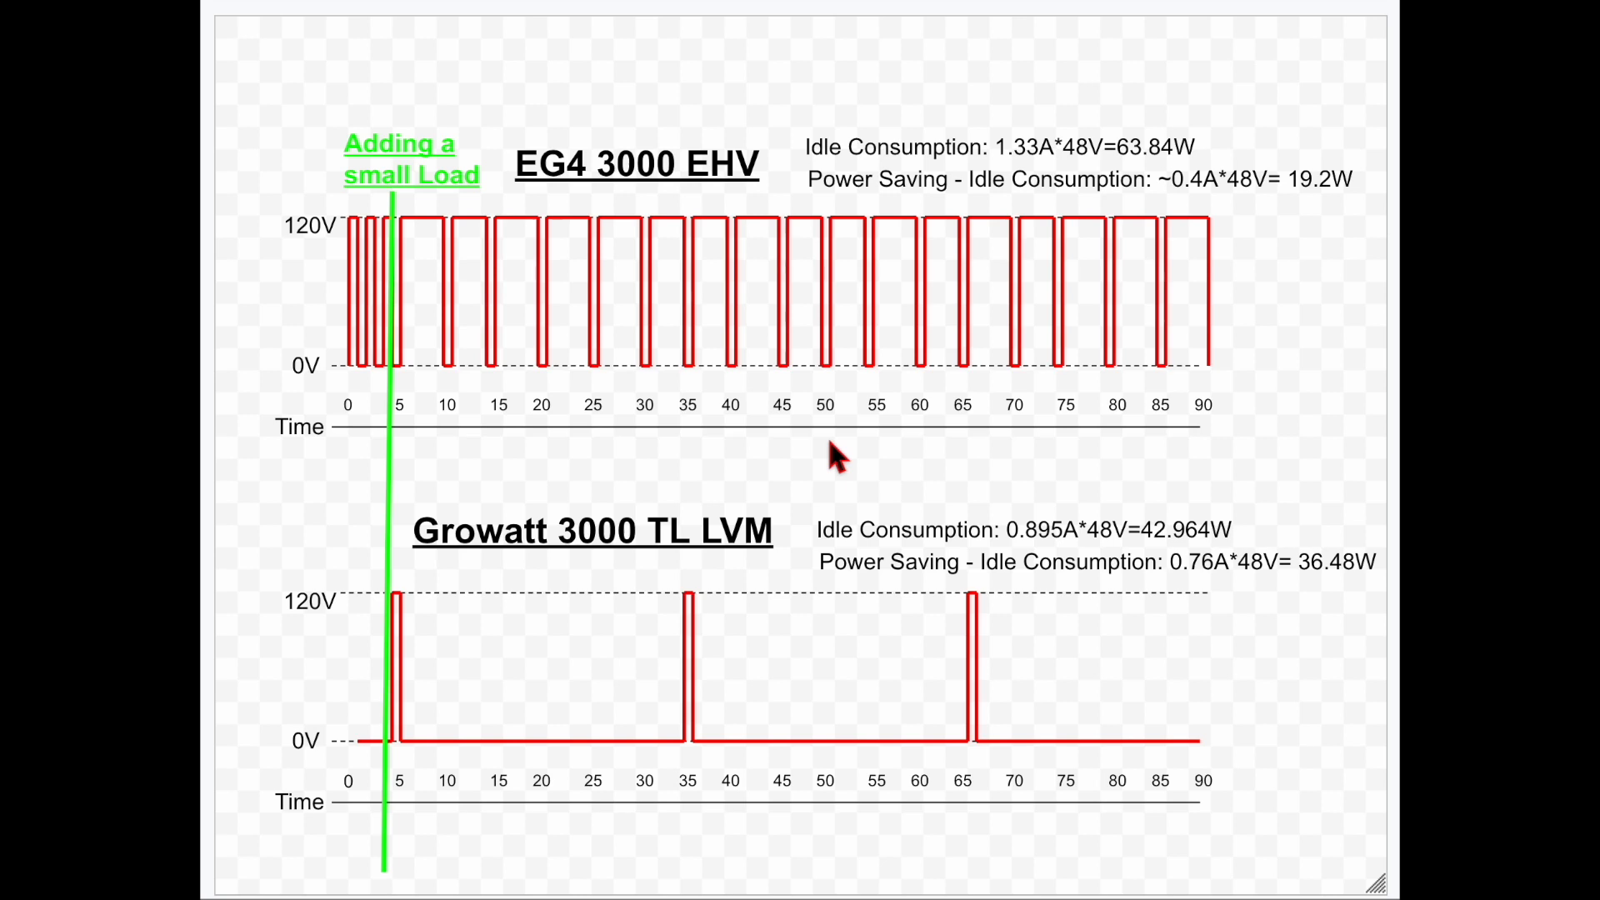
mouse_move(700, 230)
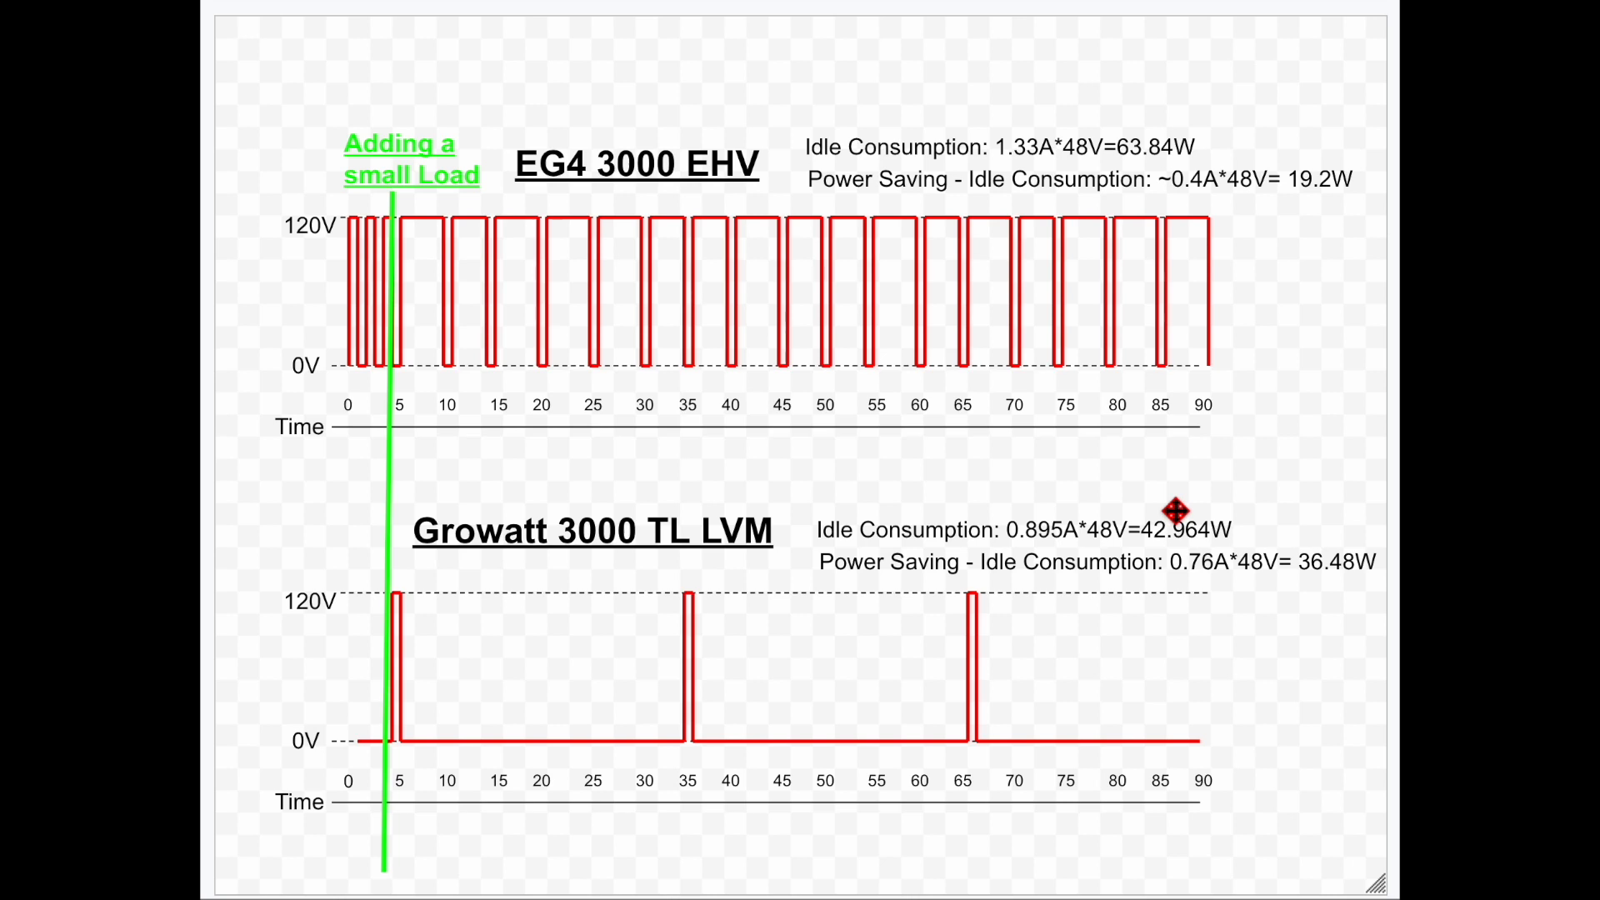
mouse_move(1194, 525)
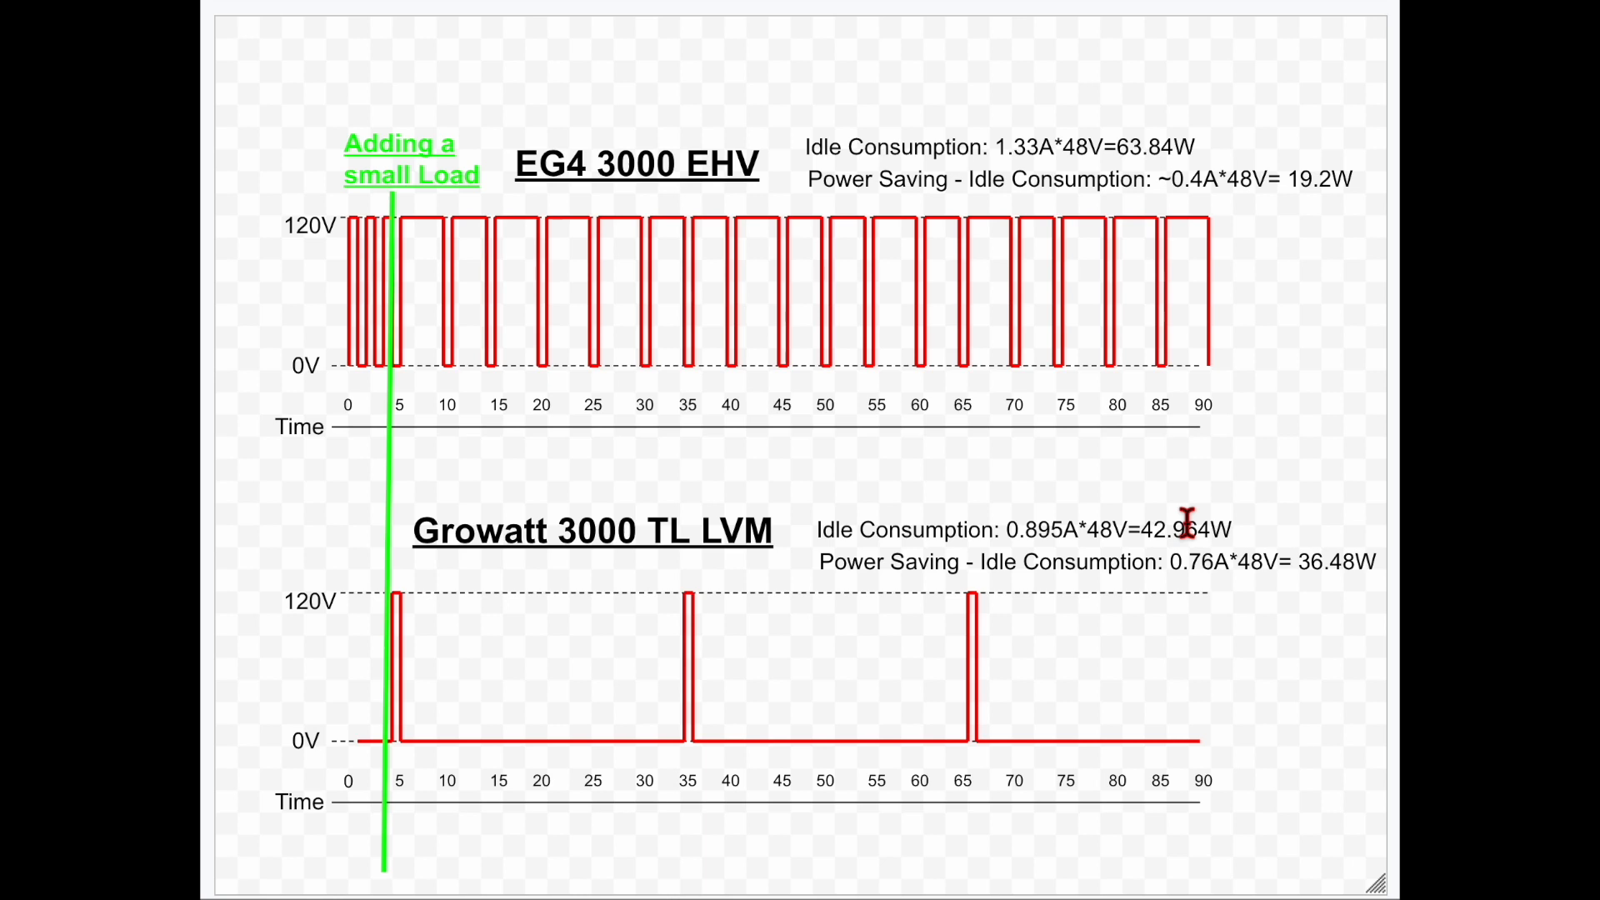
mouse_move(1140, 424)
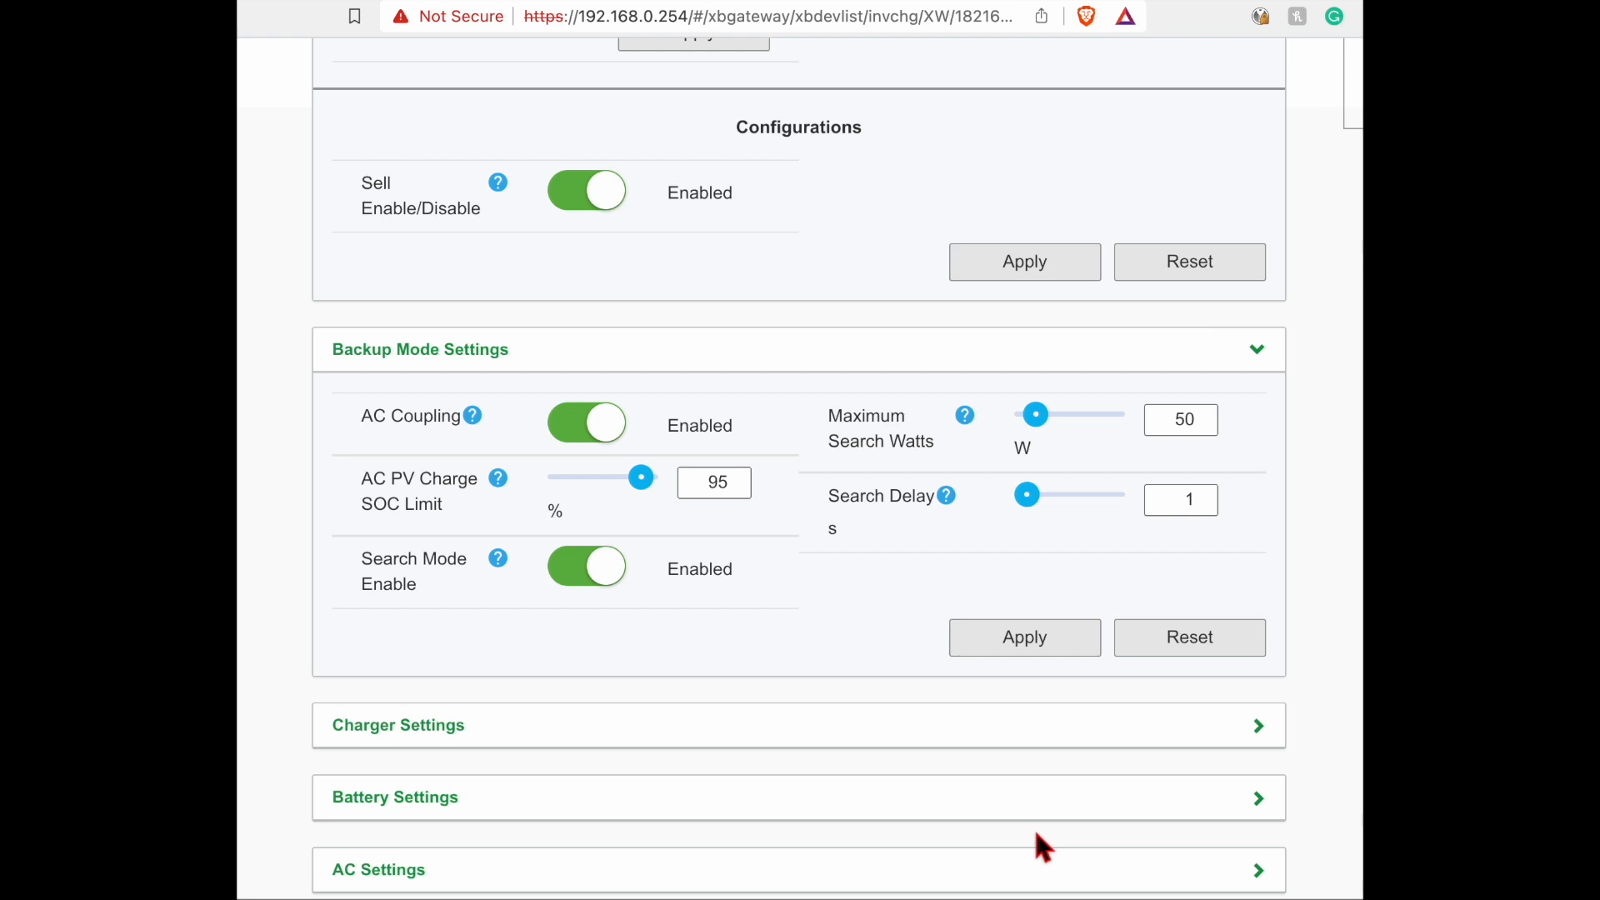
mouse_move(873, 704)
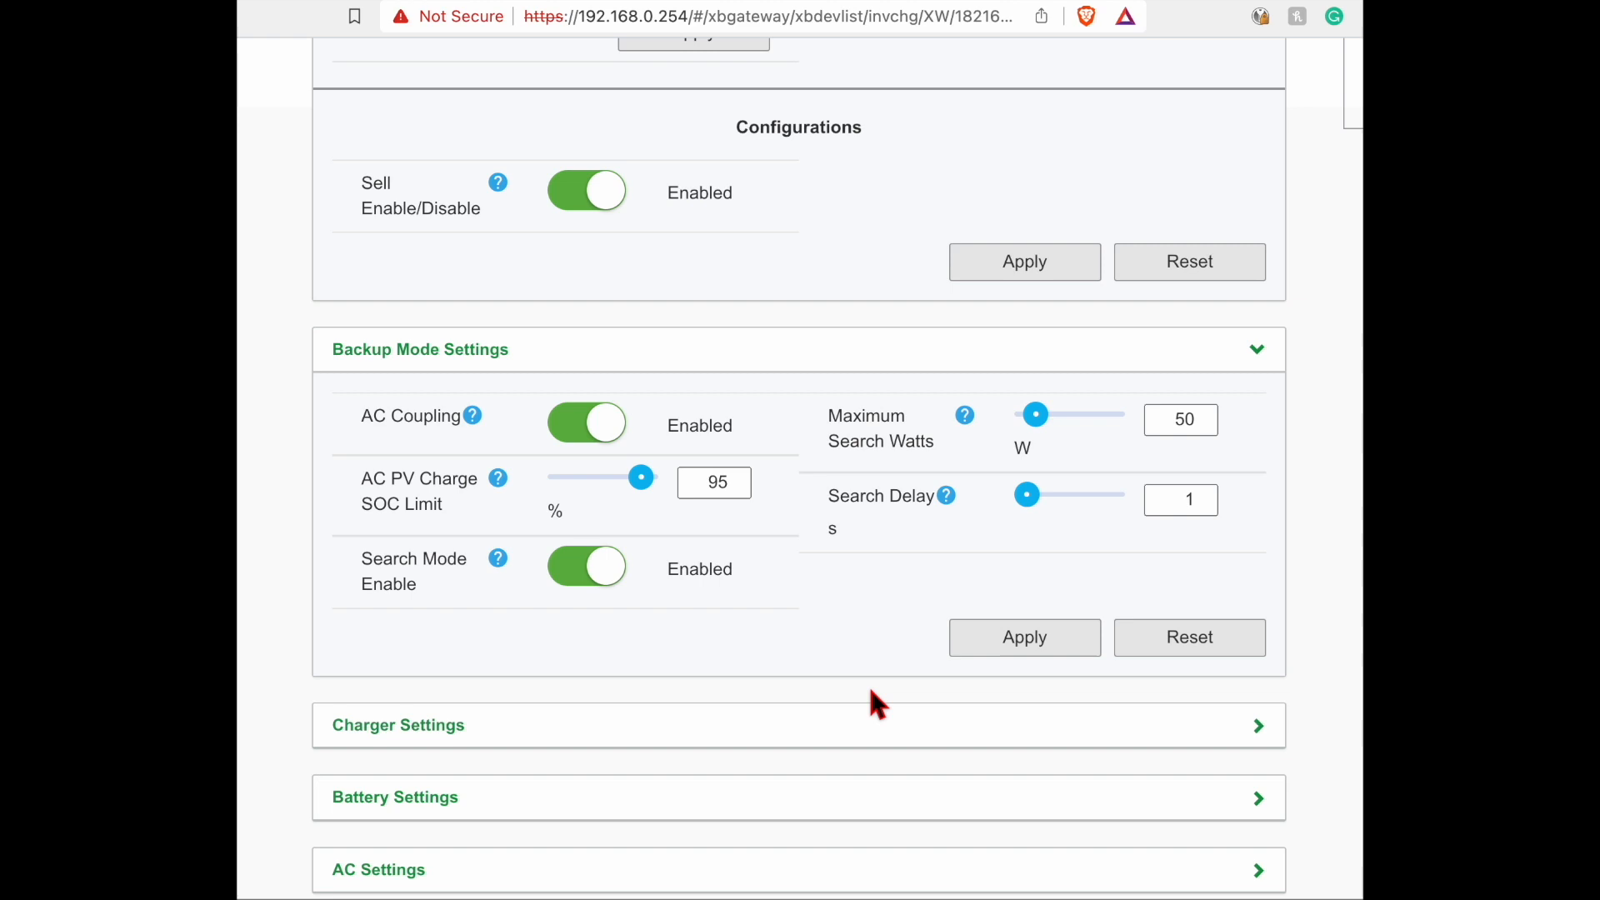
mouse_move(806, 668)
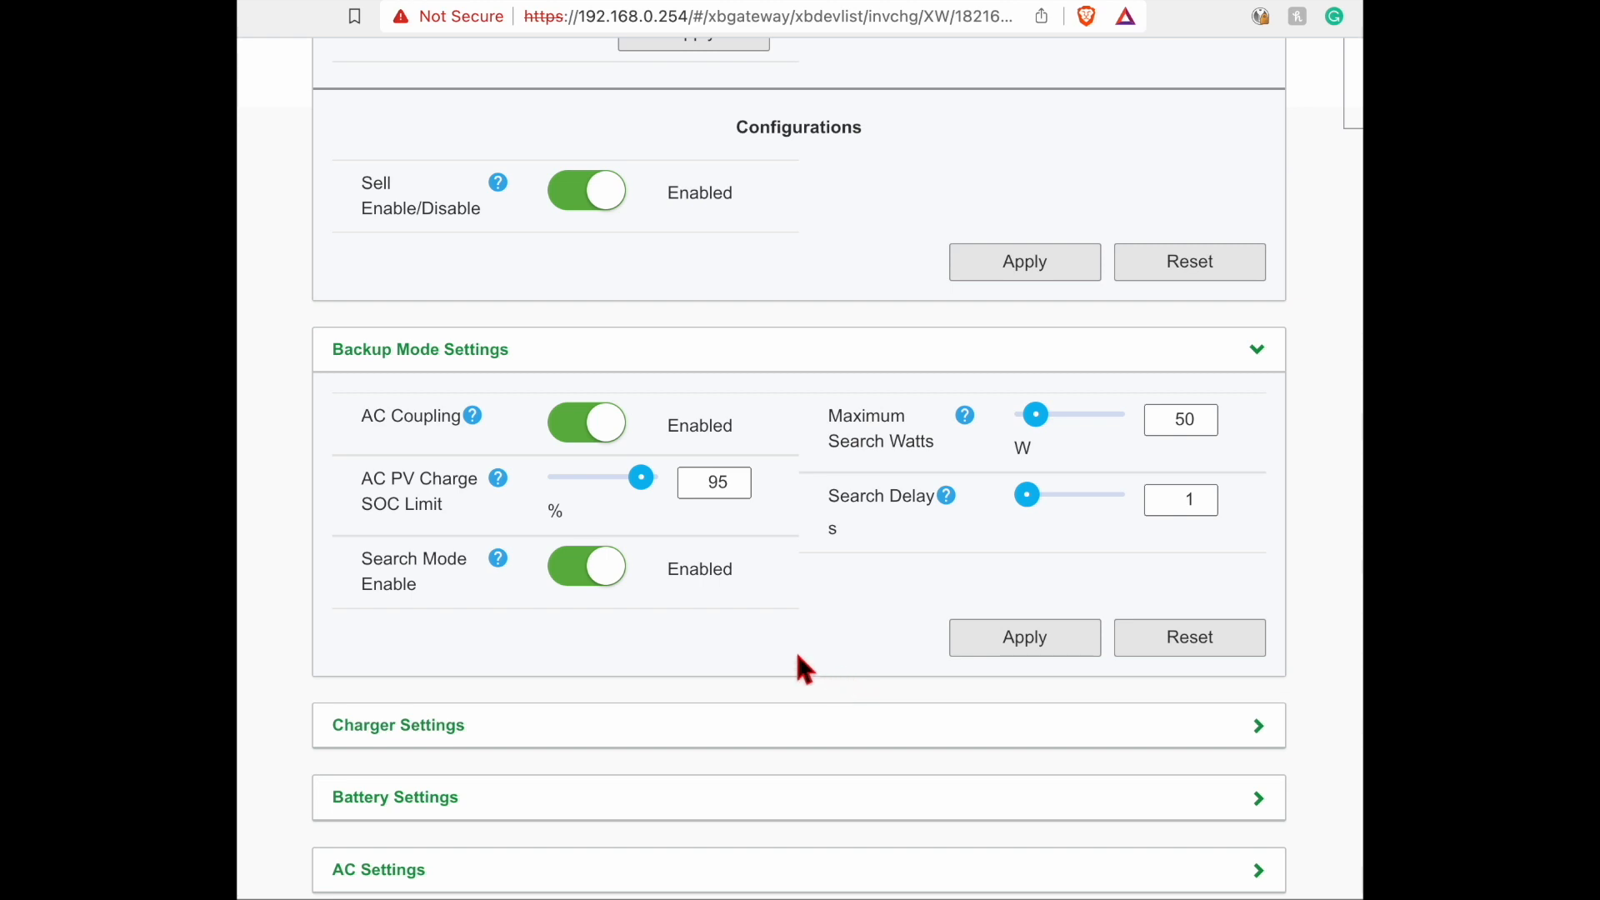
mouse_move(708, 656)
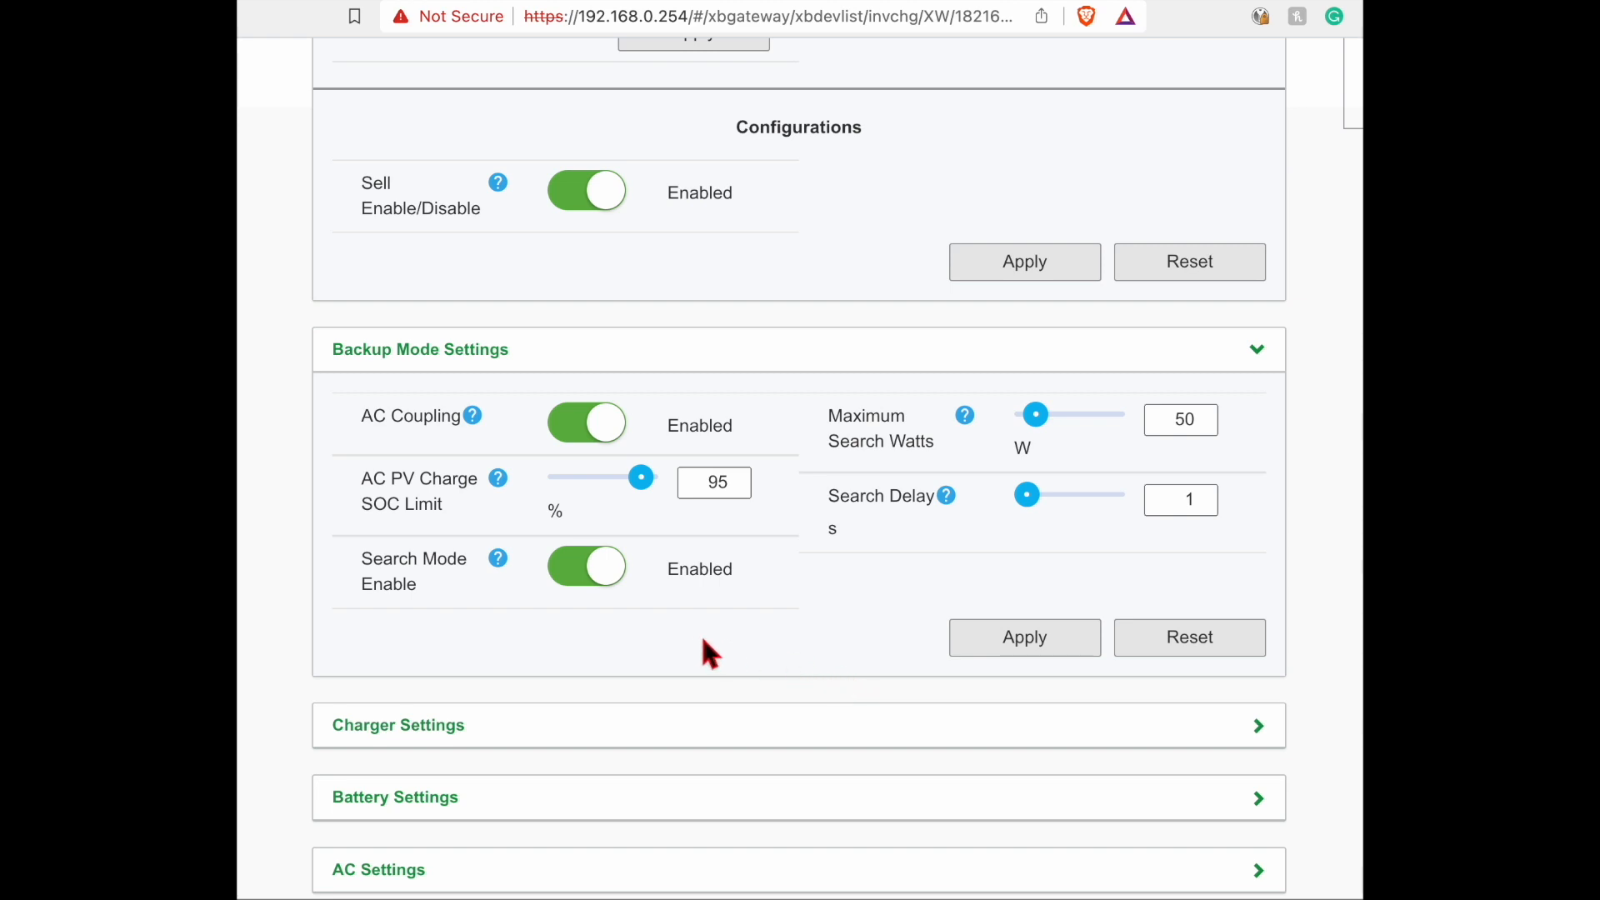
mouse_move(495, 634)
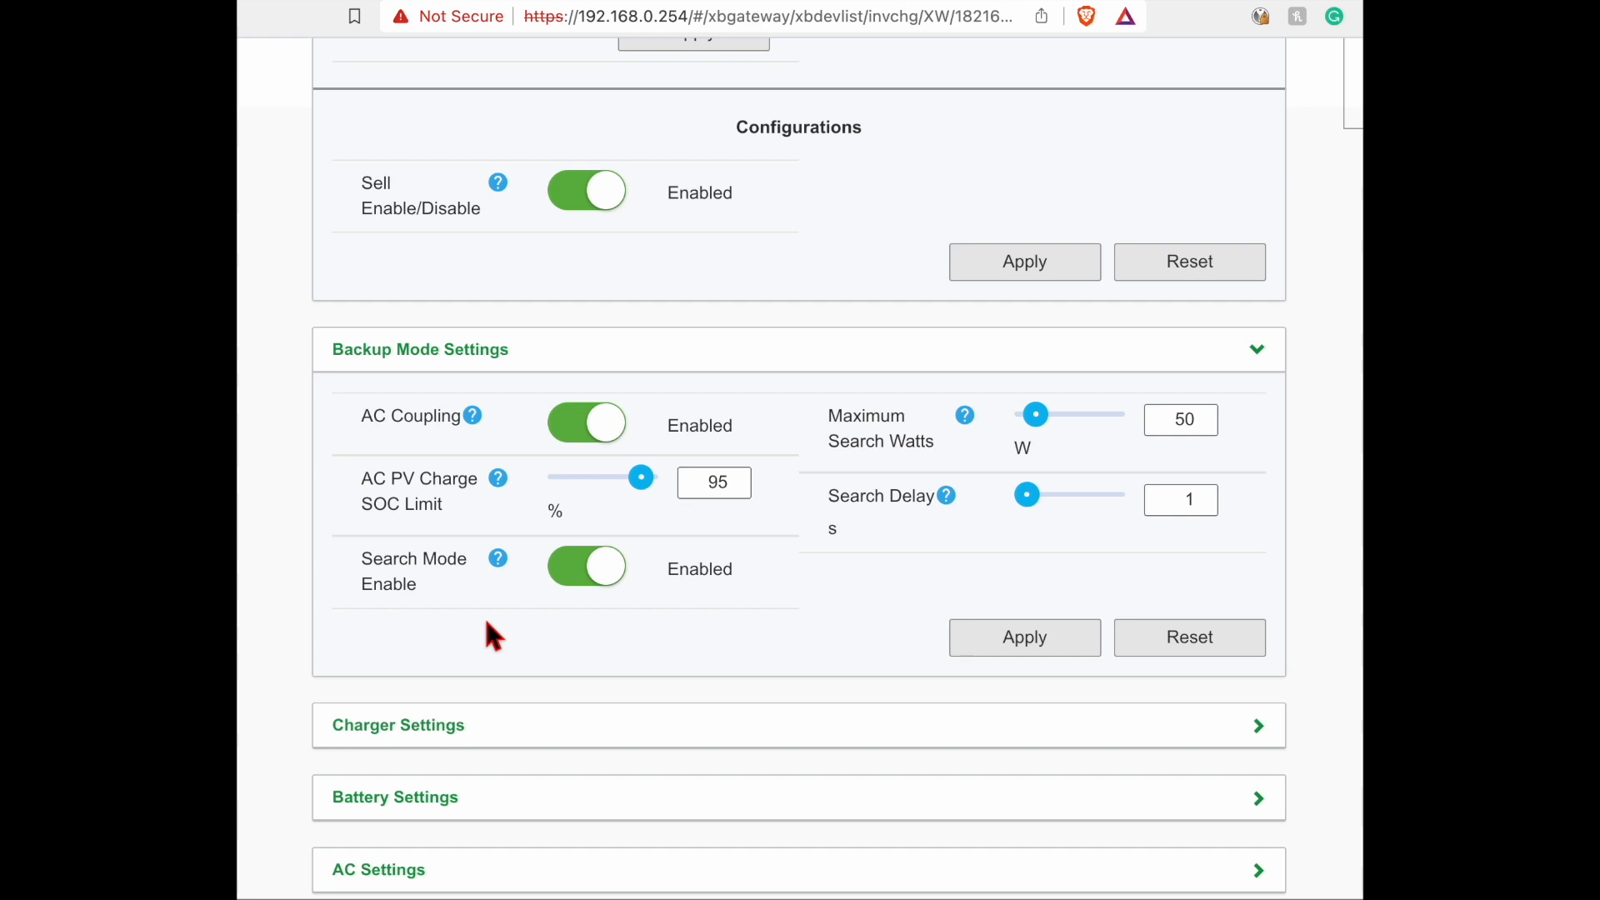
mouse_move(423, 601)
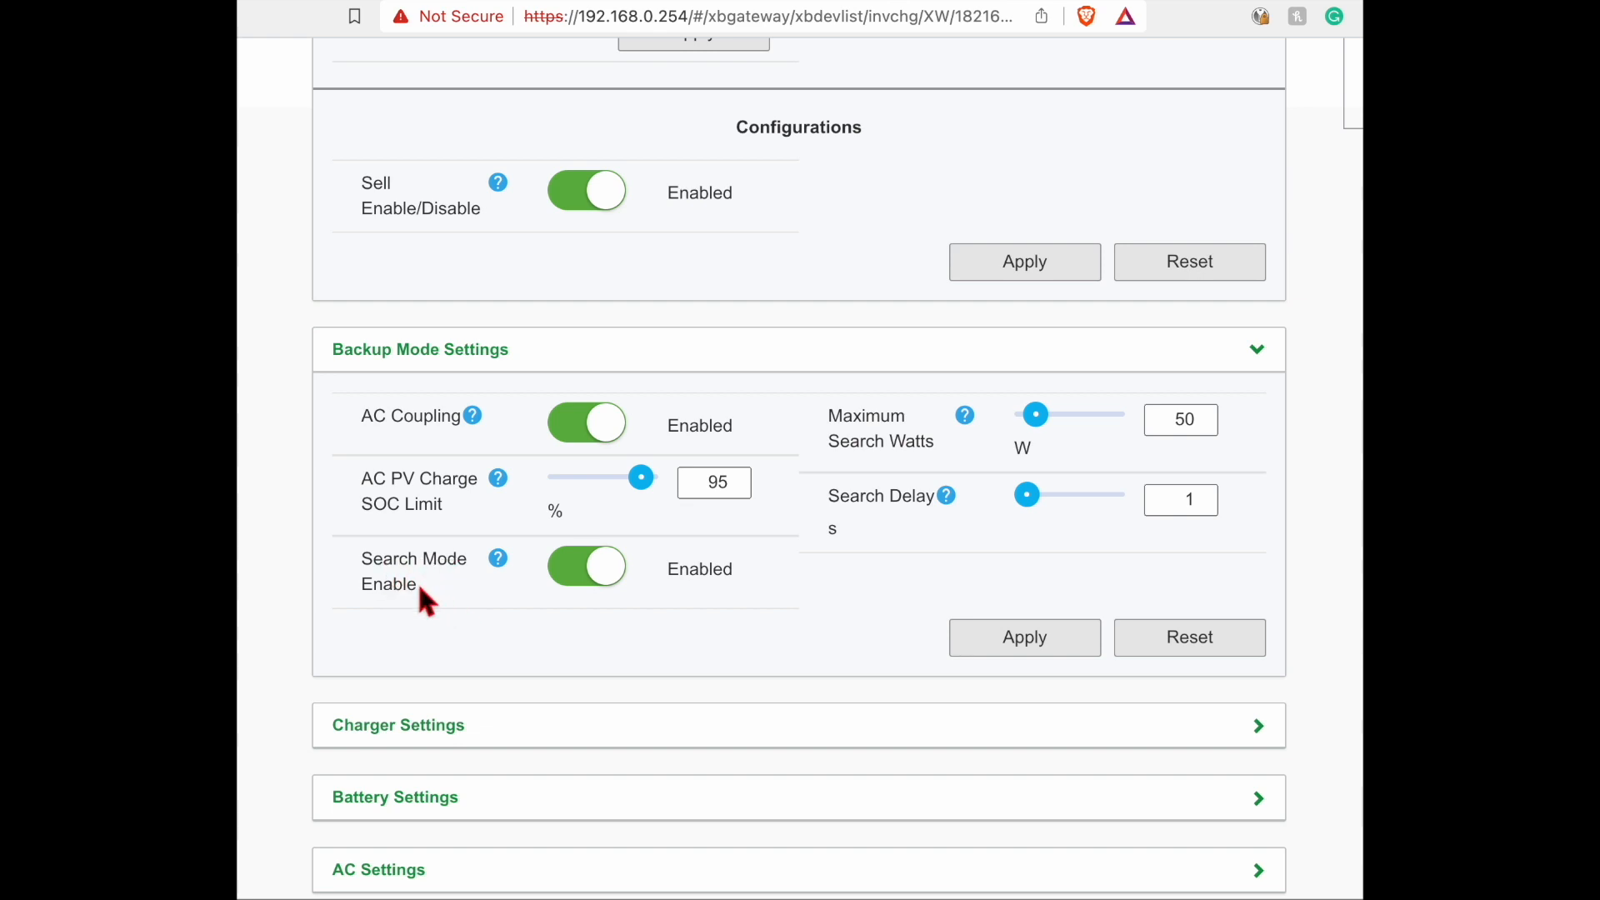
mouse_move(448, 596)
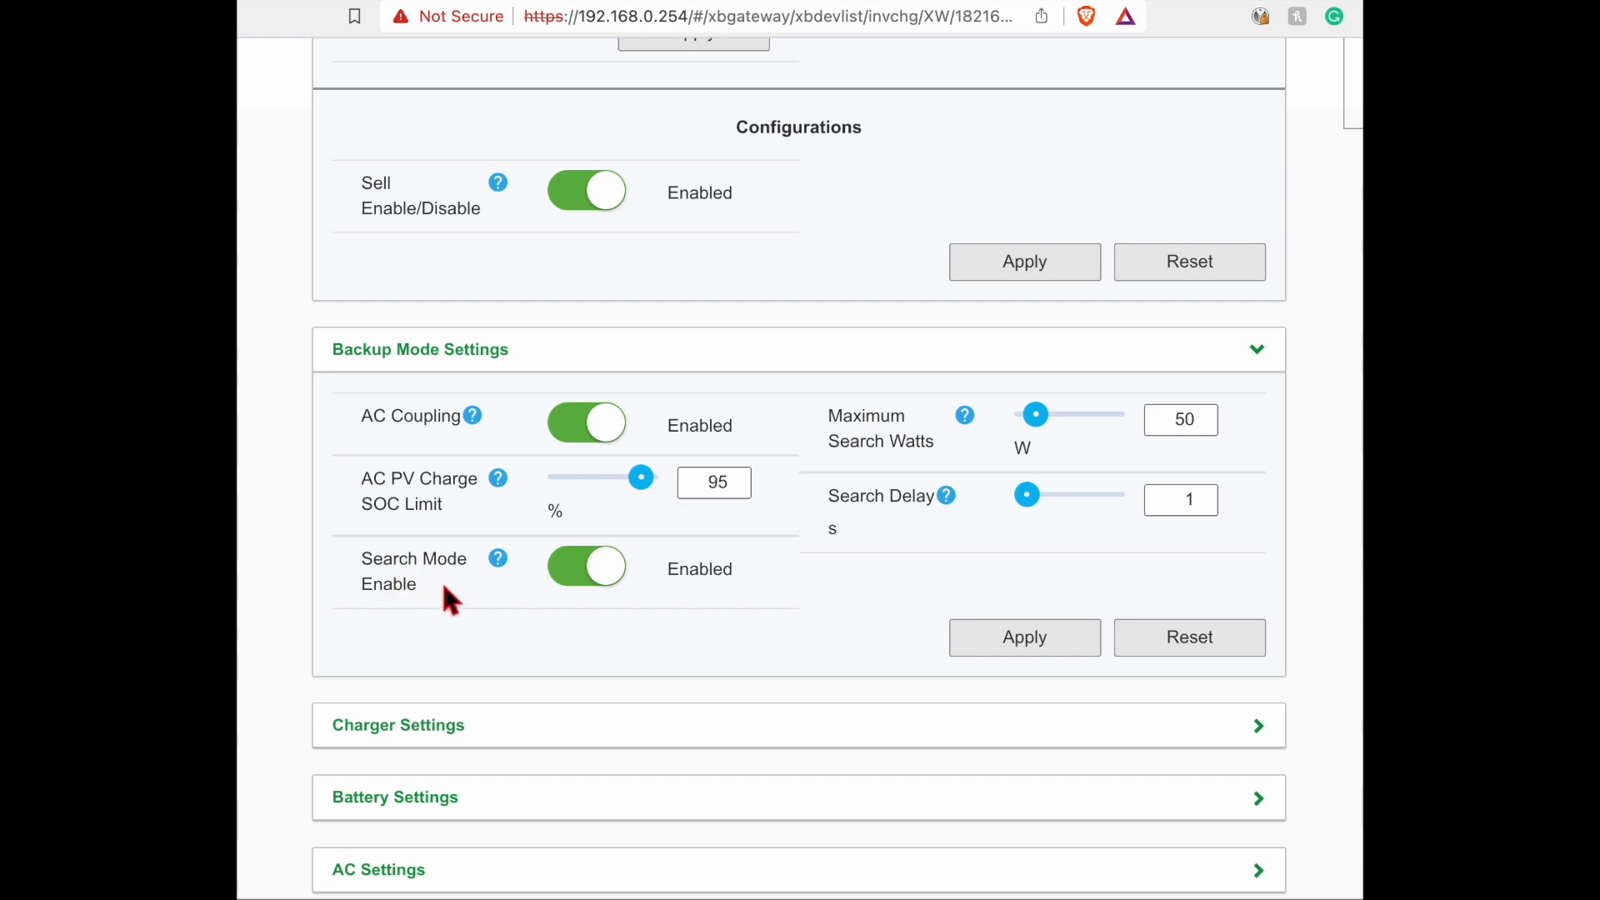
mouse_move(850, 532)
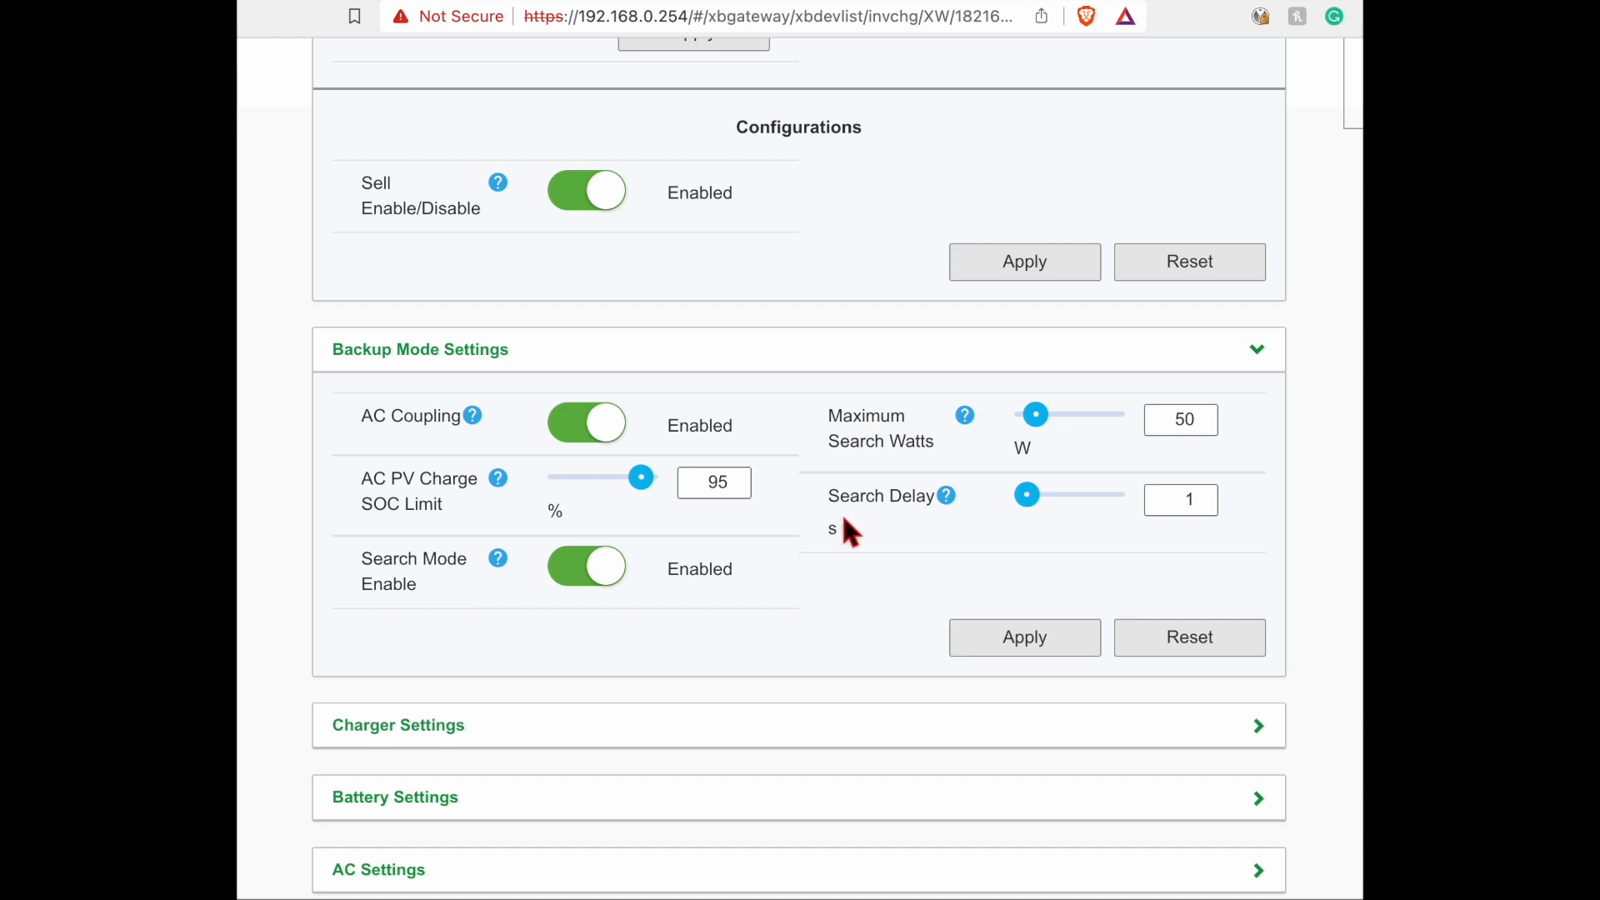
mouse_move(780, 592)
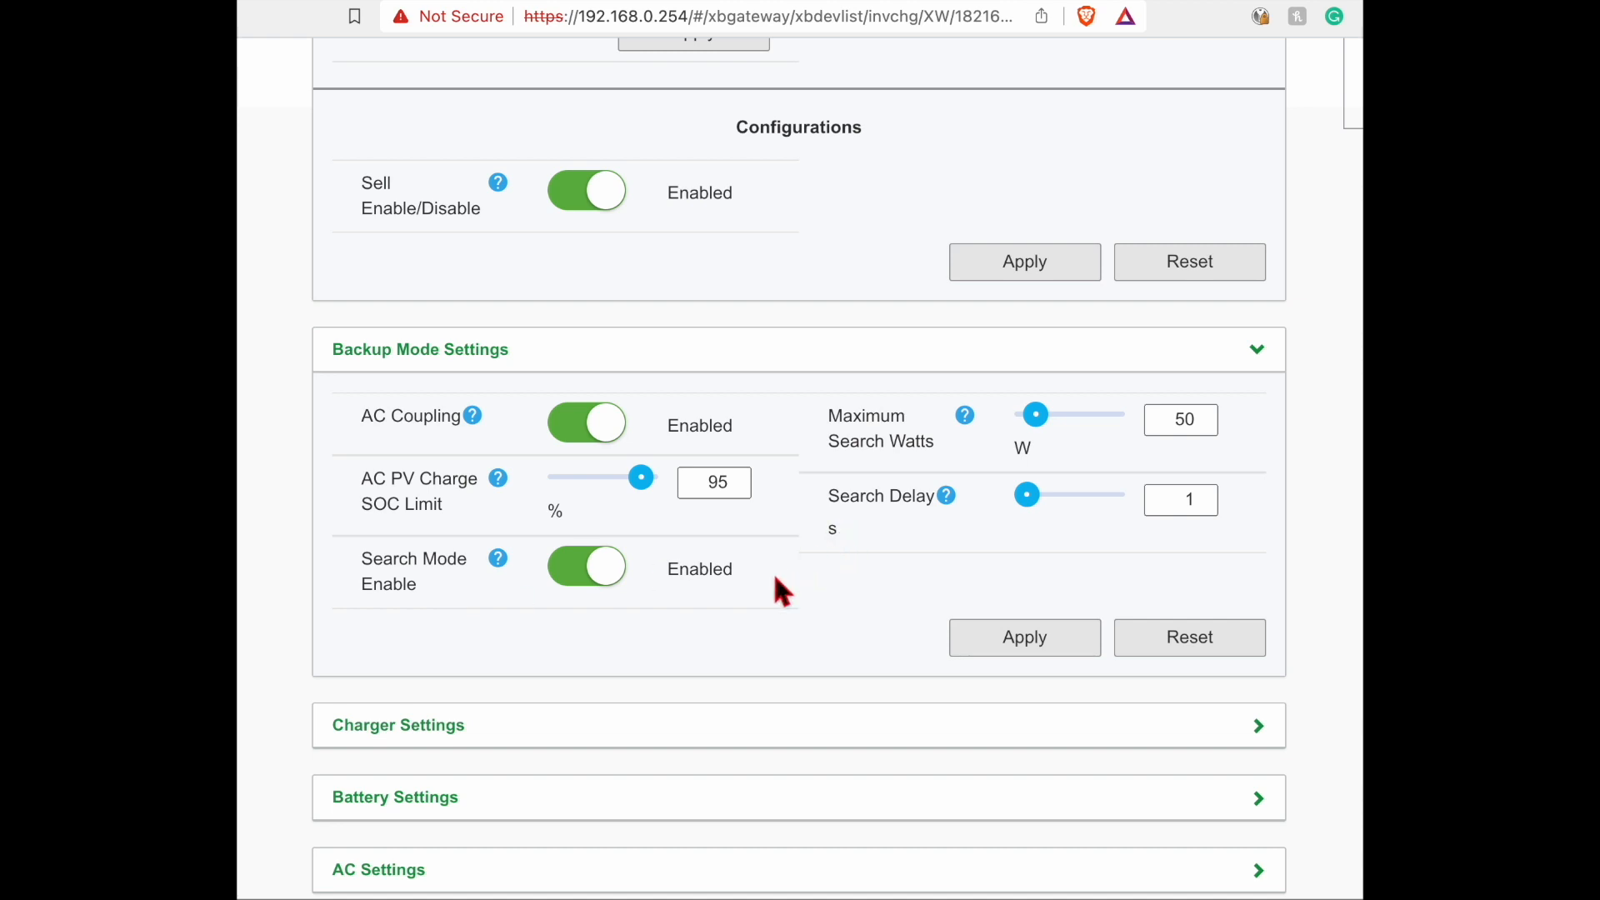
mouse_move(877, 546)
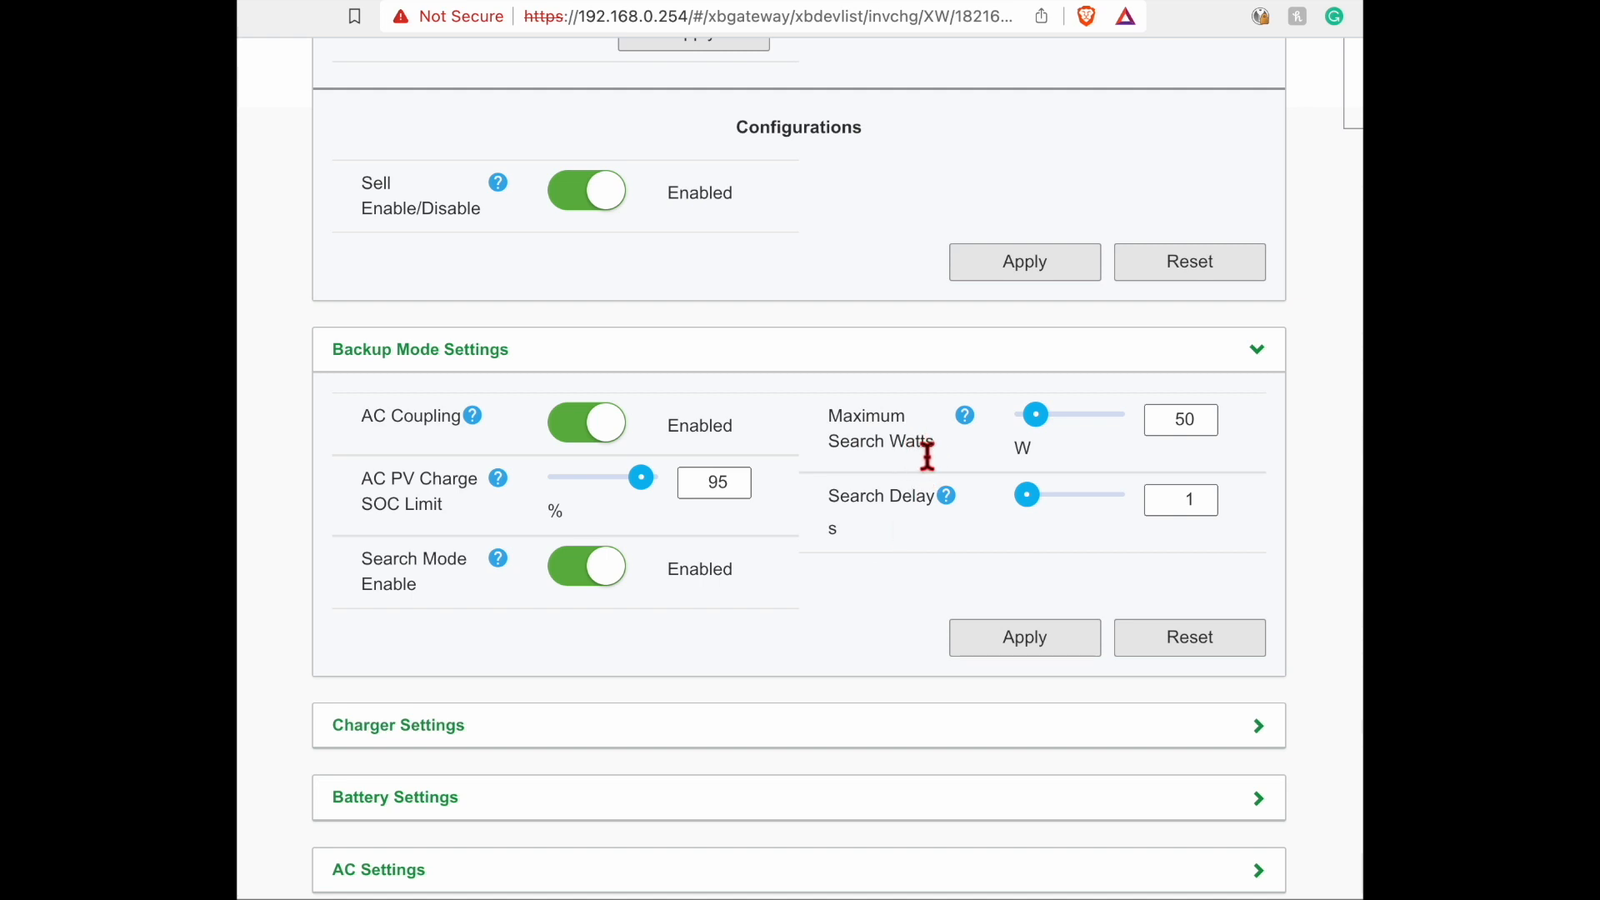
mouse_move(1035, 414)
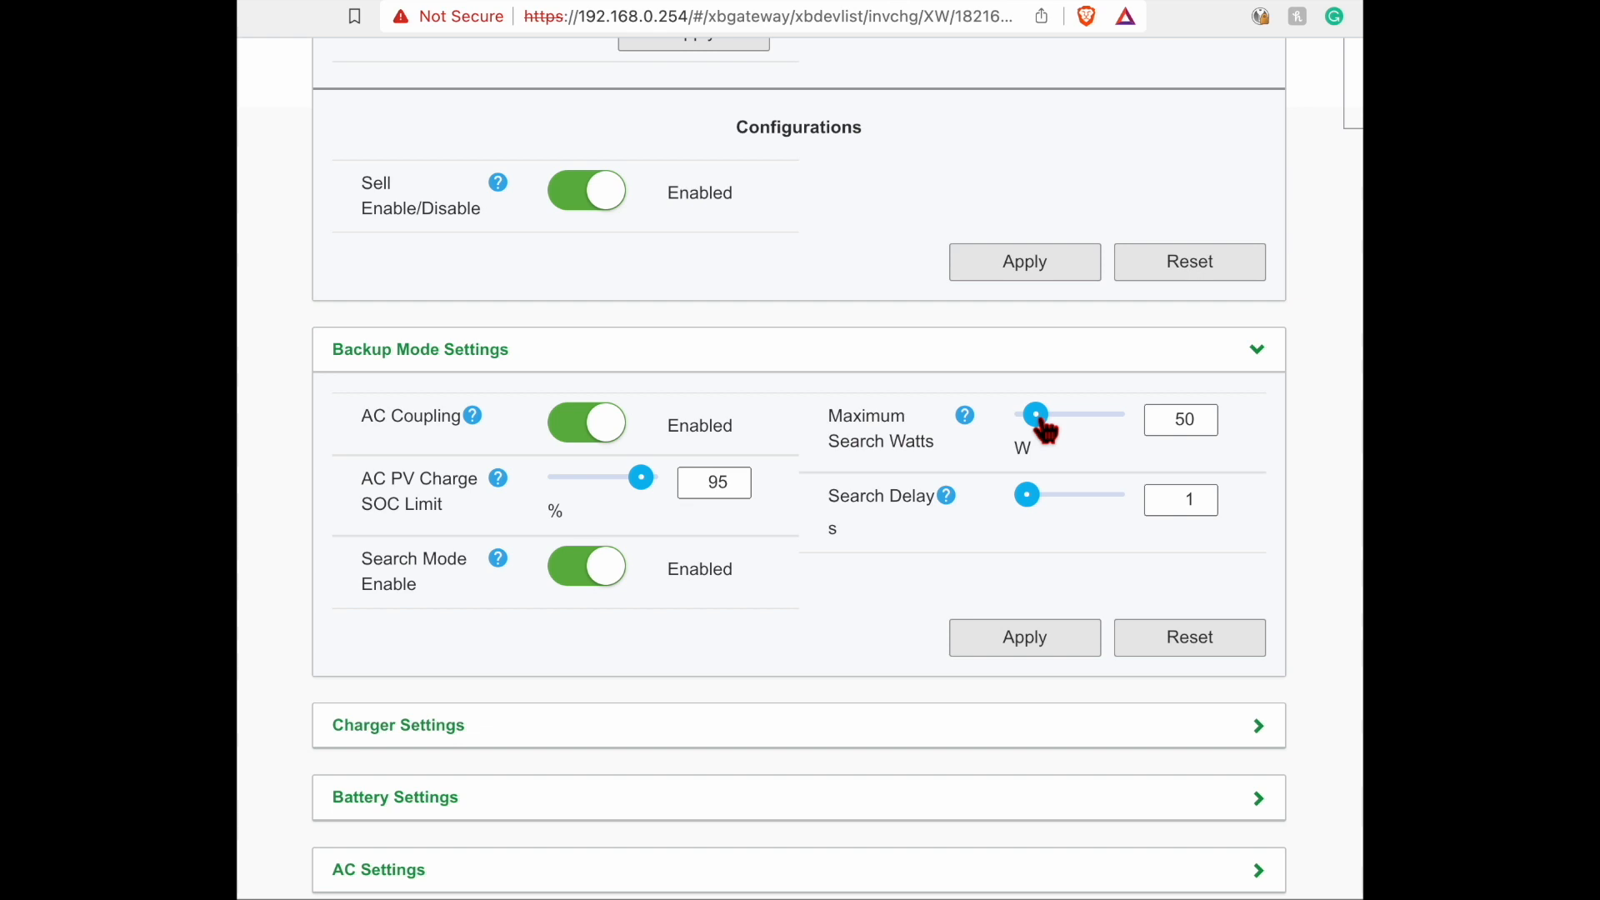
mouse_move(1128, 434)
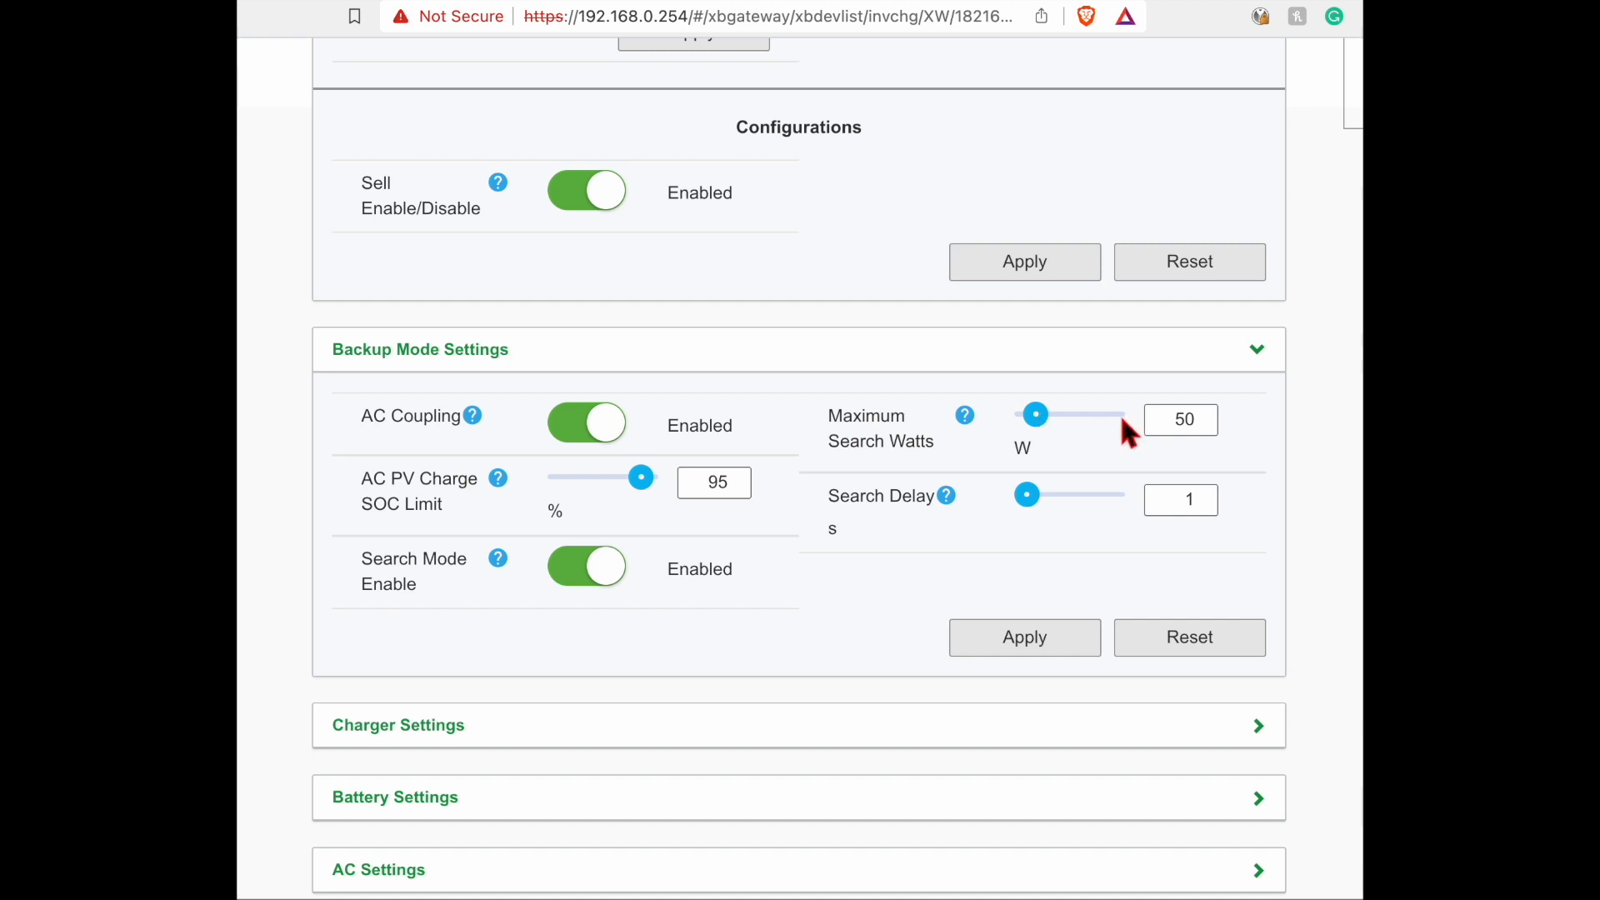
Set Search Delay to 25 seconds in Backup Mode Settings
click(1173, 419)
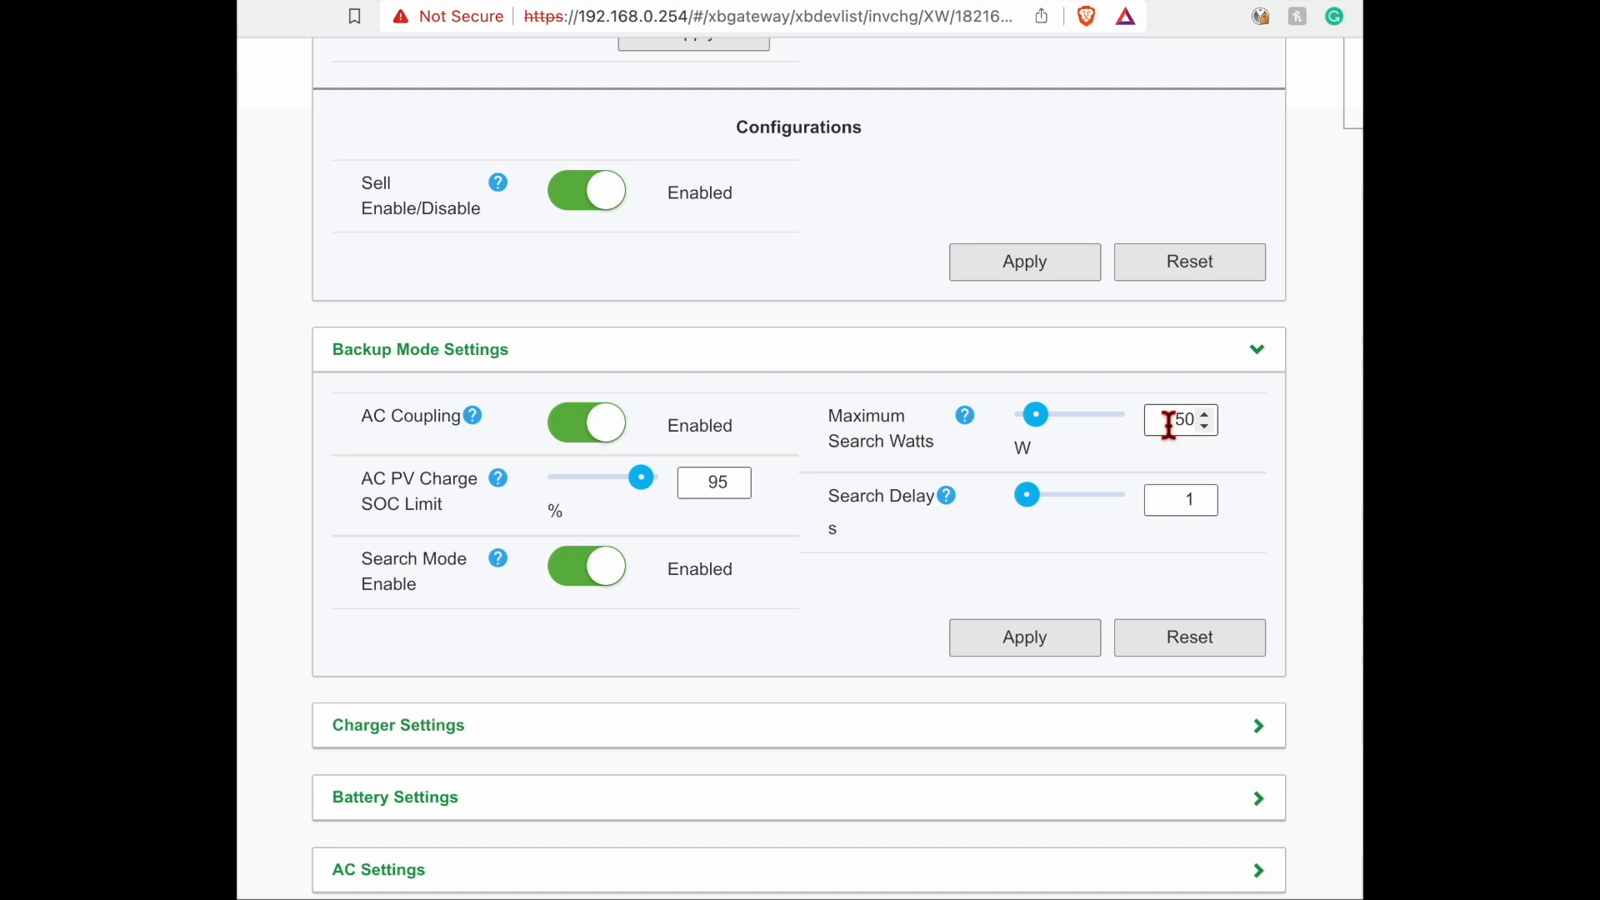
mouse_move(796, 594)
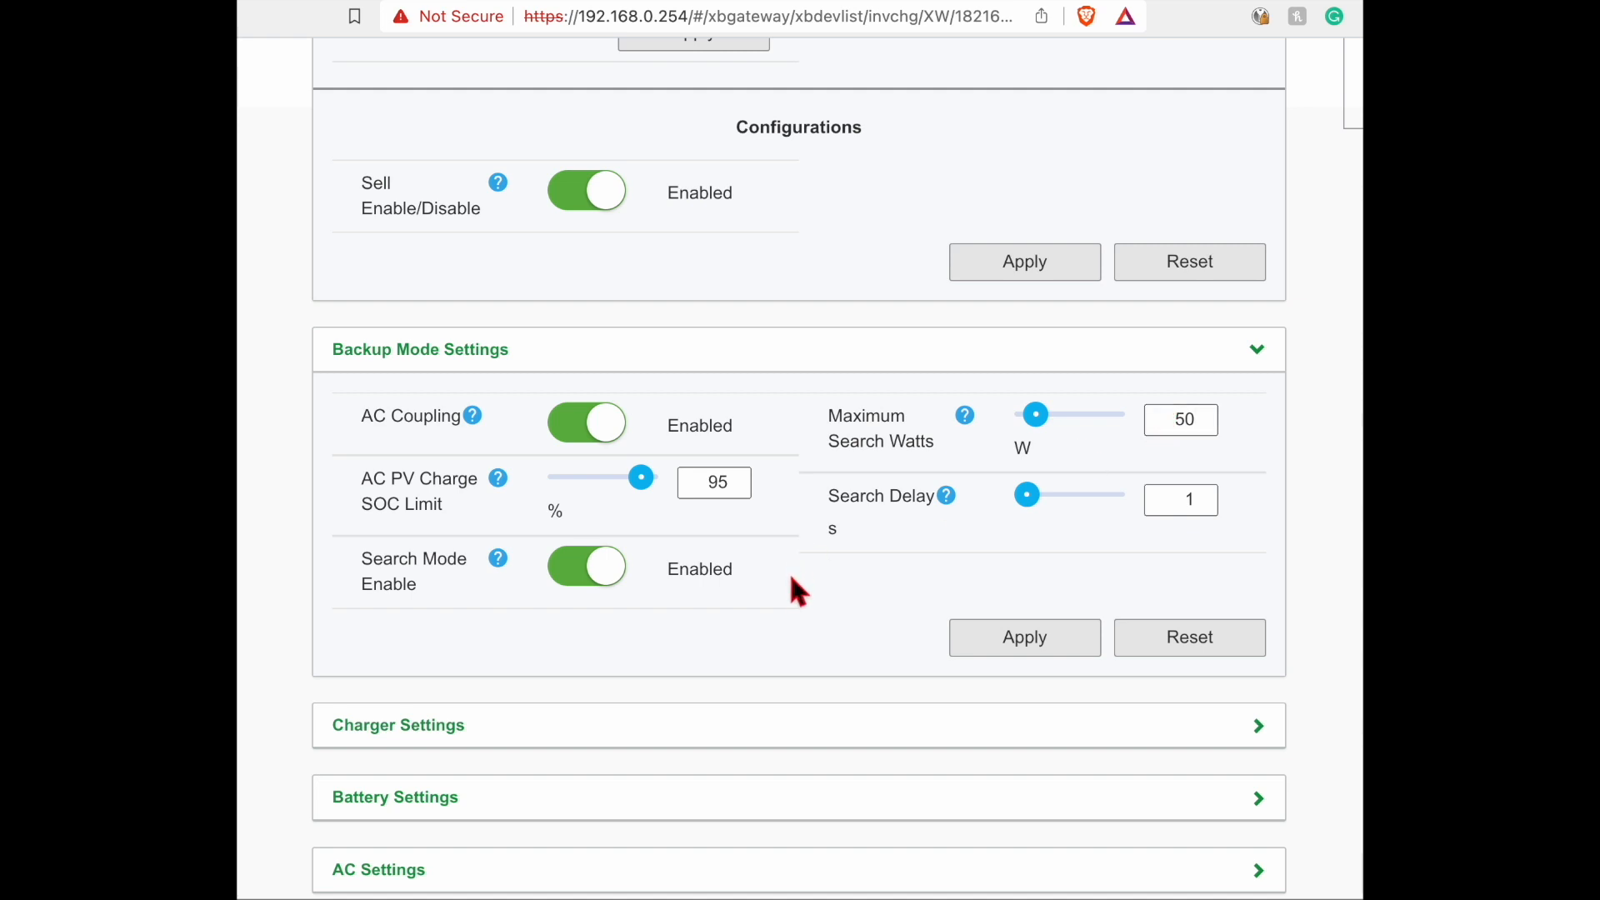
mouse_move(882, 561)
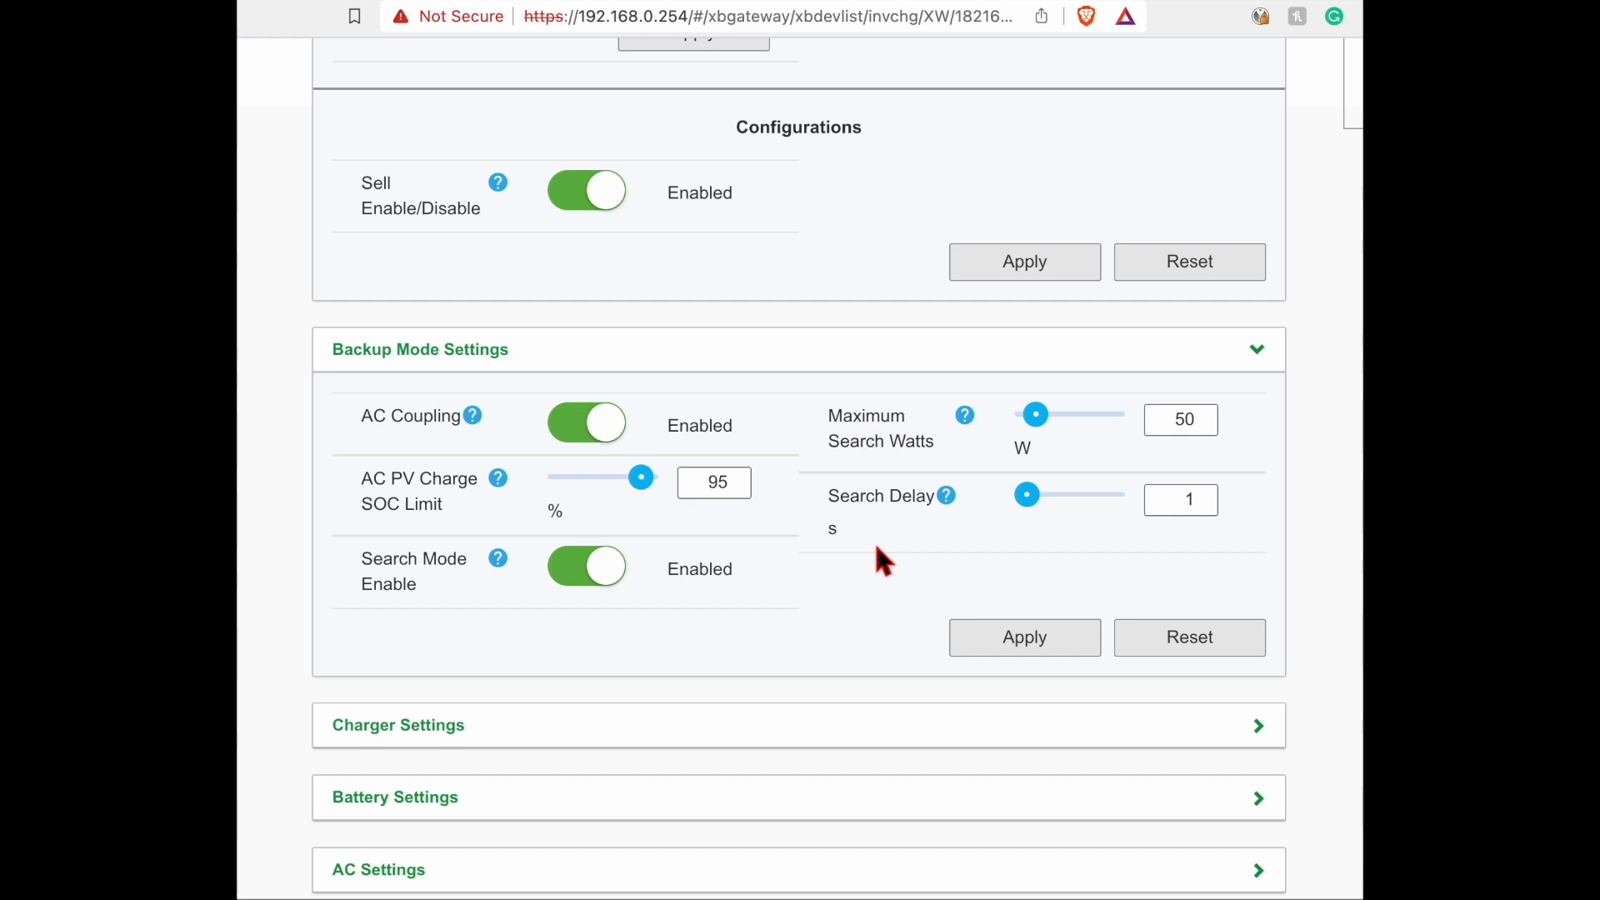
click(1174, 419)
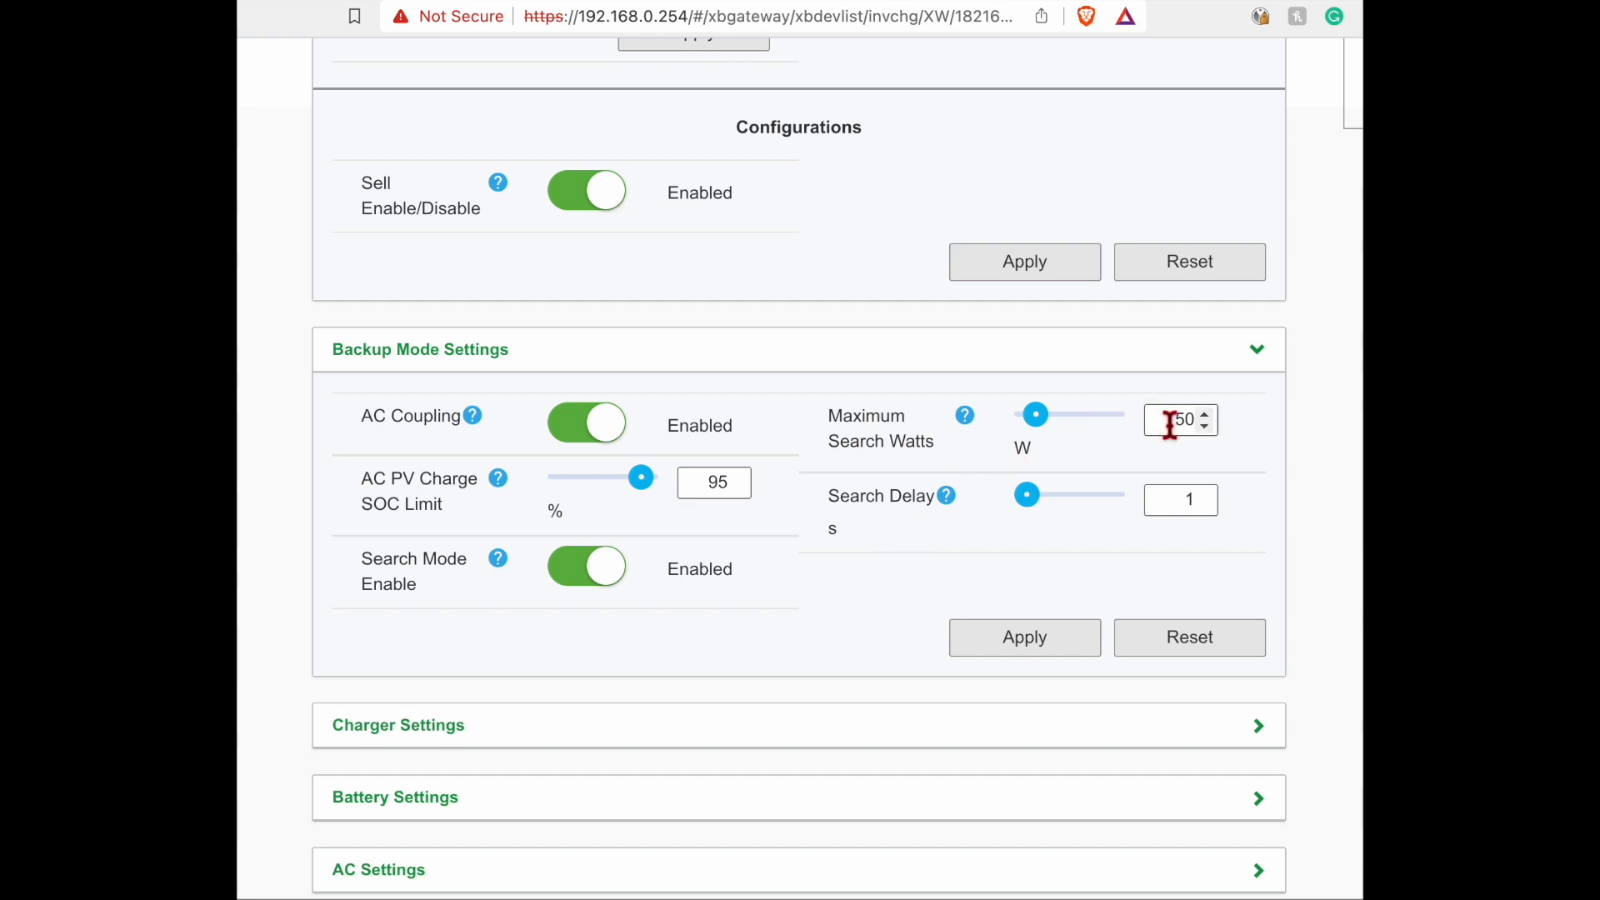
mouse_move(428, 601)
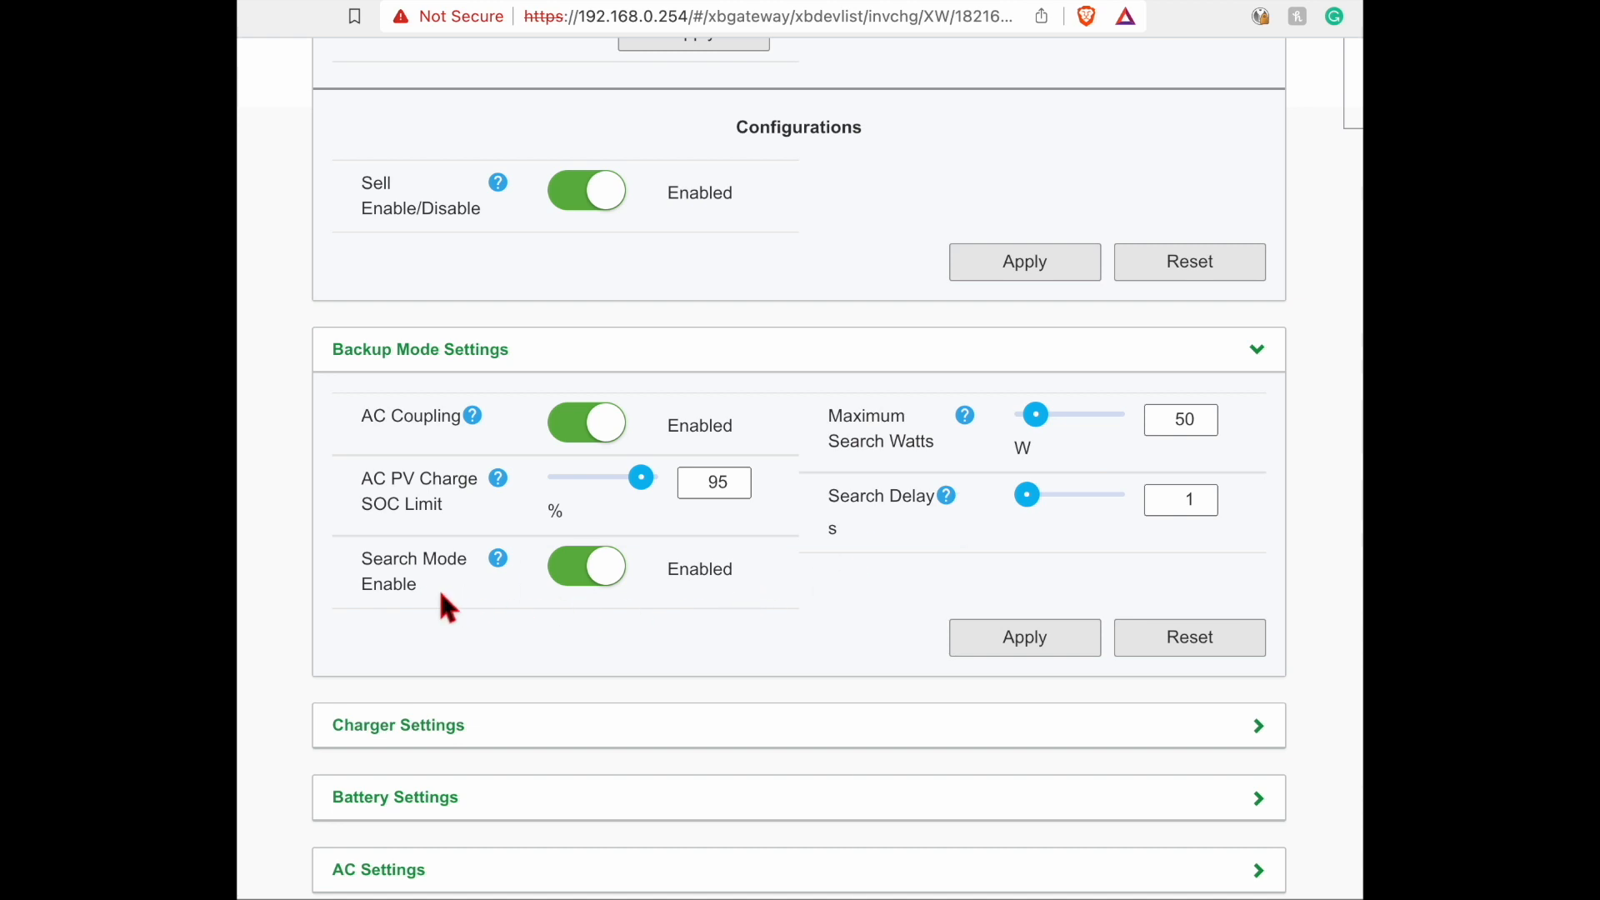
mouse_move(929, 545)
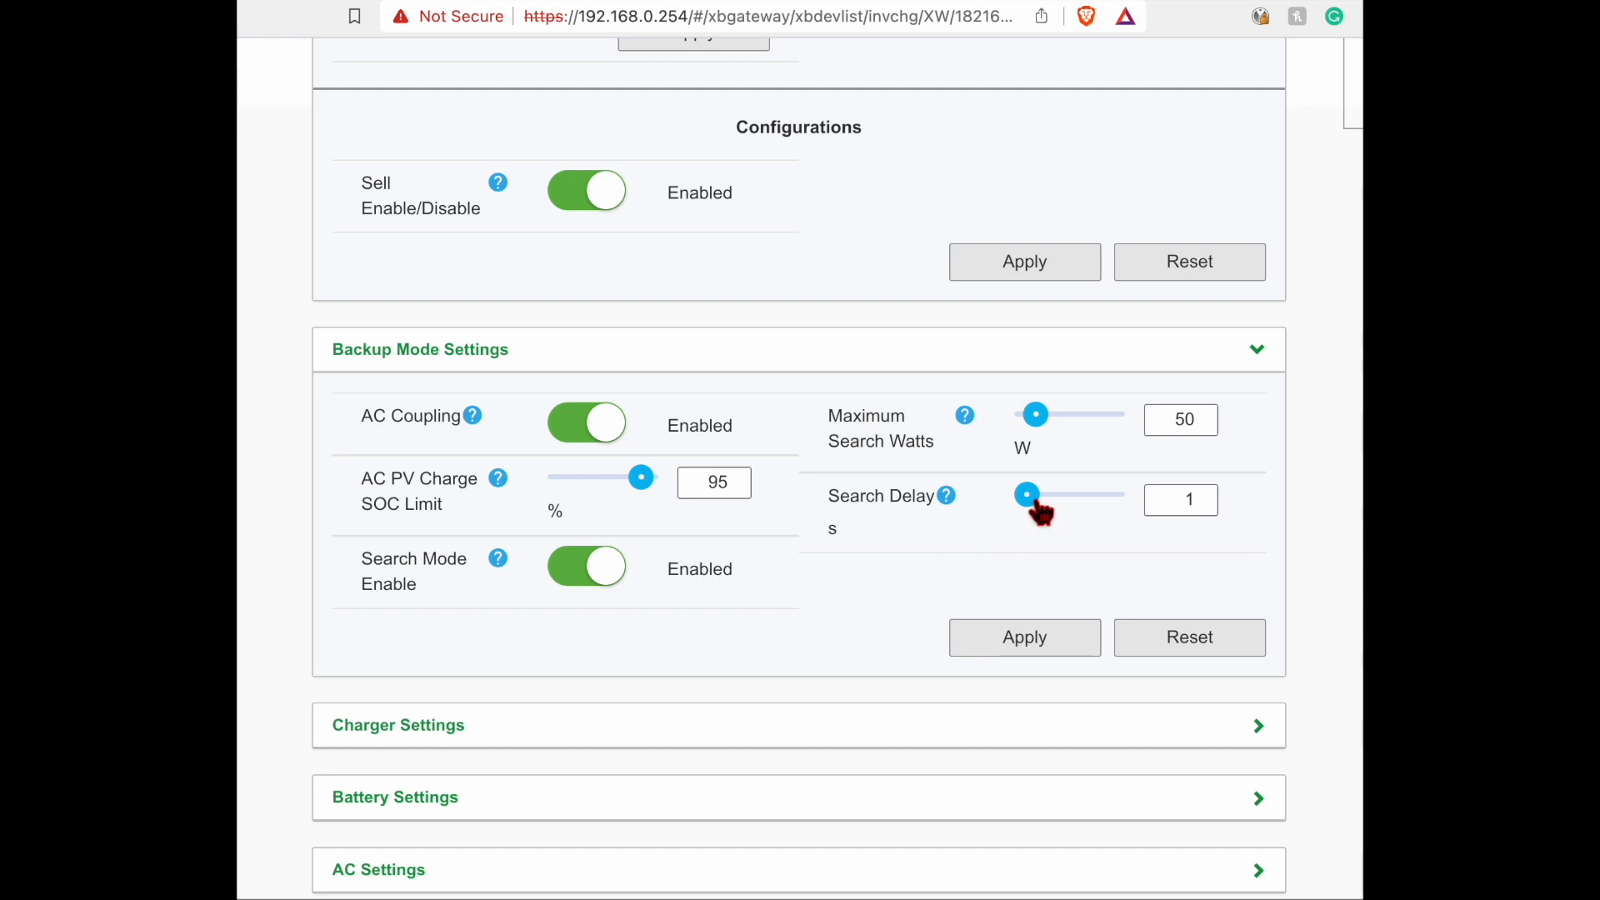
click(1027, 495)
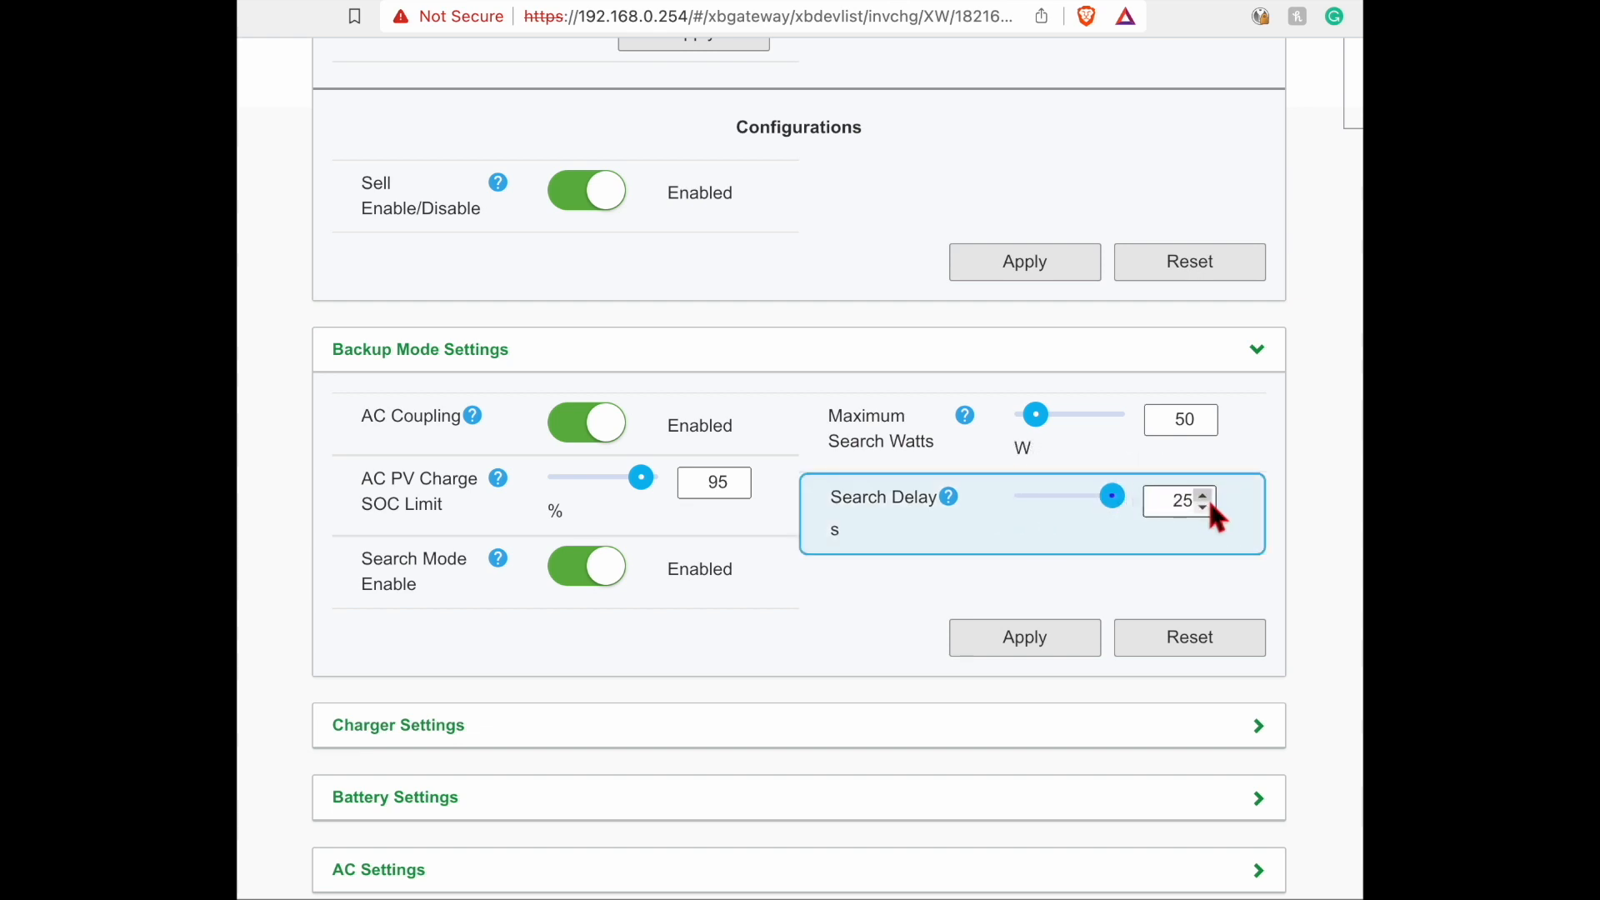
mouse_move(832, 595)
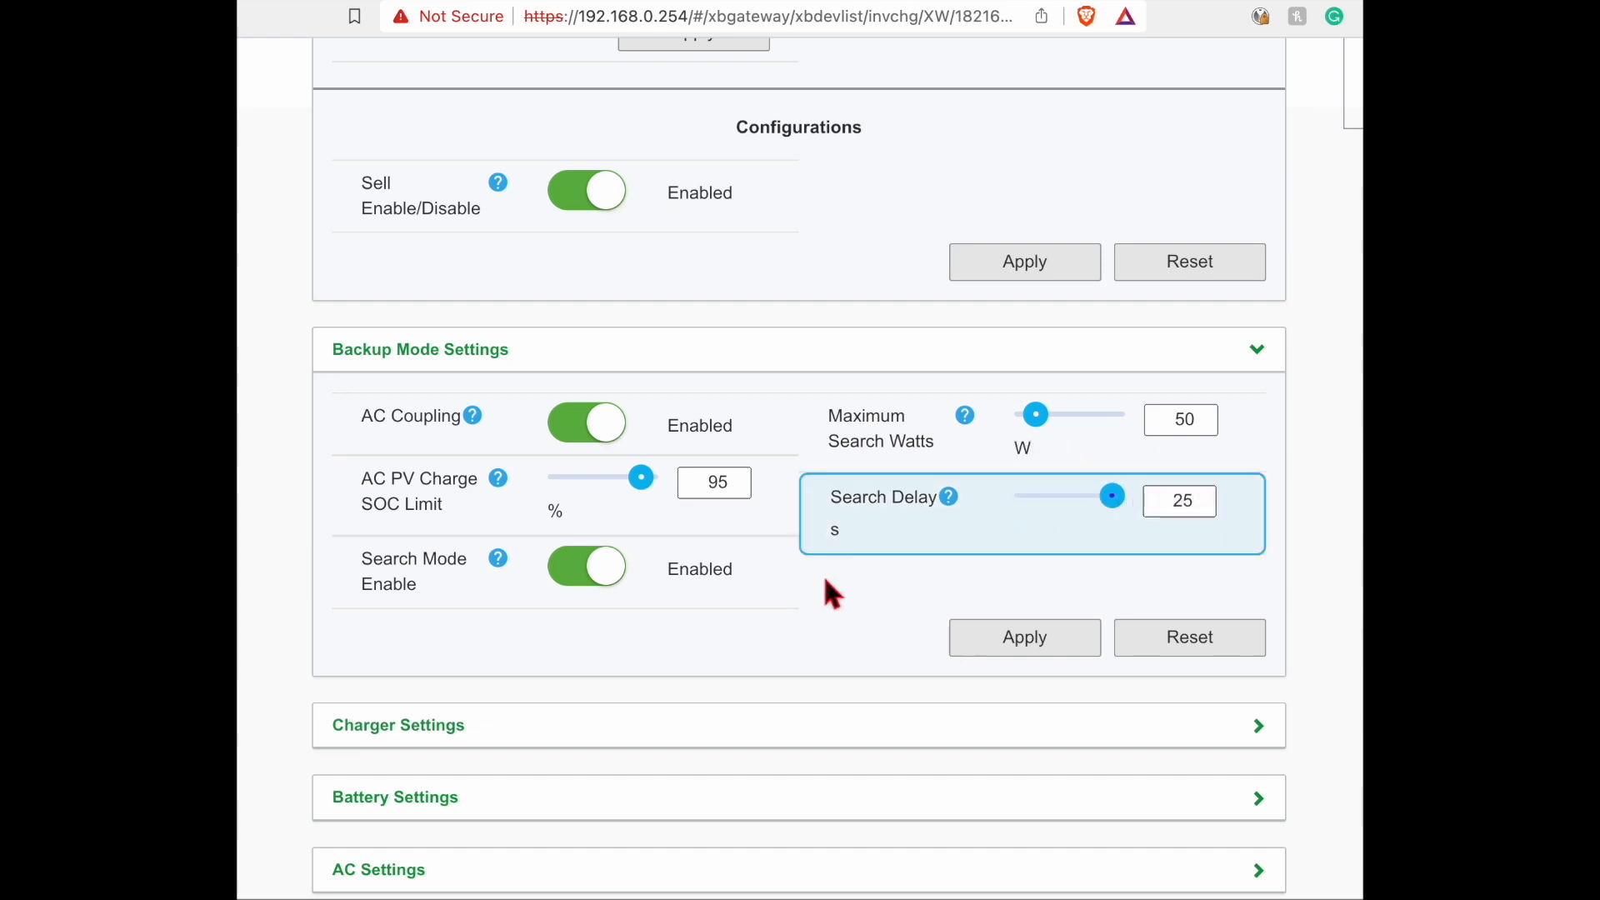
mouse_move(836, 601)
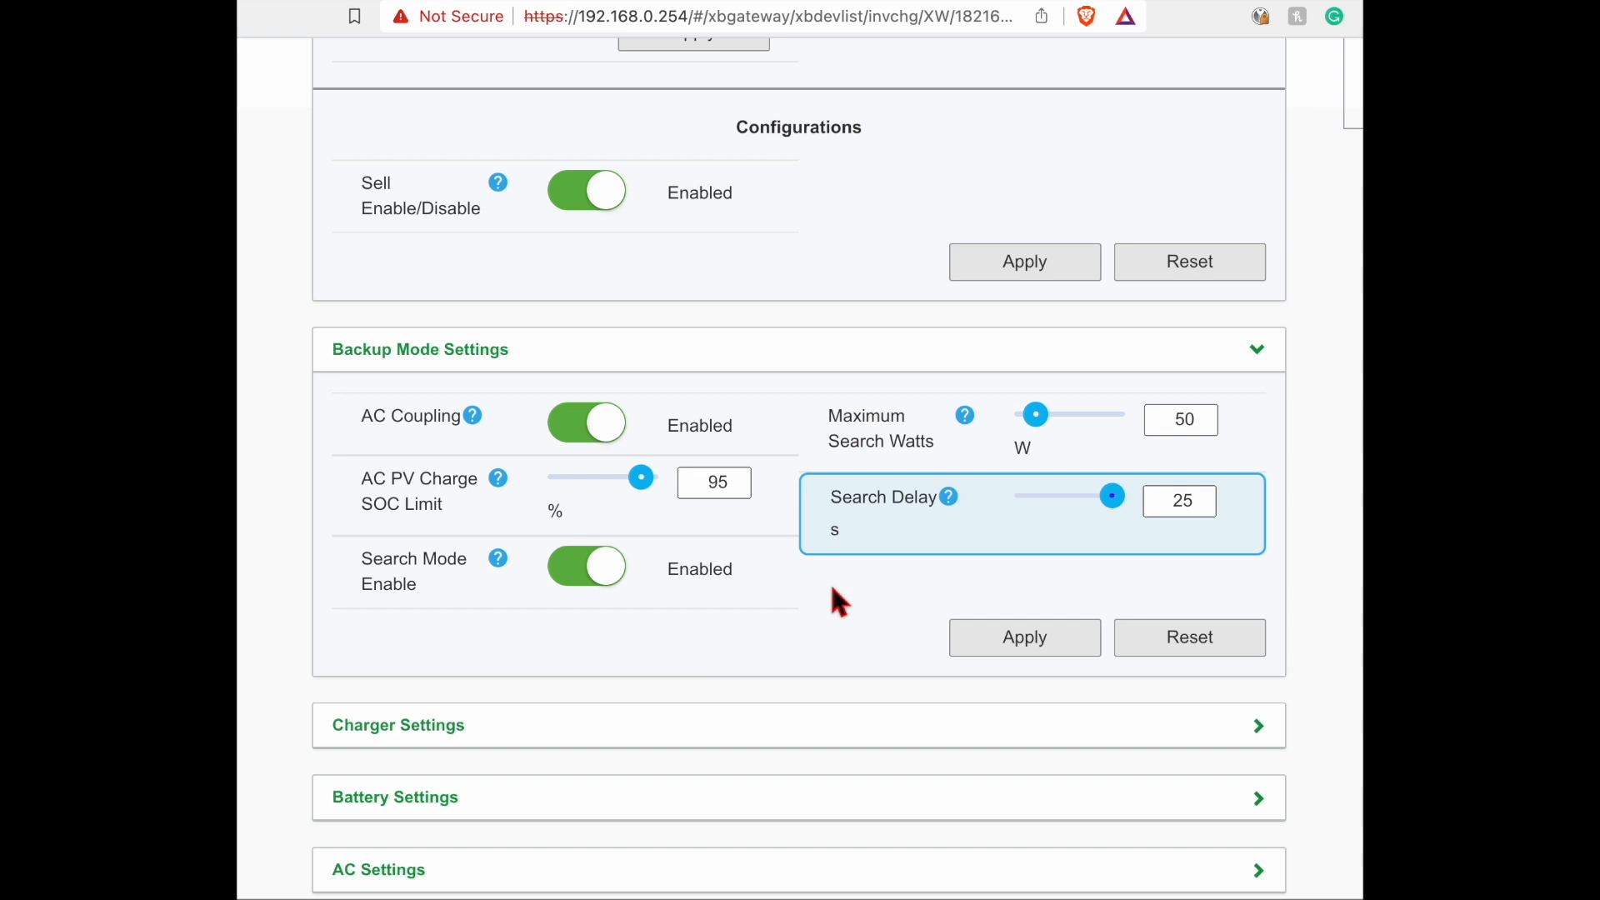
mouse_move(1237, 536)
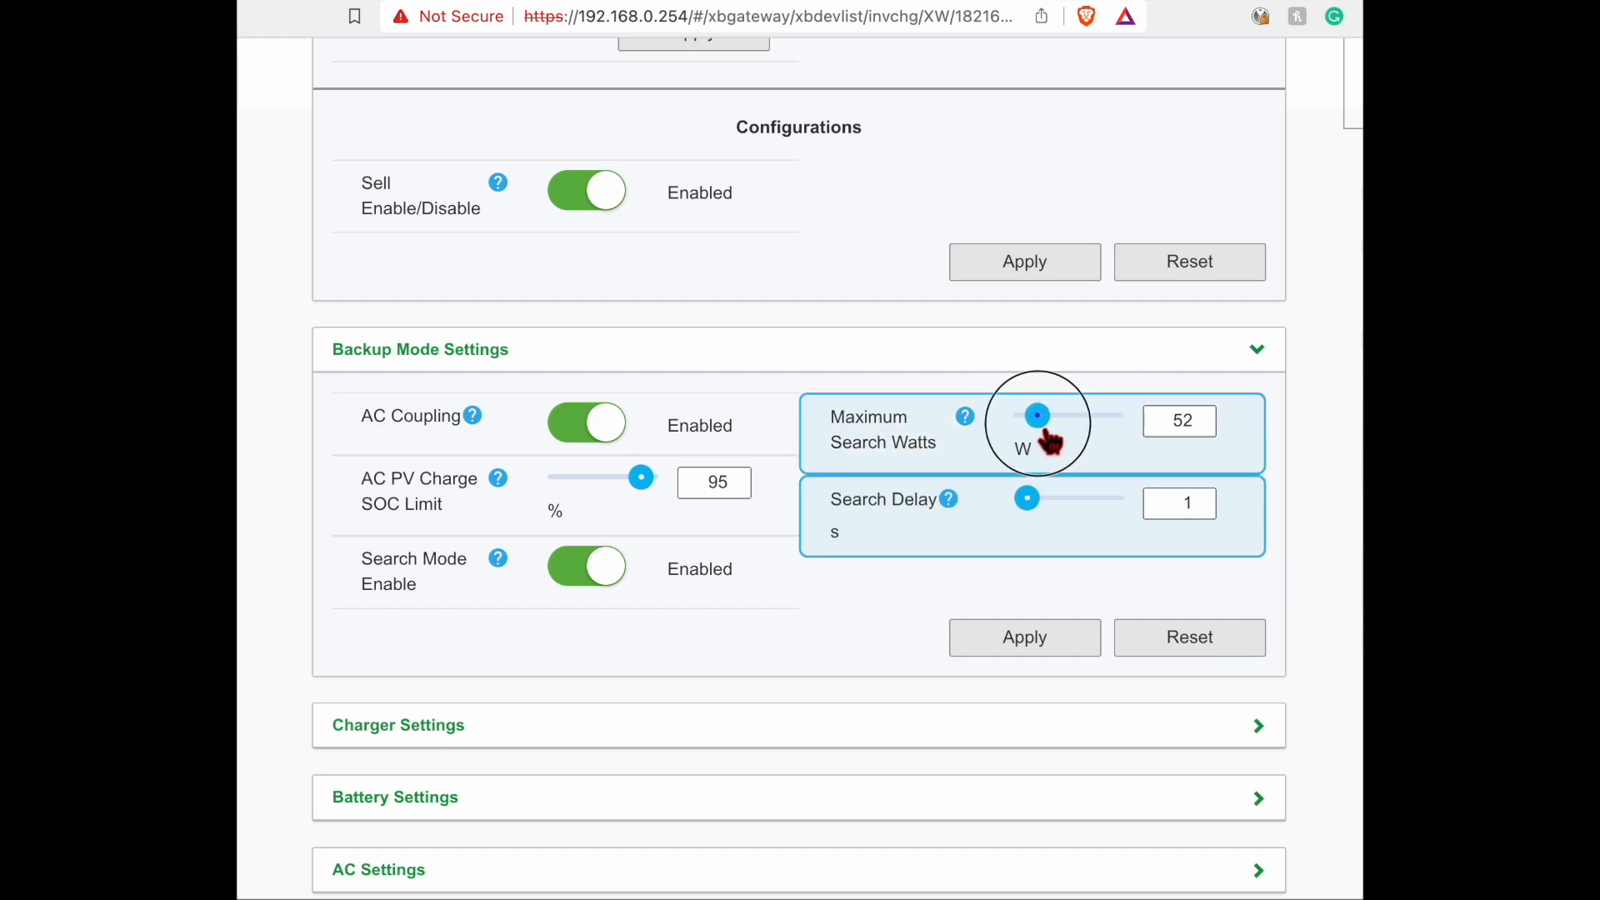
Revert unapplied edits: Maximum Search Watts back to 50 W, Search Delay 1 s
click(1178, 420)
text(50)
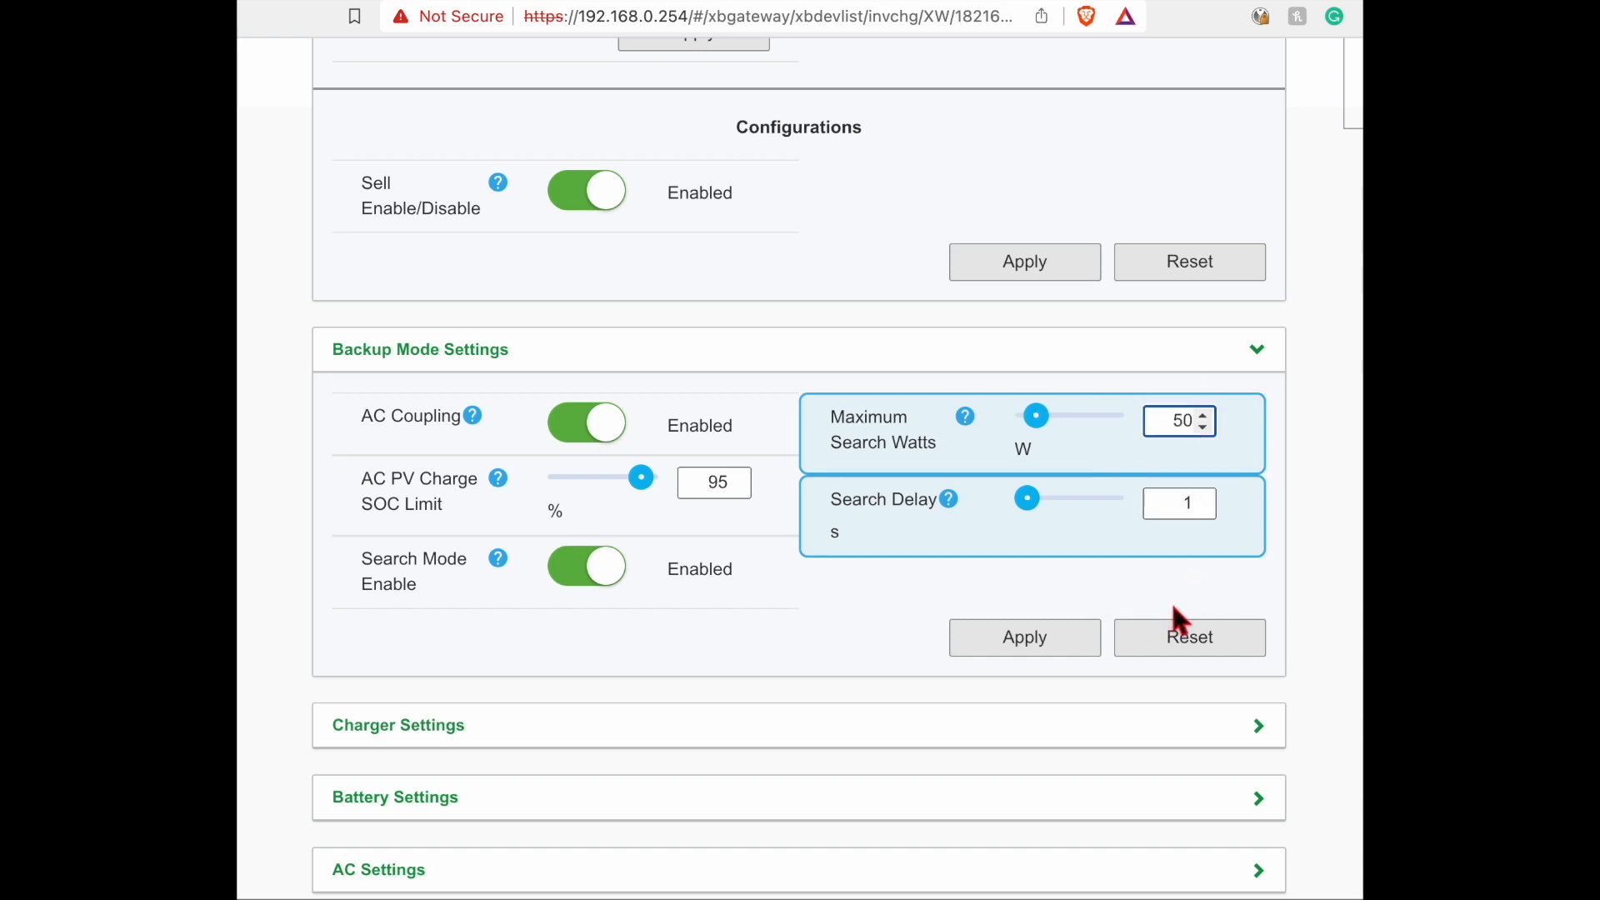
mouse_move(1183, 627)
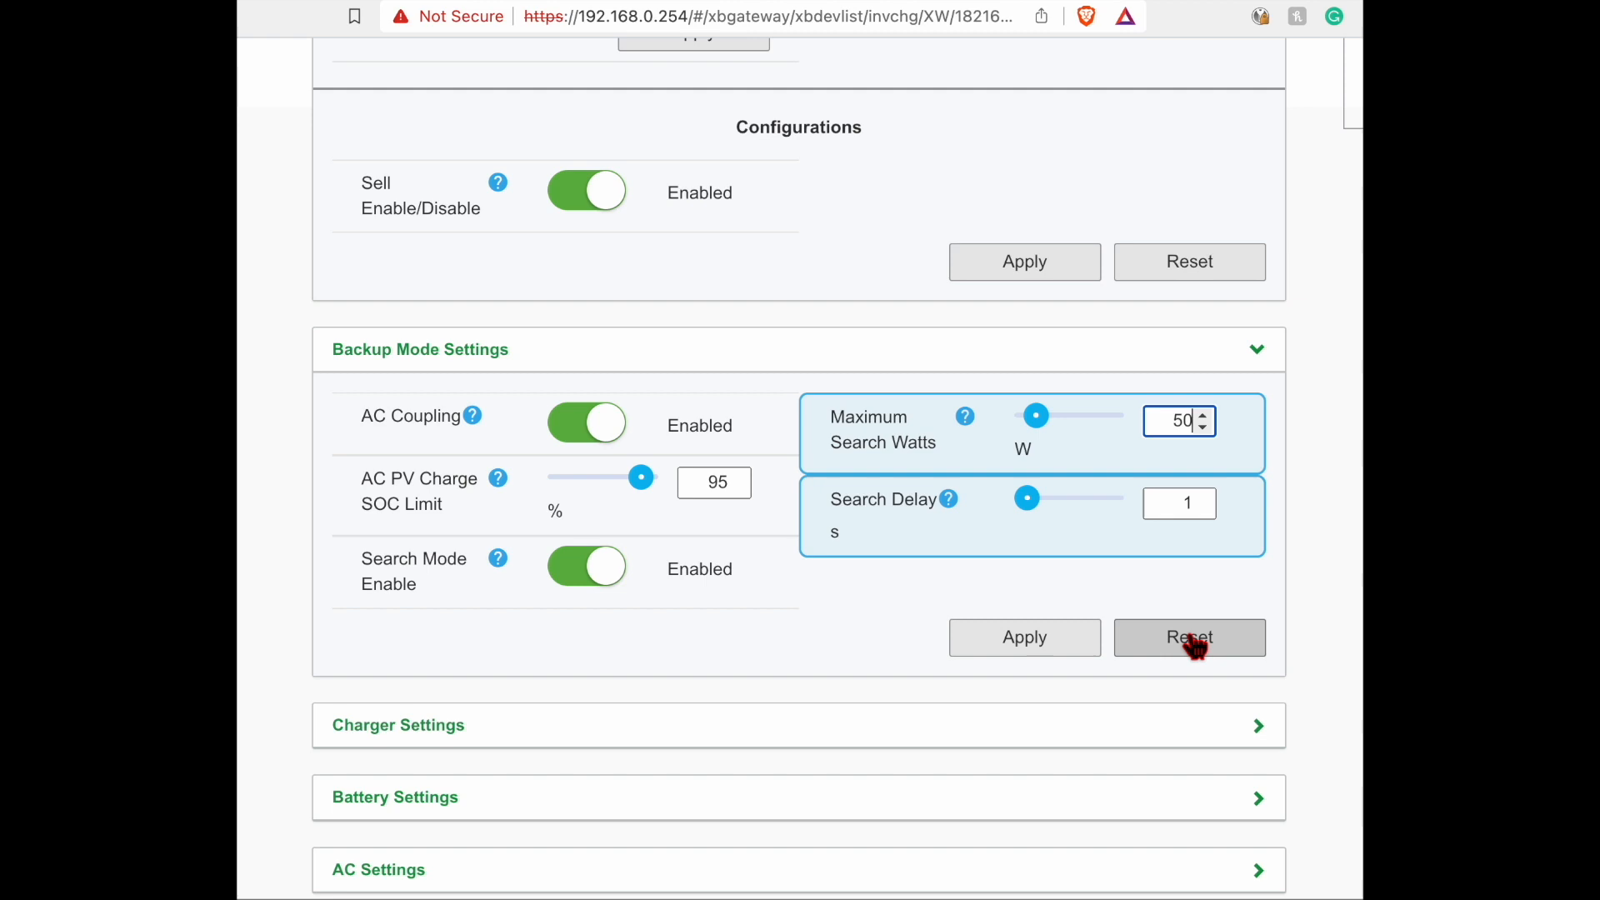
mouse_move(1247, 626)
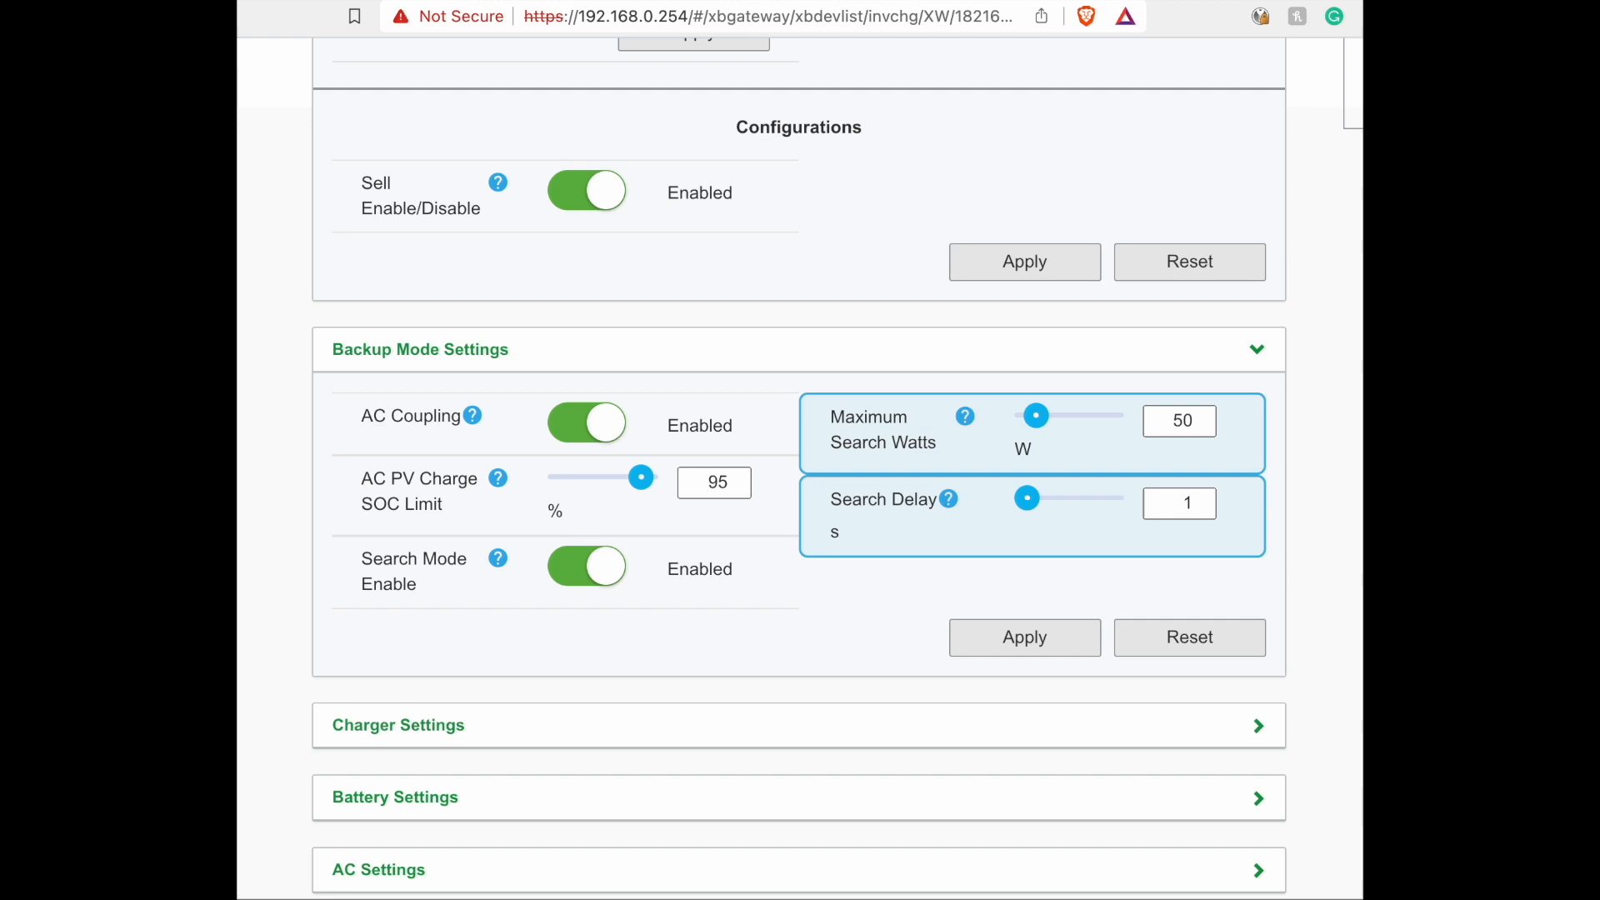
mouse_move(1216, 346)
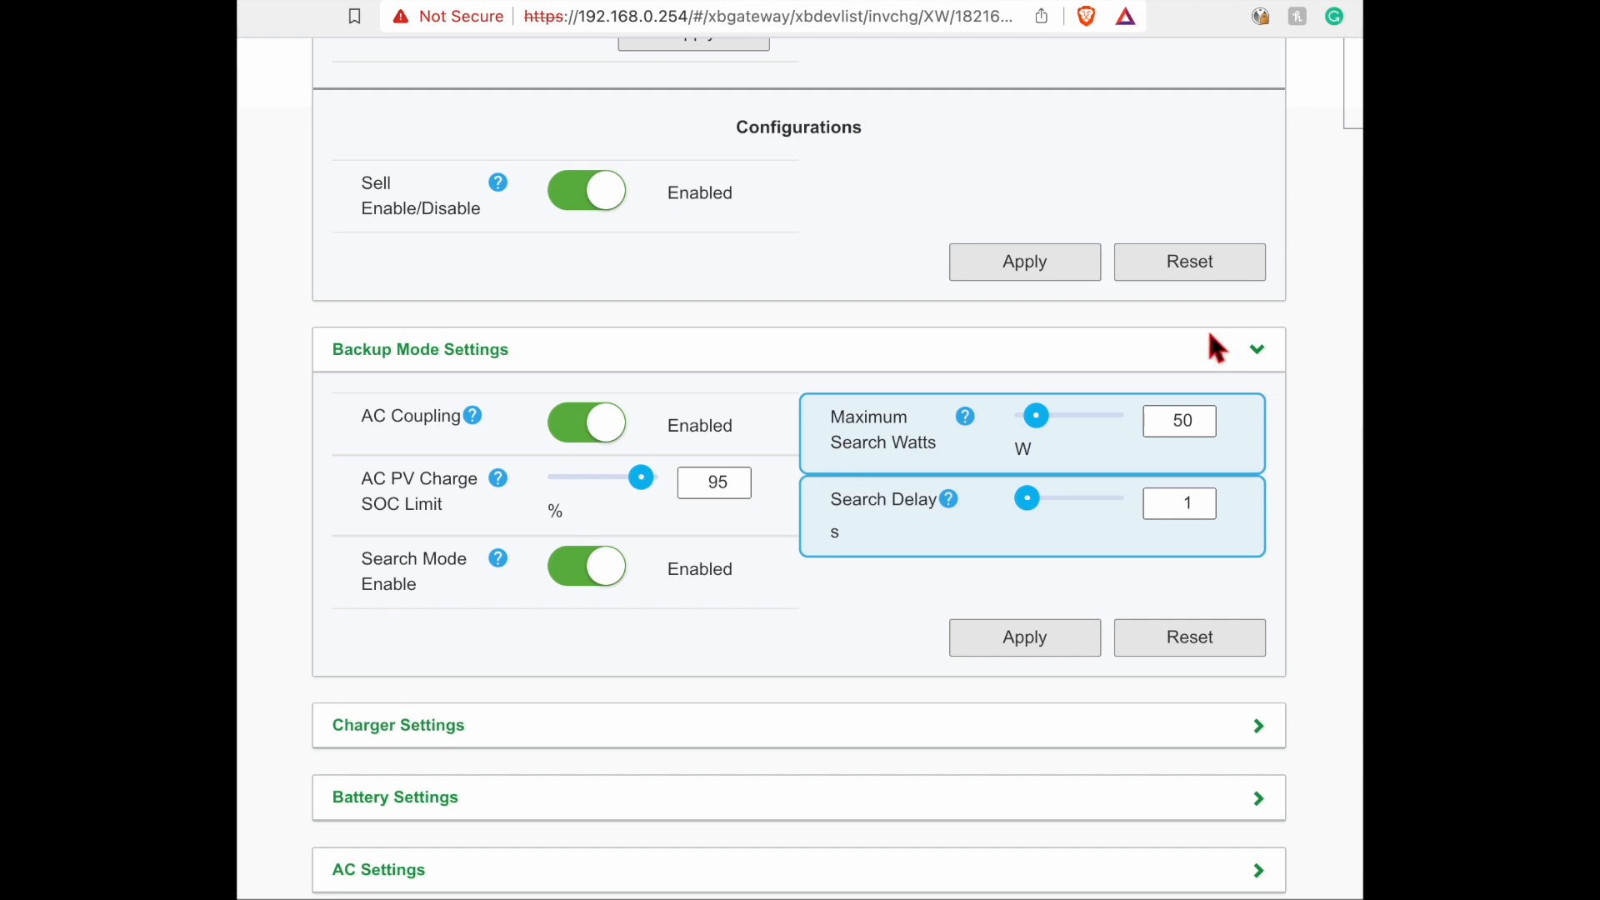
mouse_move(1168, 263)
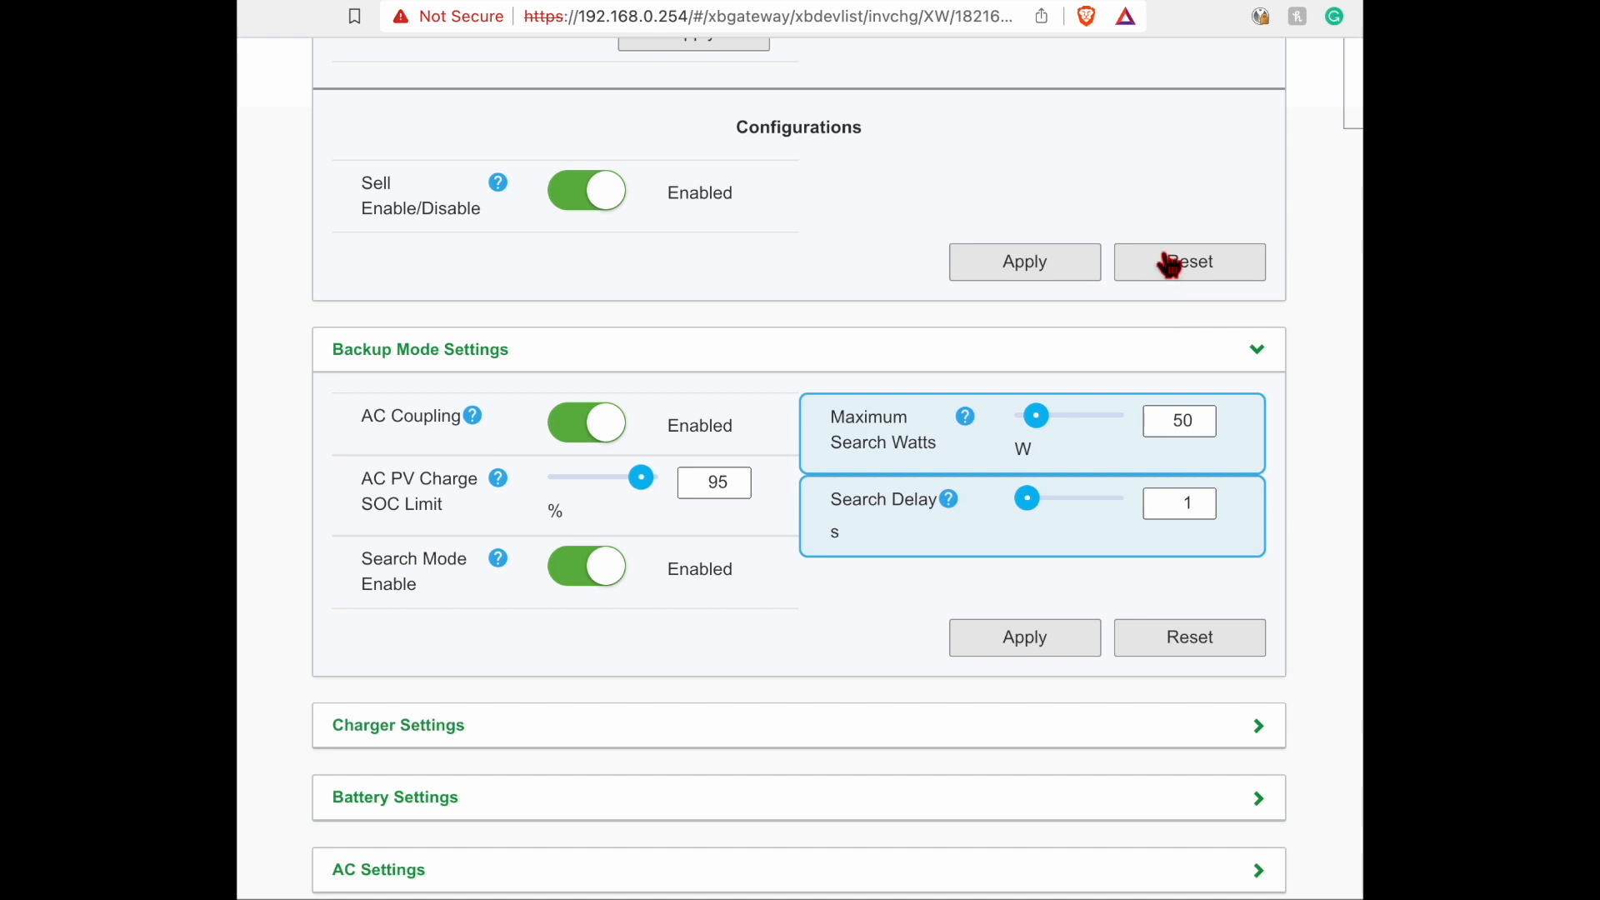
mouse_move(1091, 102)
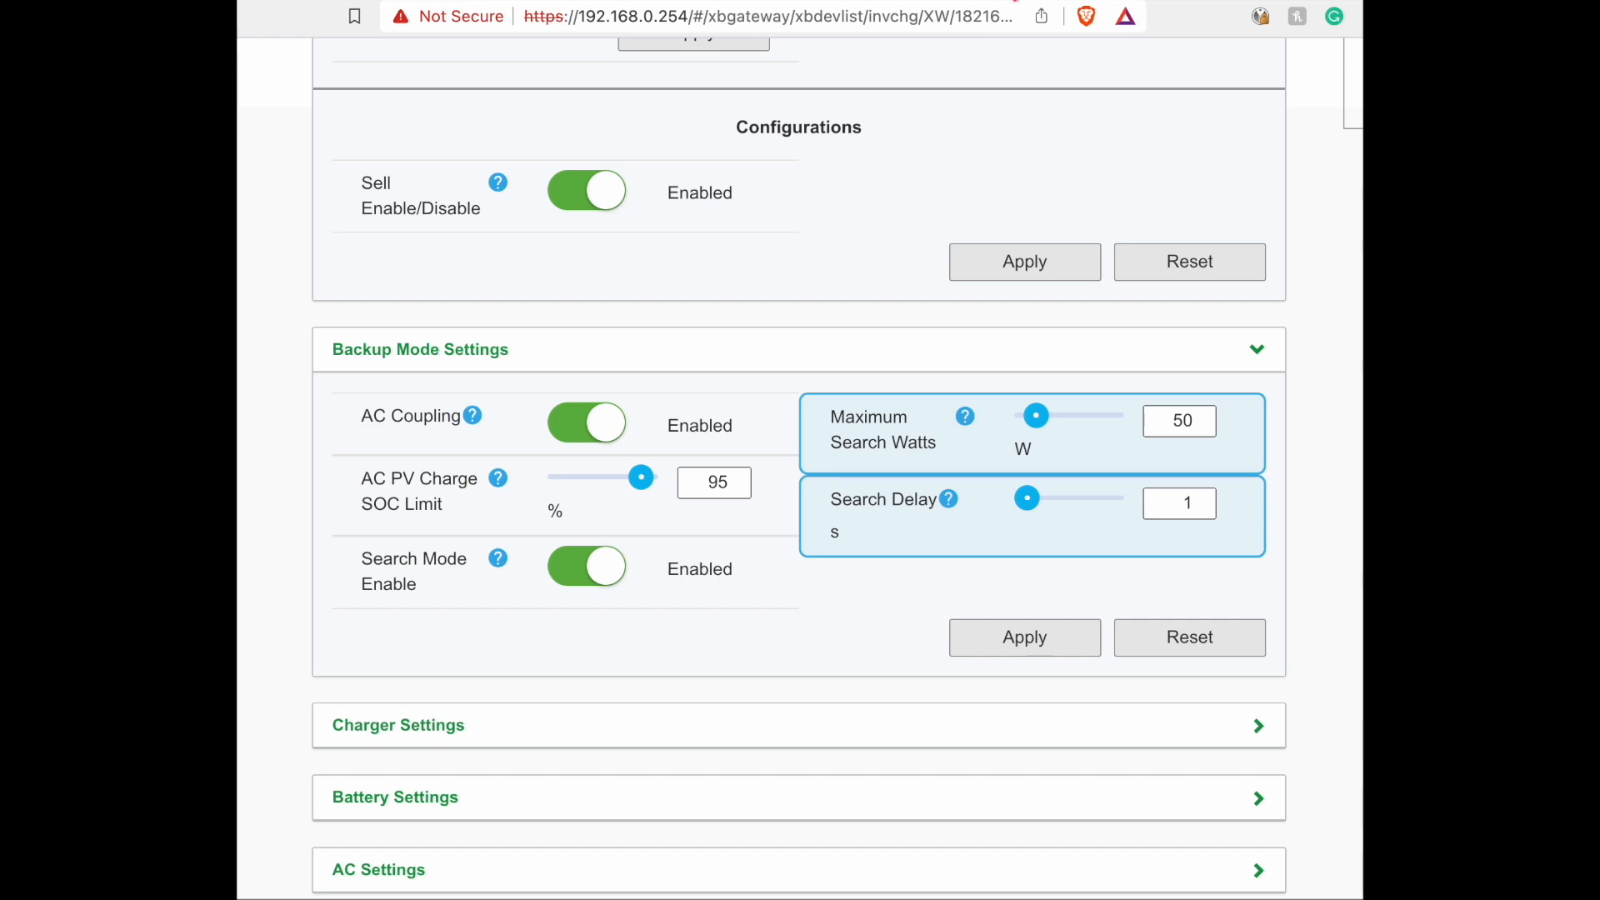
mouse_move(1005, 5)
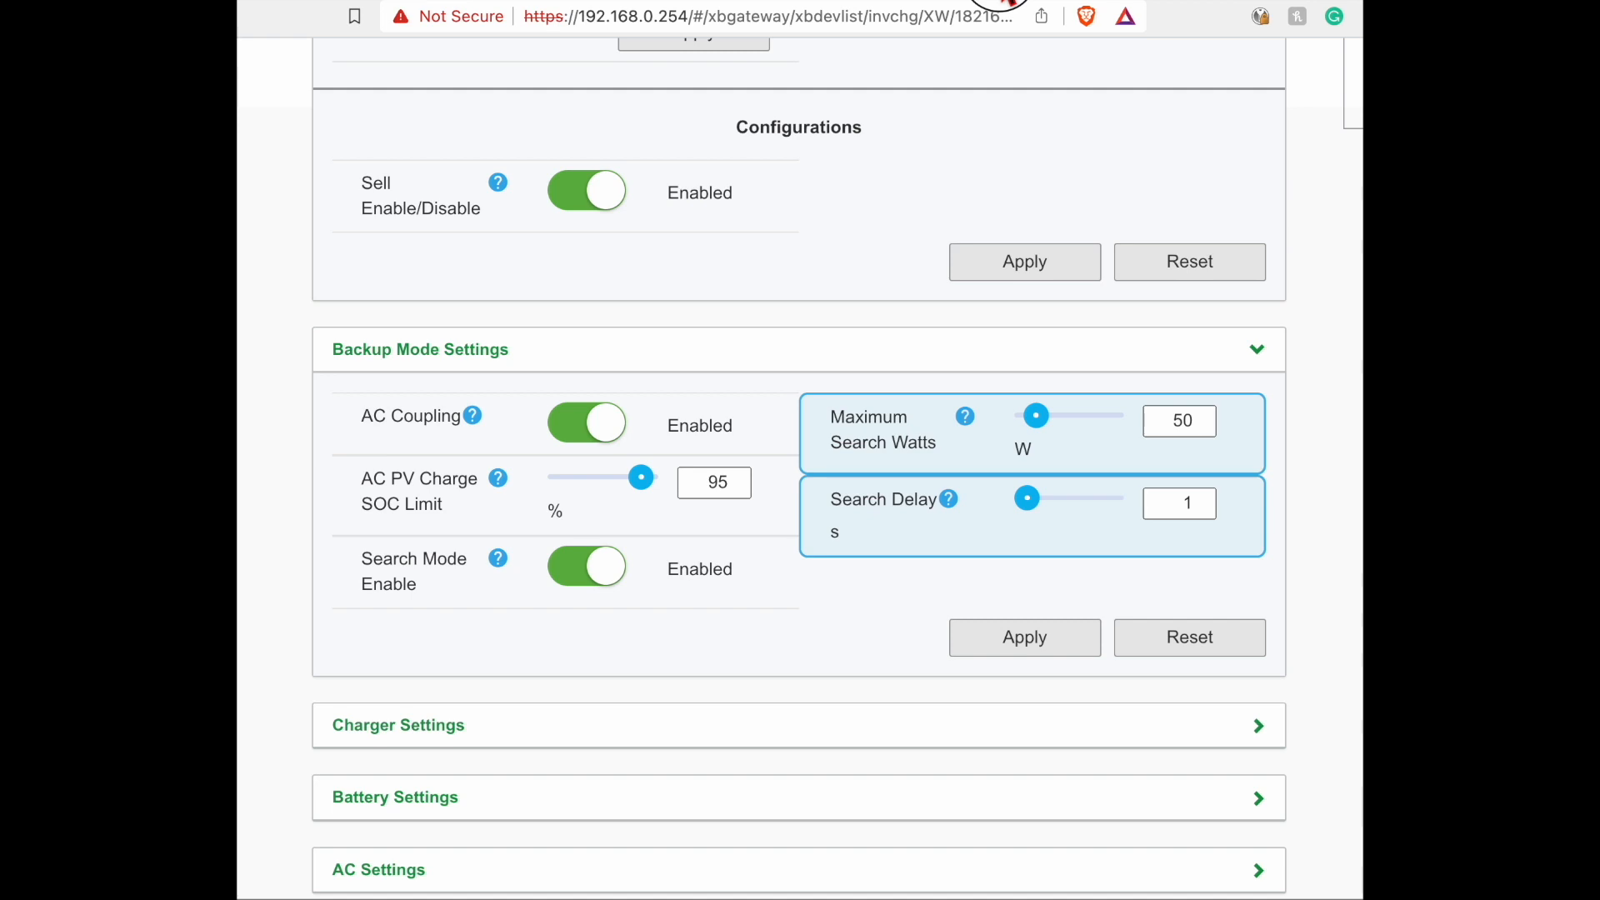
mouse_move(1005, 5)
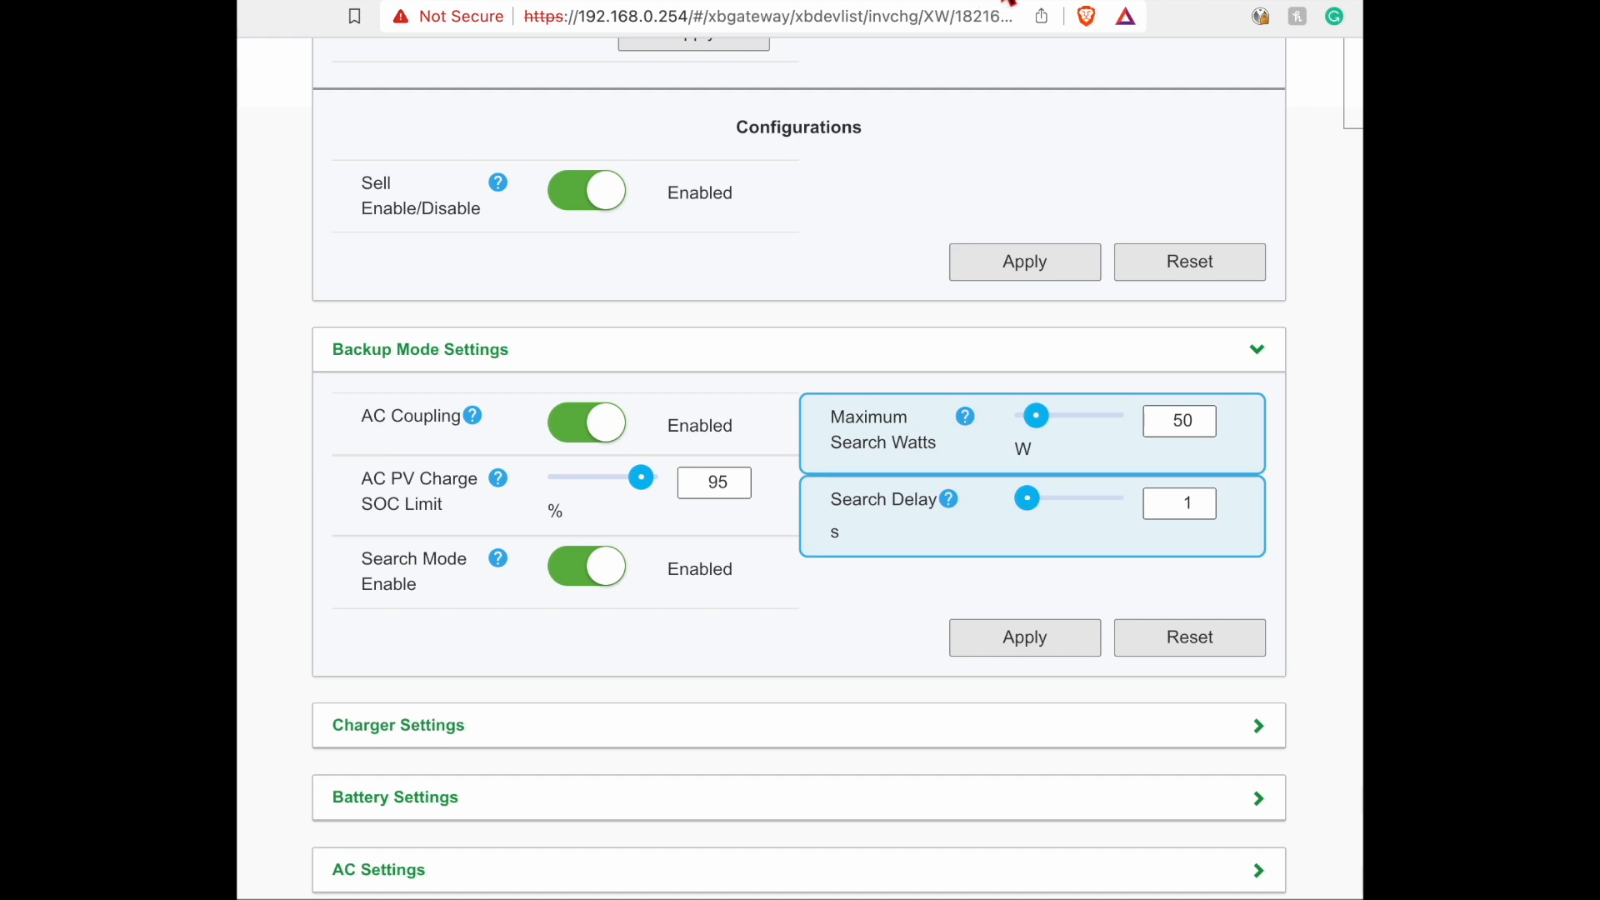